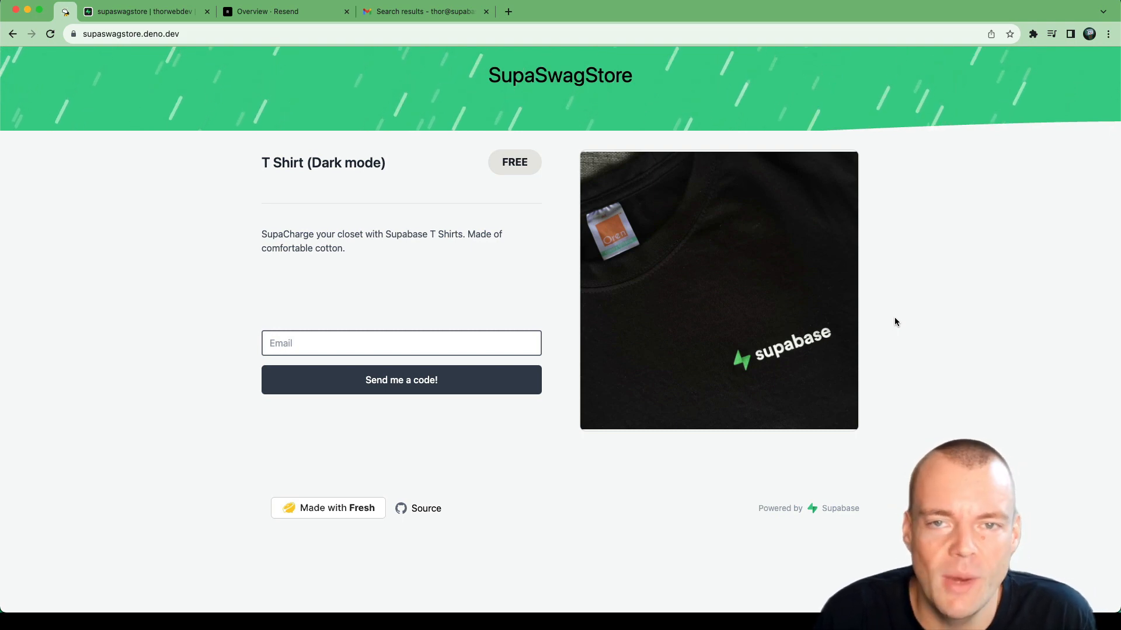
mouse_move(739, 229)
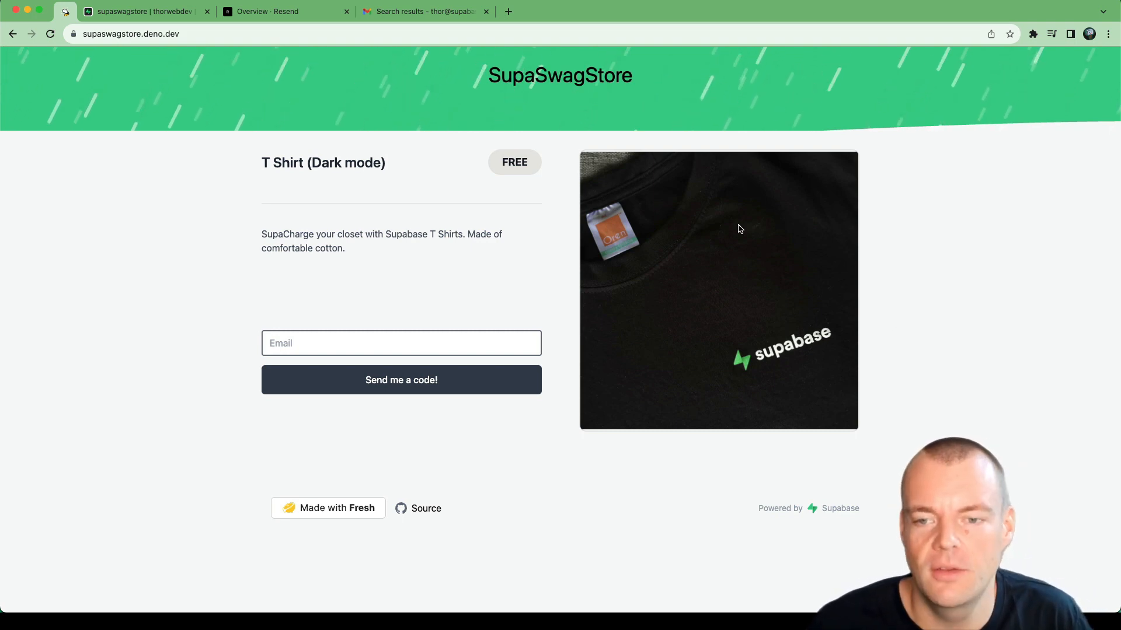
mouse_move(349, 275)
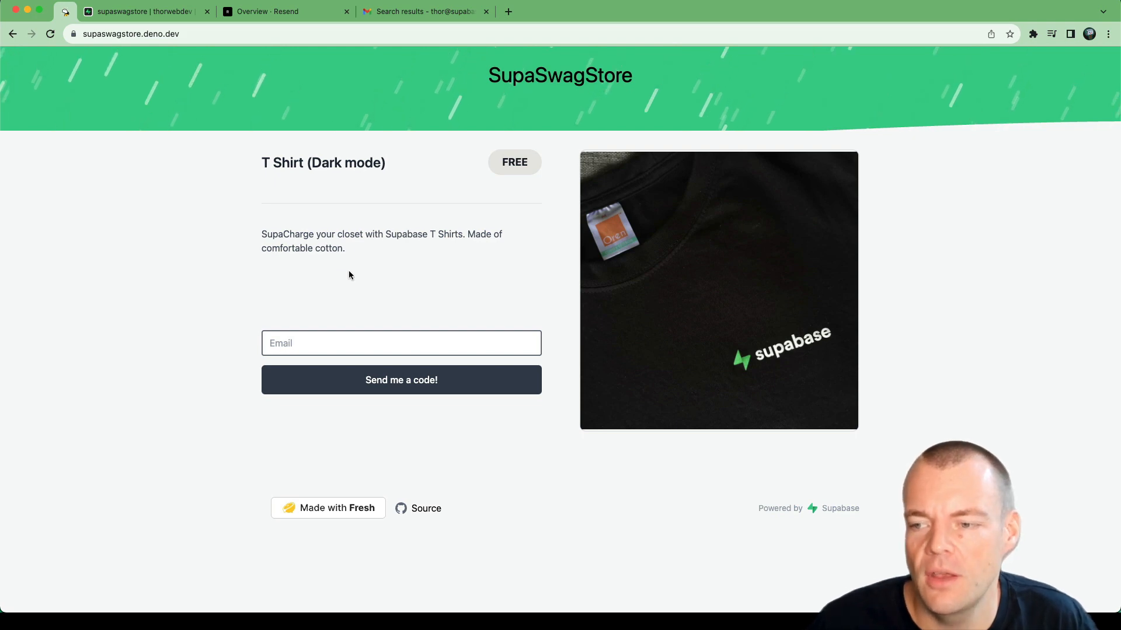
mouse_move(729, 260)
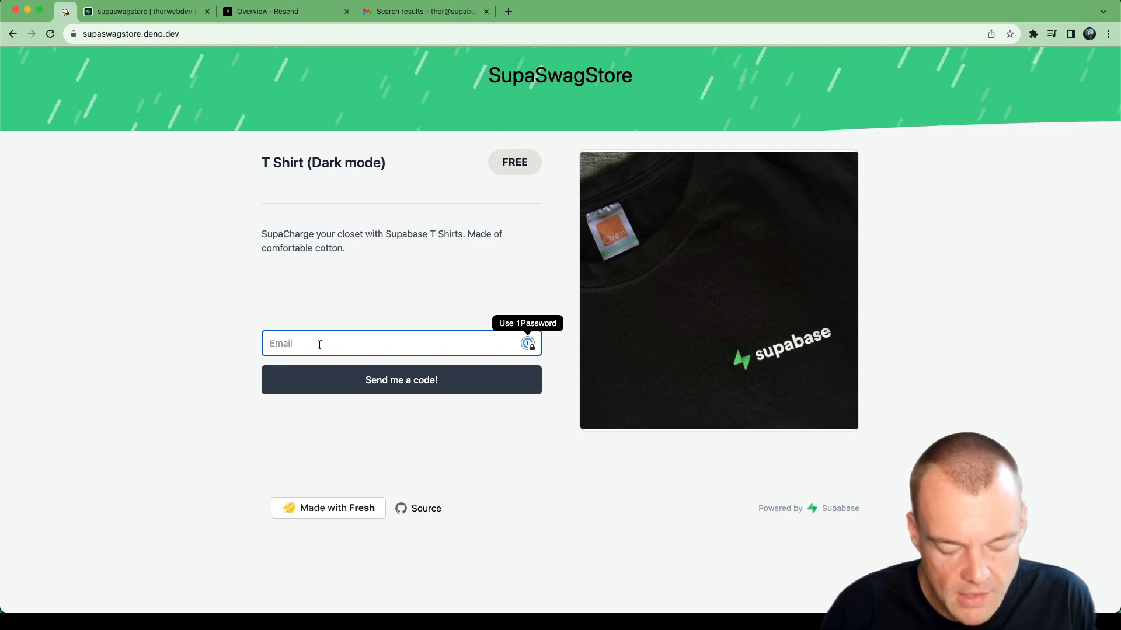
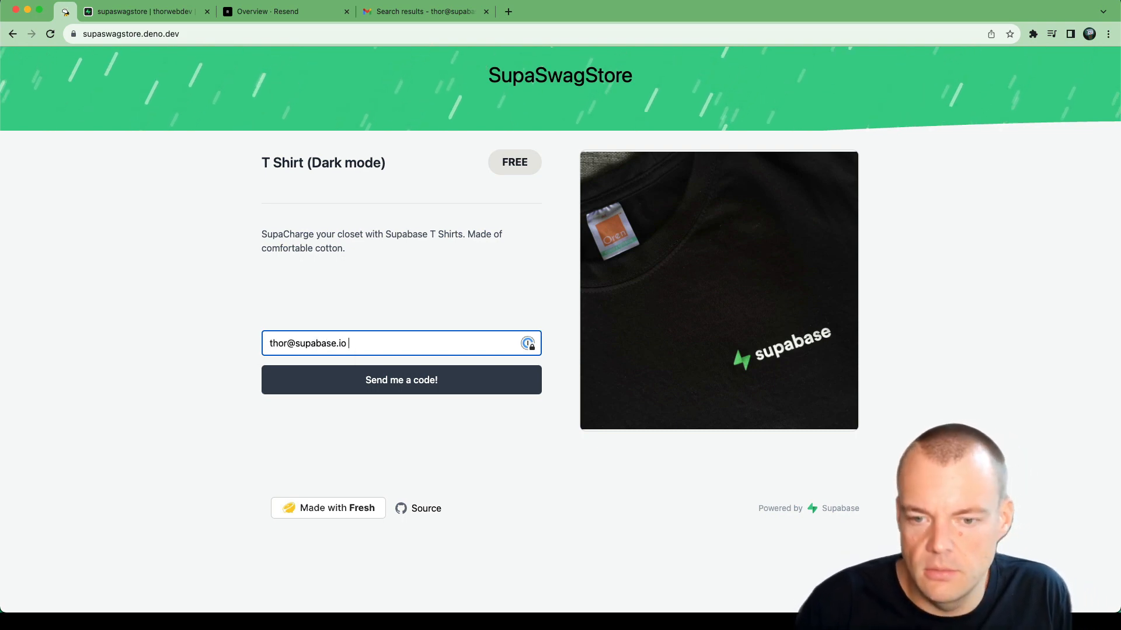
click(401, 379)
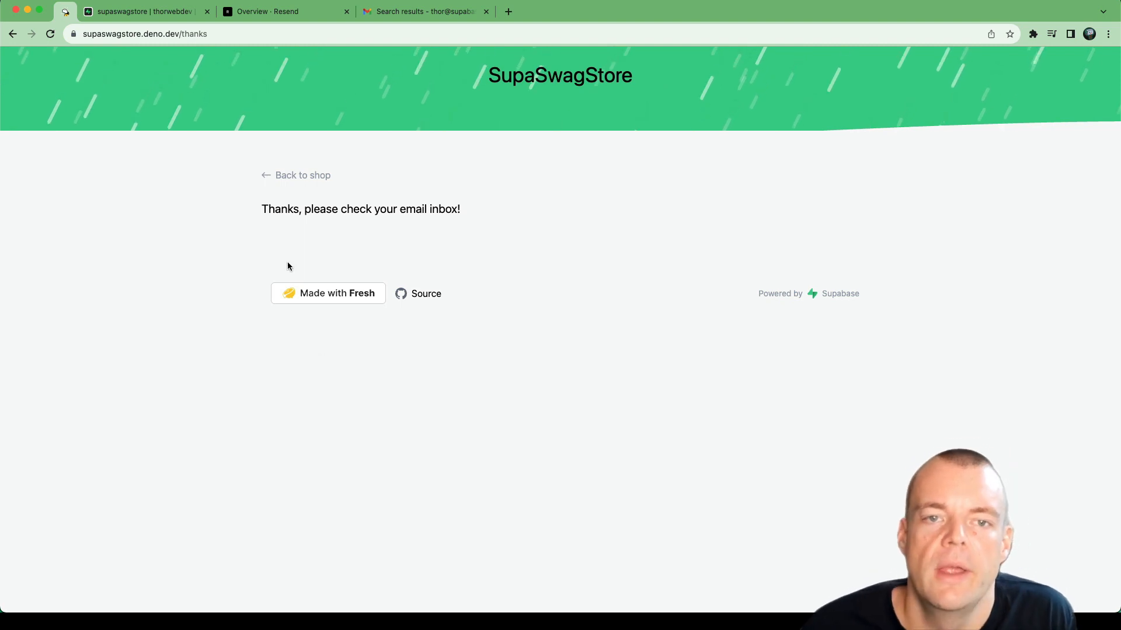
mouse_move(424, 12)
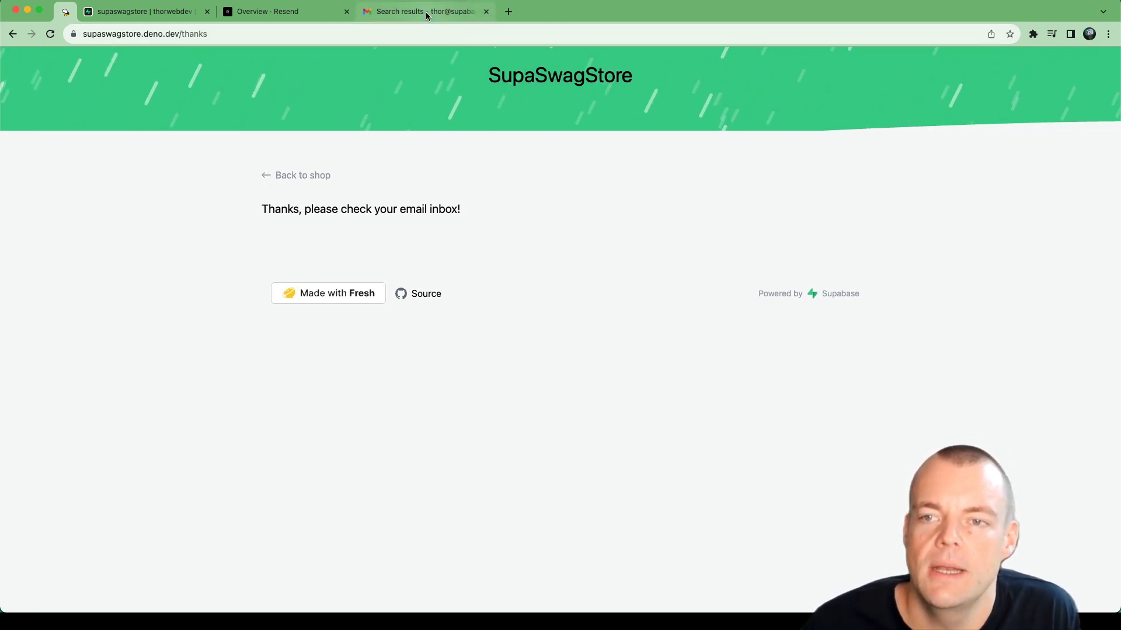
click(424, 10)
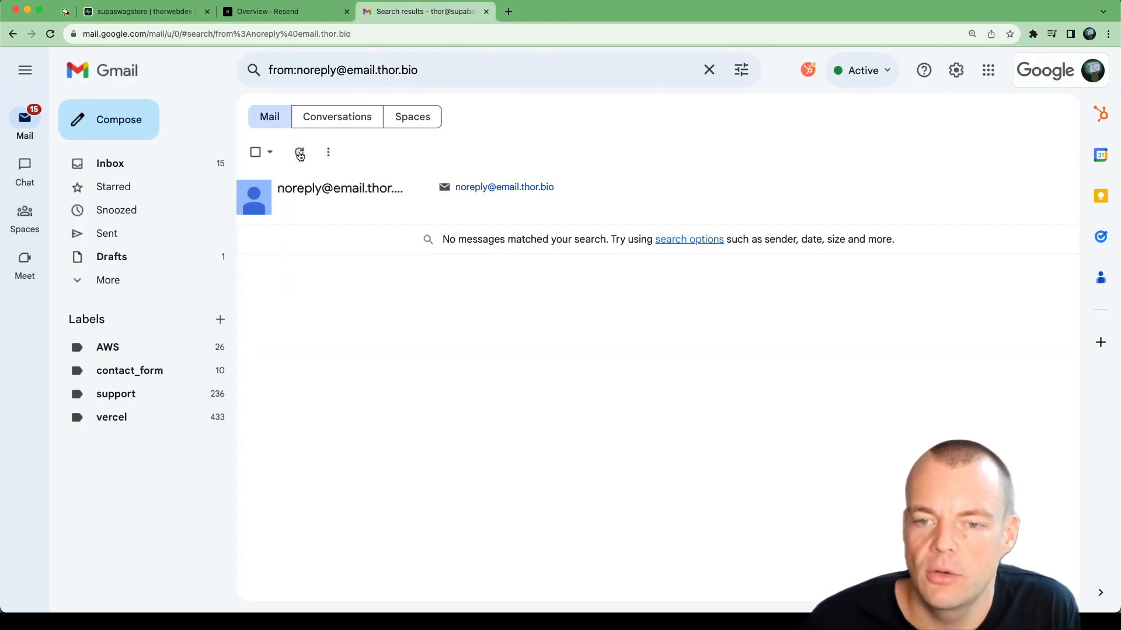
click(341, 188)
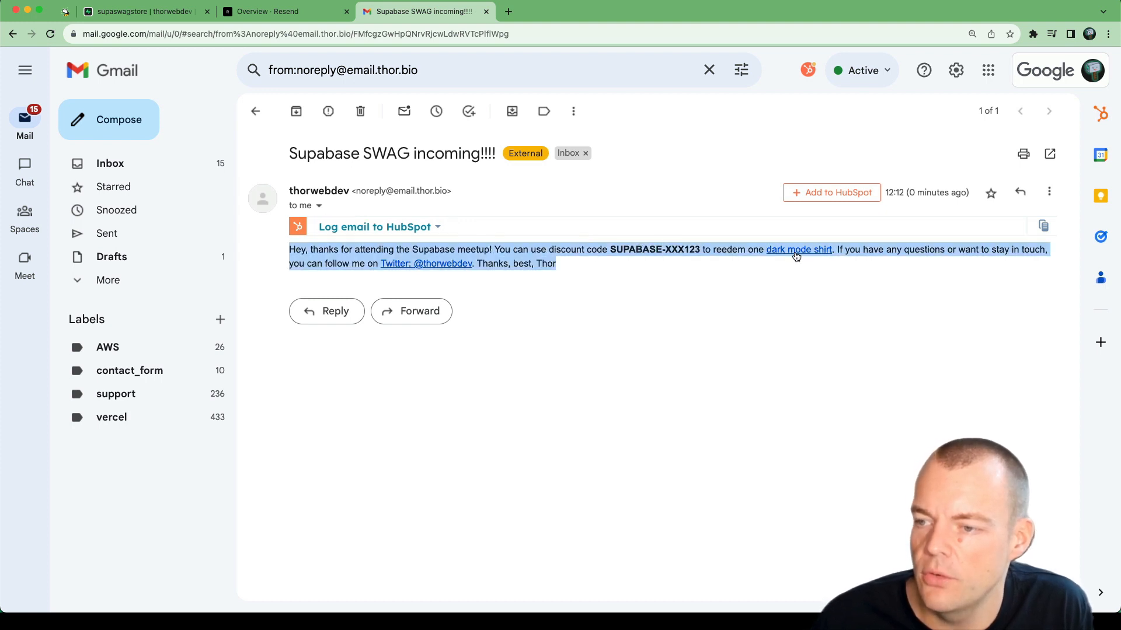
click(799, 249)
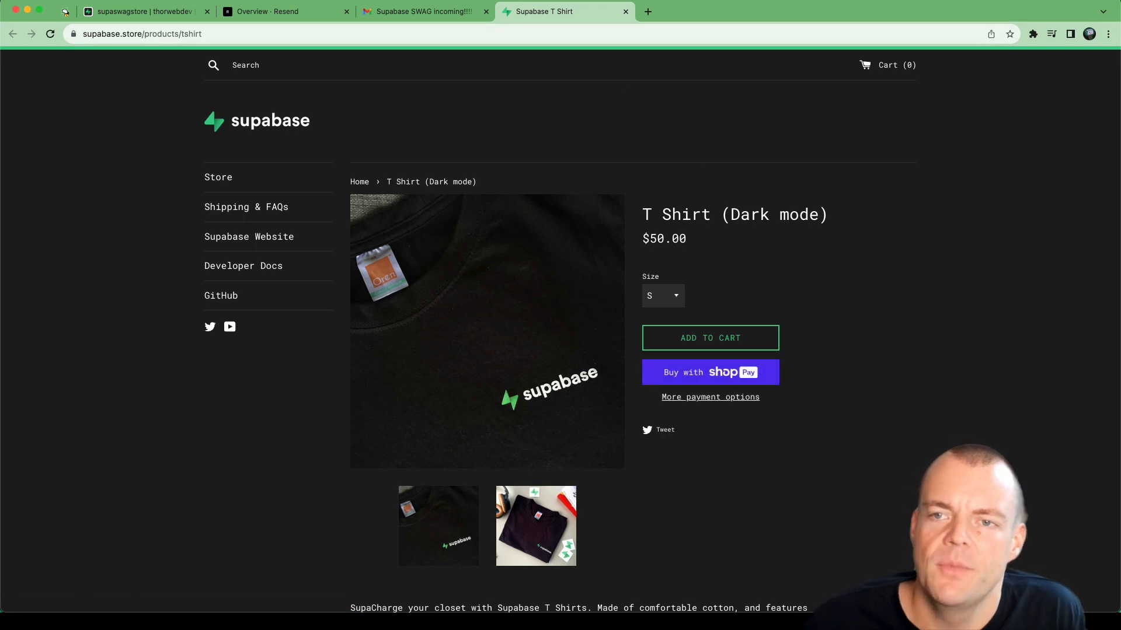
click(424, 12)
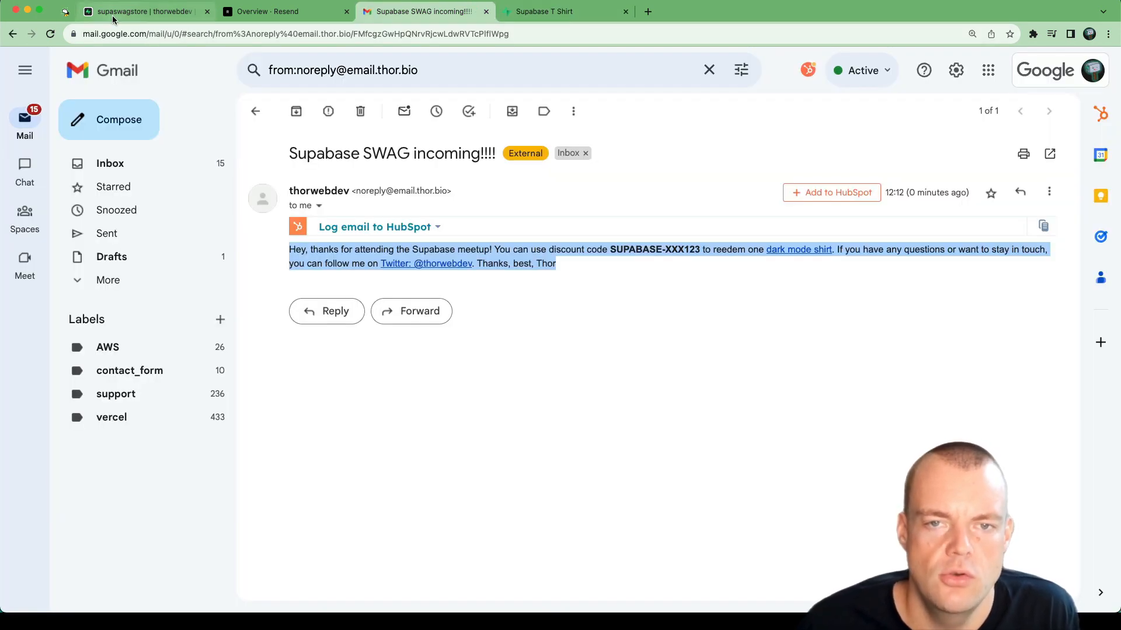
click(139, 10)
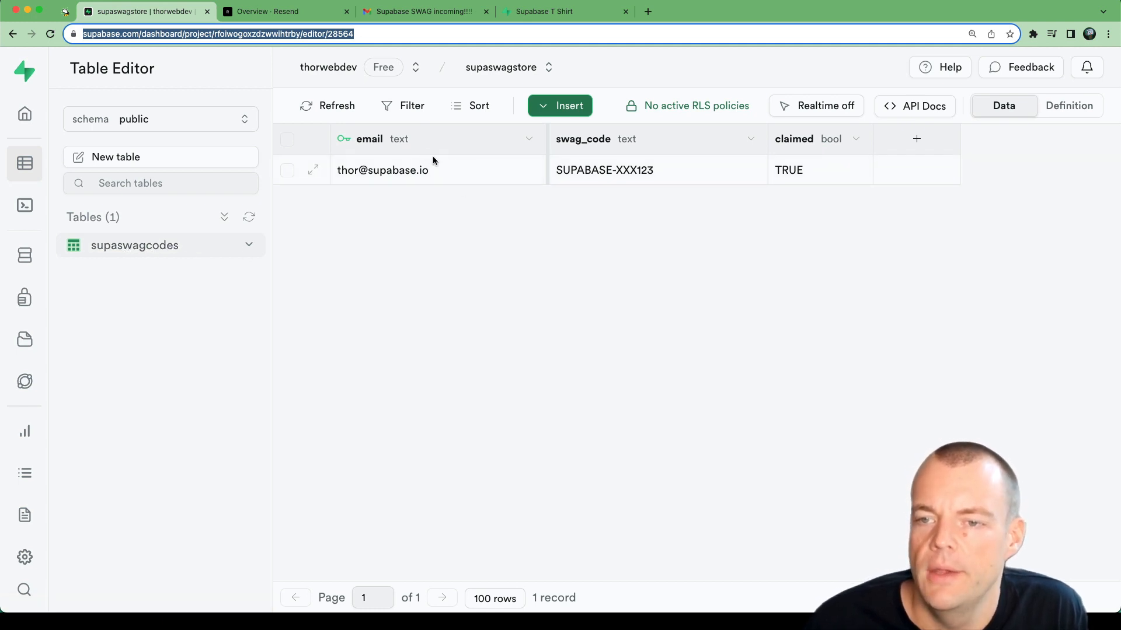
mouse_move(541, 145)
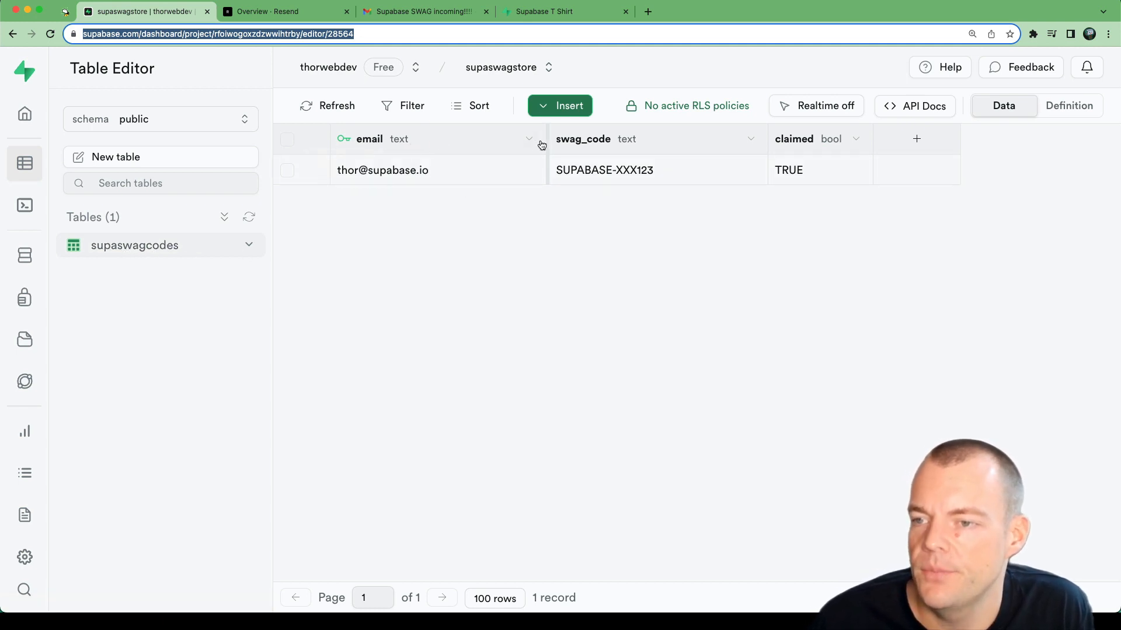
mouse_move(804, 149)
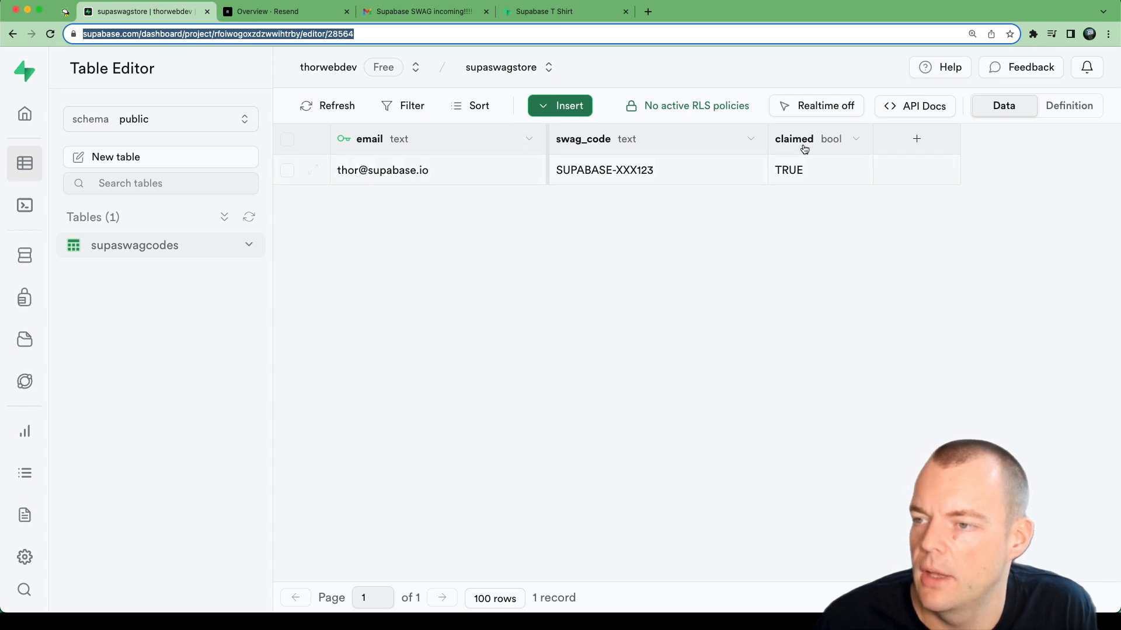
mouse_move(811, 143)
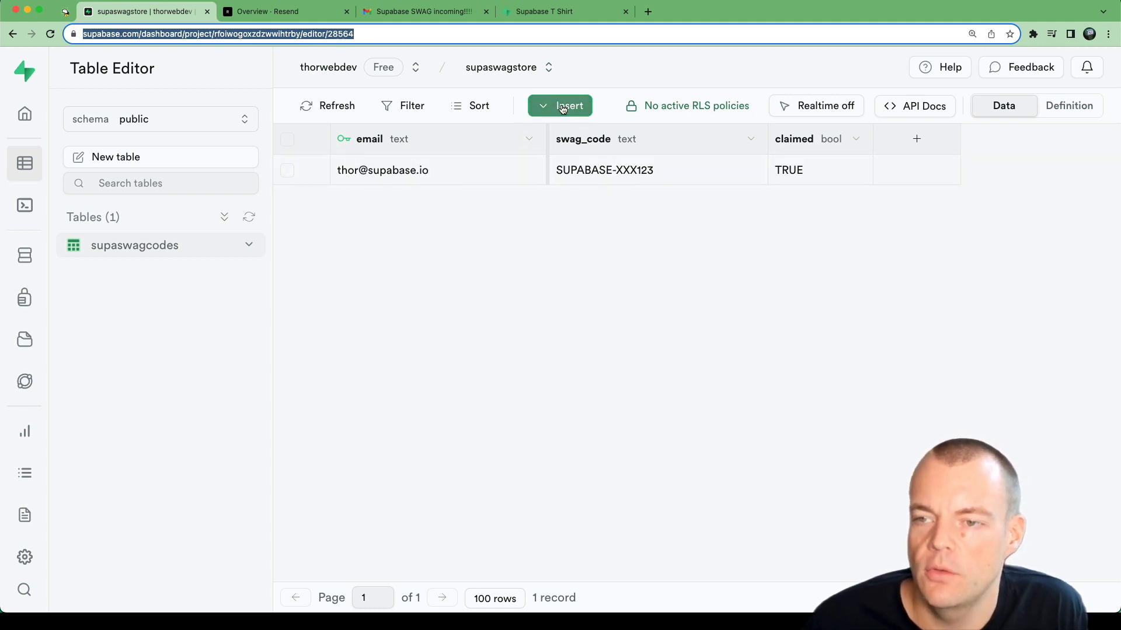
Review the supaswagcodes row marked claimed TRUE, checking and dismissing the Insert options.
click(568, 106)
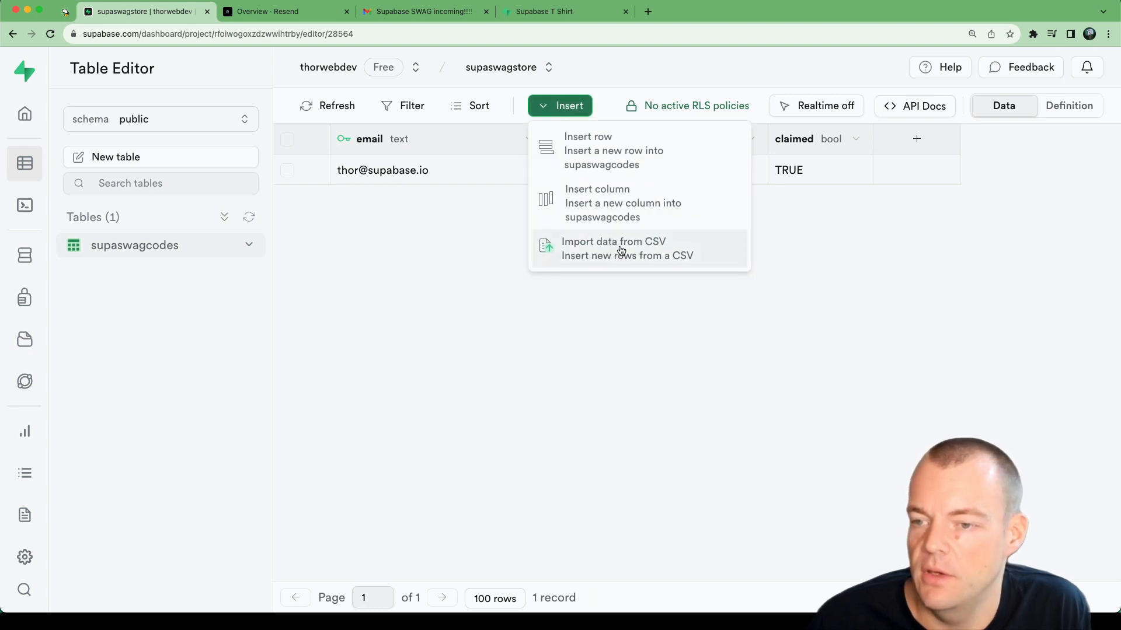
mouse_move(669, 254)
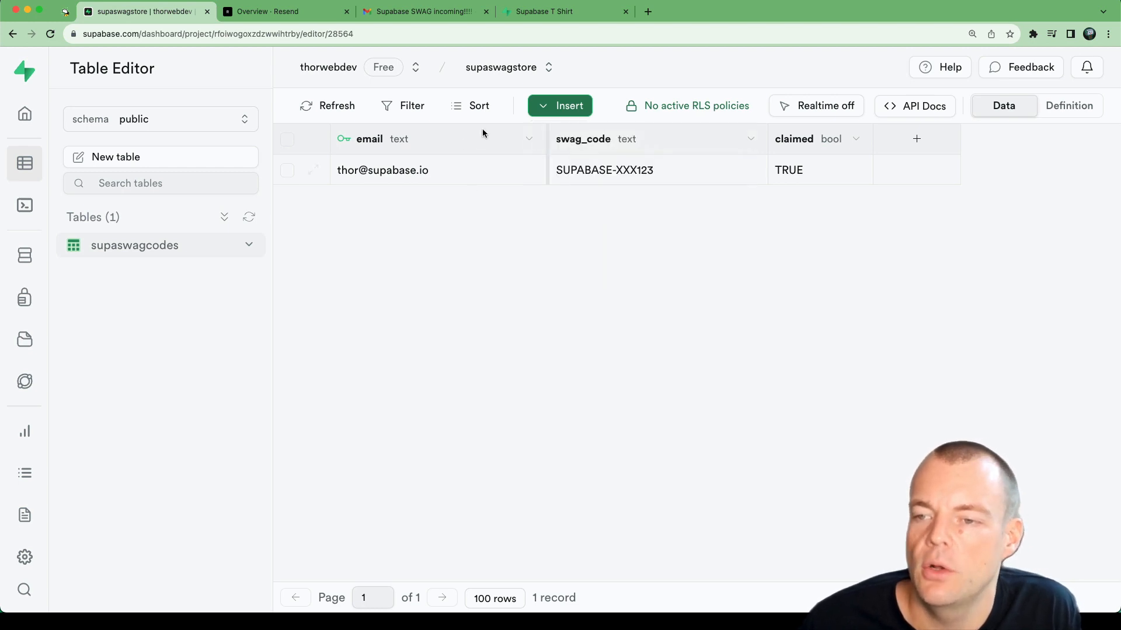
mouse_move(471, 340)
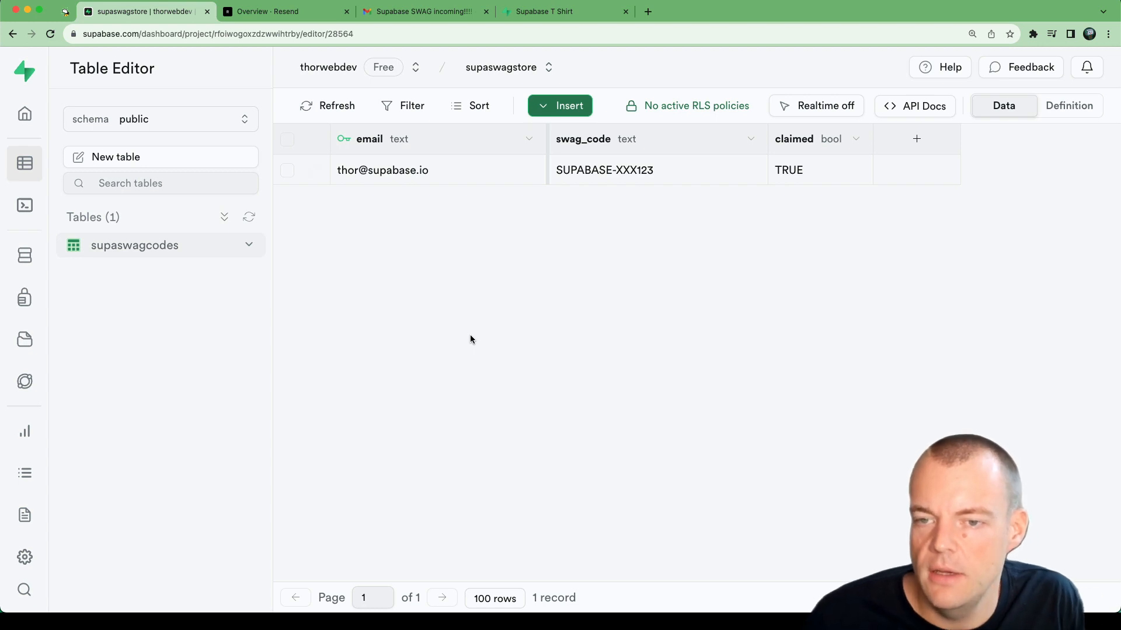
mouse_move(564, 565)
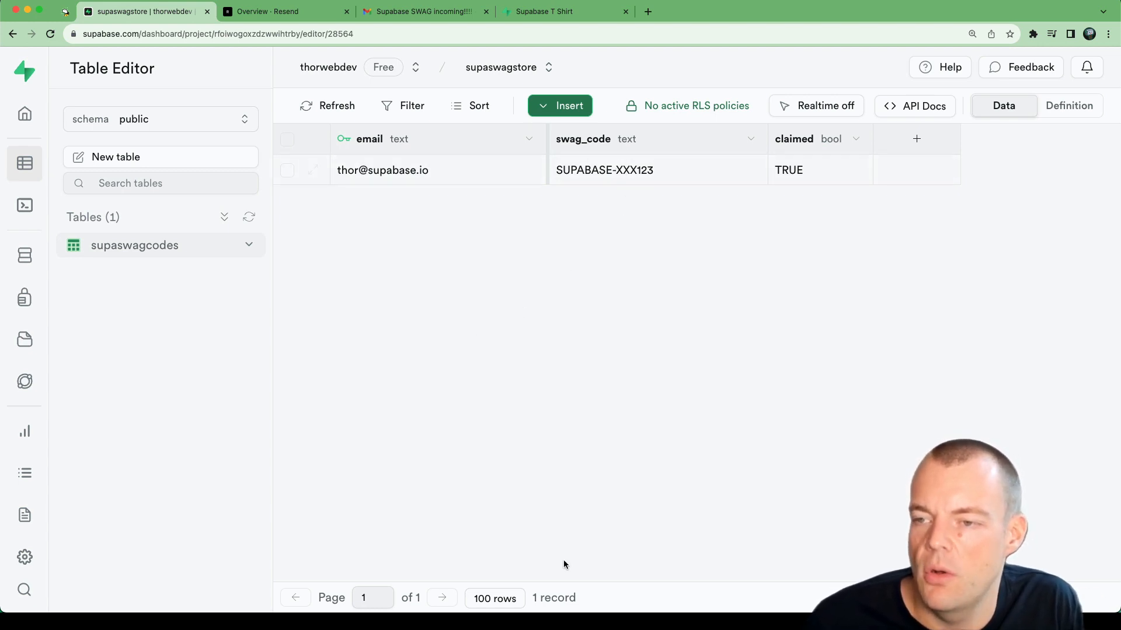
mouse_move(629, 321)
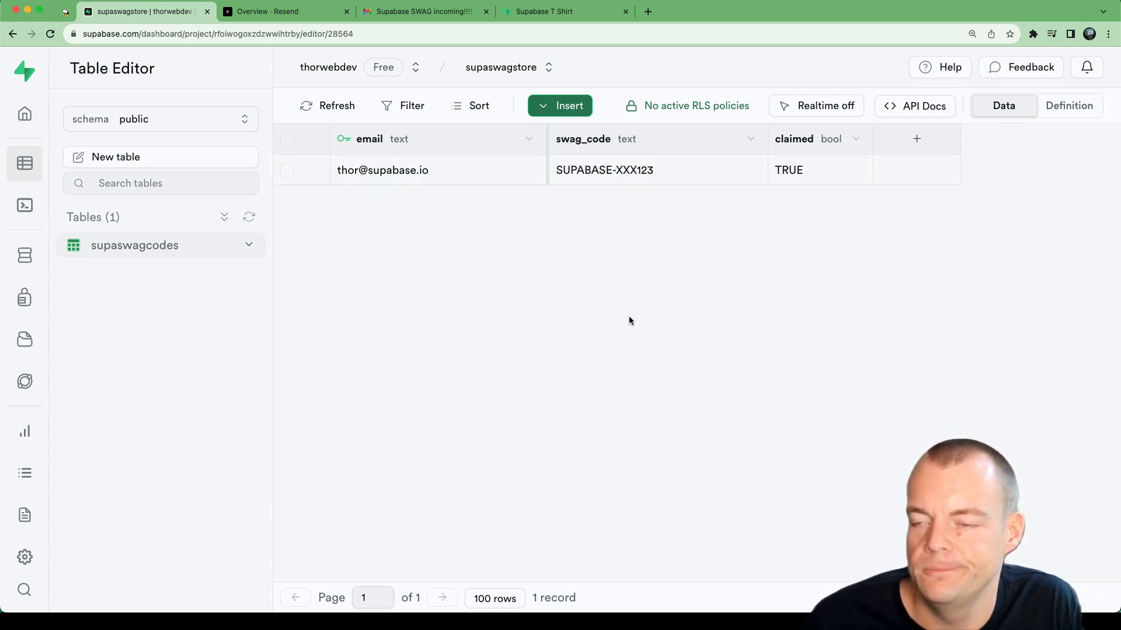
mouse_move(634, 260)
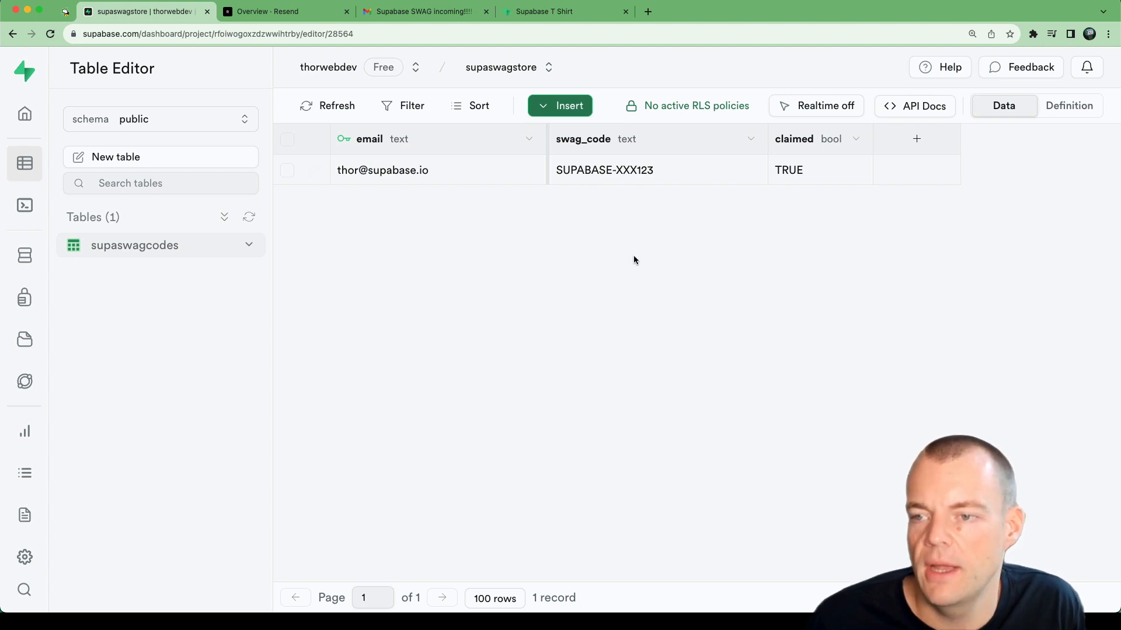
click(559, 106)
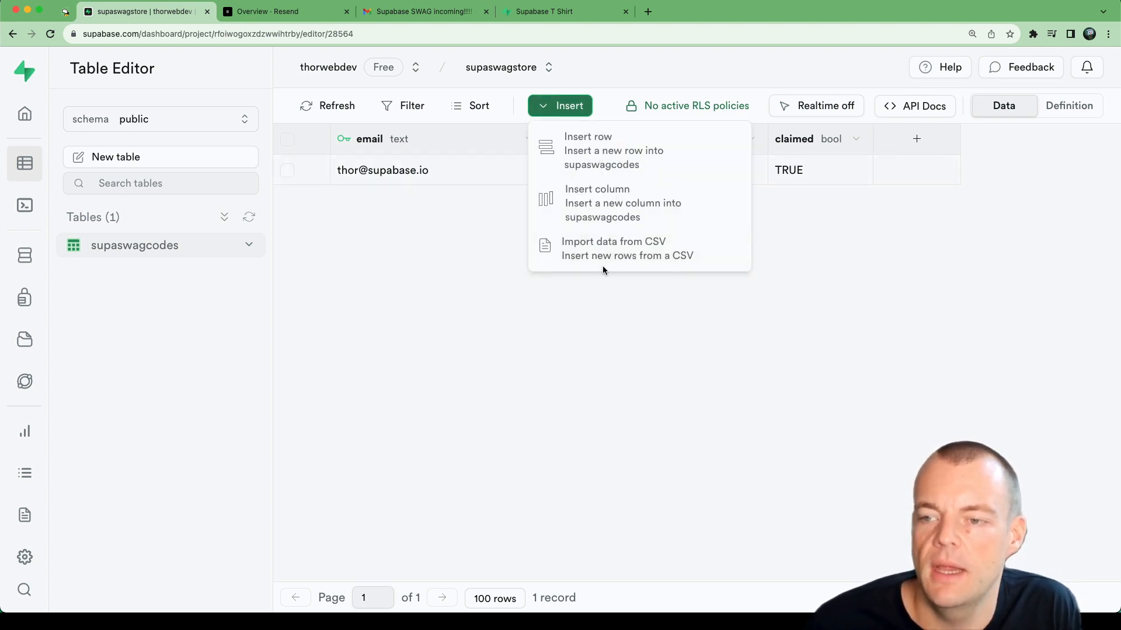
click(691, 367)
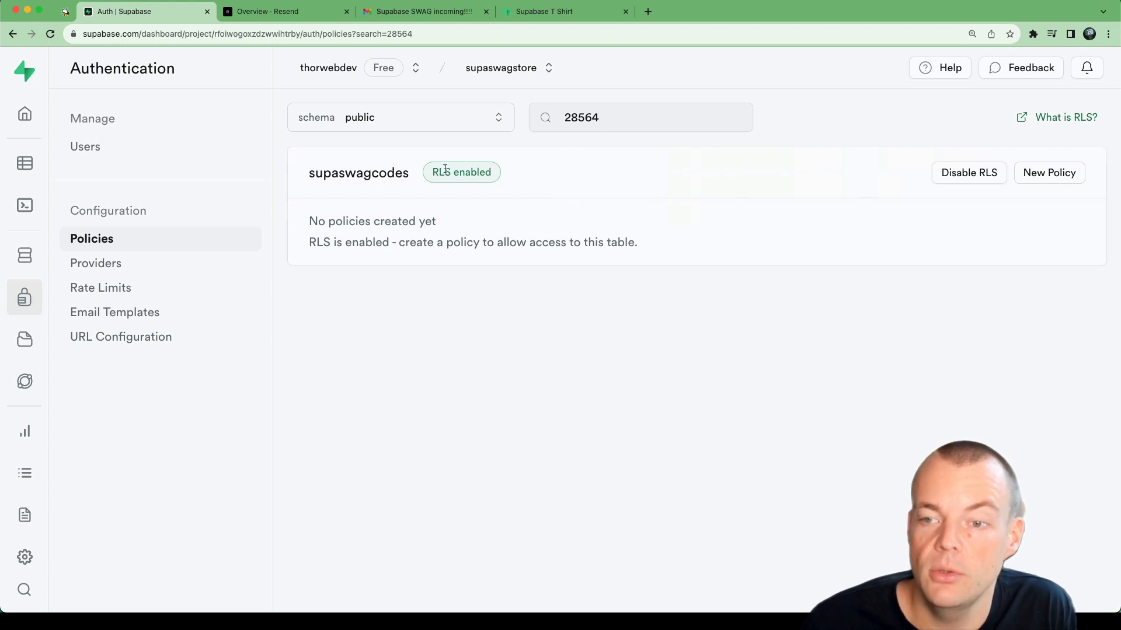
Confirm supaswagcodes shows RLS enabled with no policies, then return to the store's thank-you page.
click(25, 163)
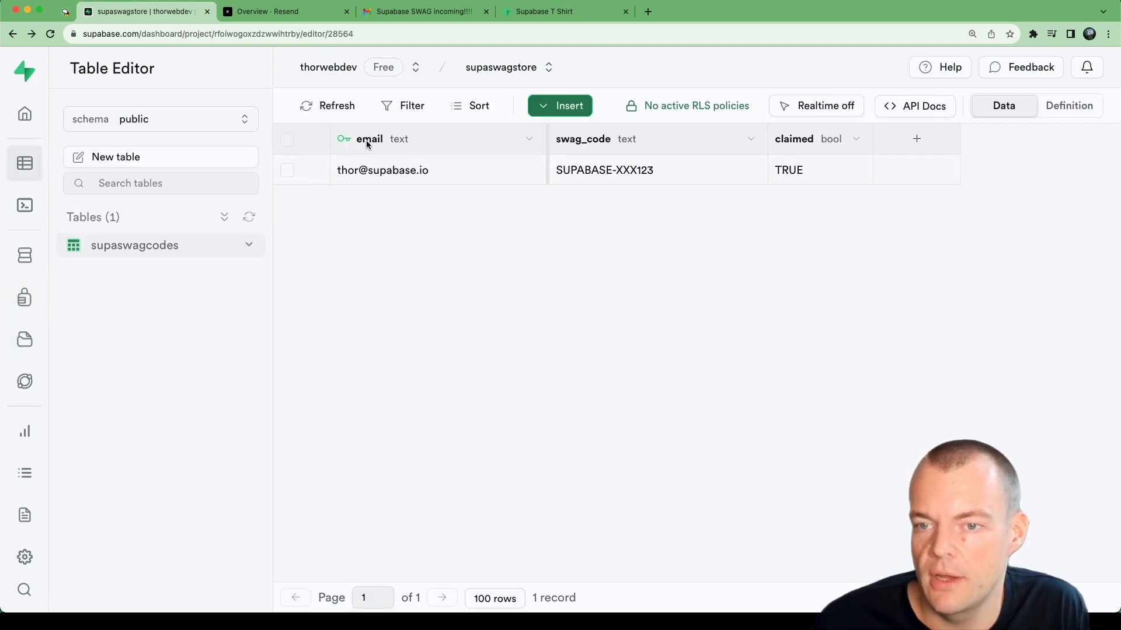
mouse_move(369, 139)
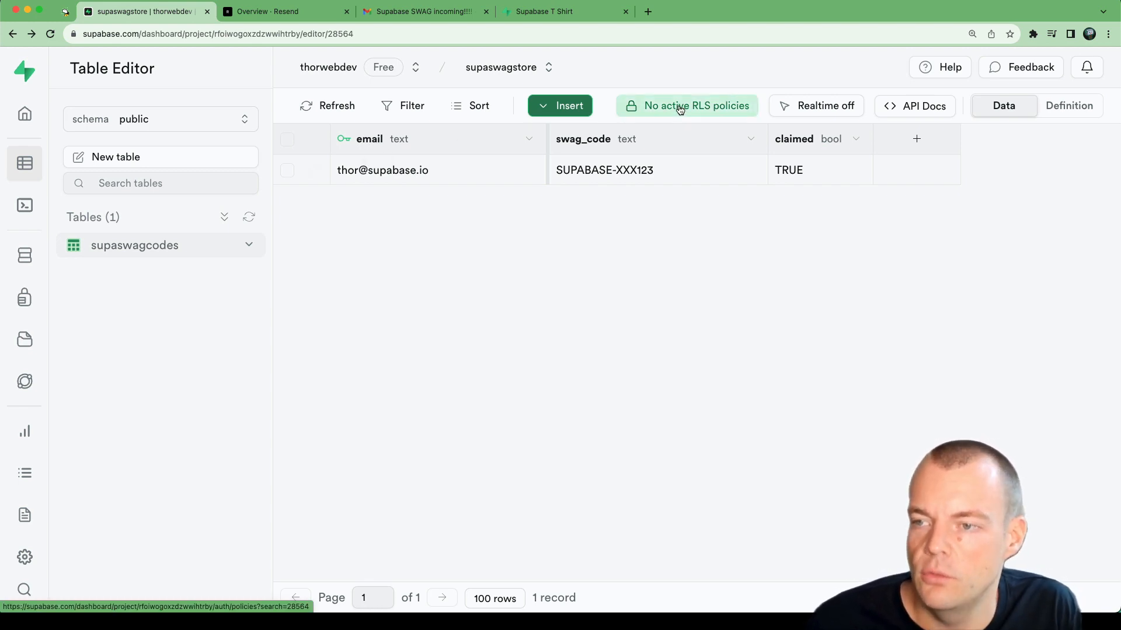
click(686, 105)
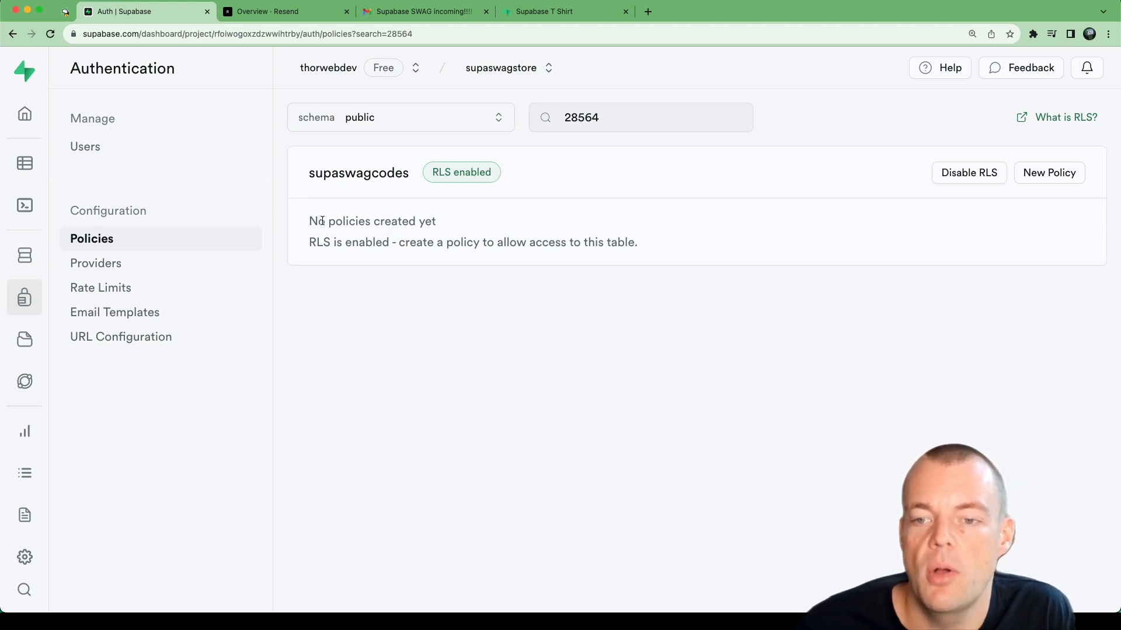
mouse_move(398, 215)
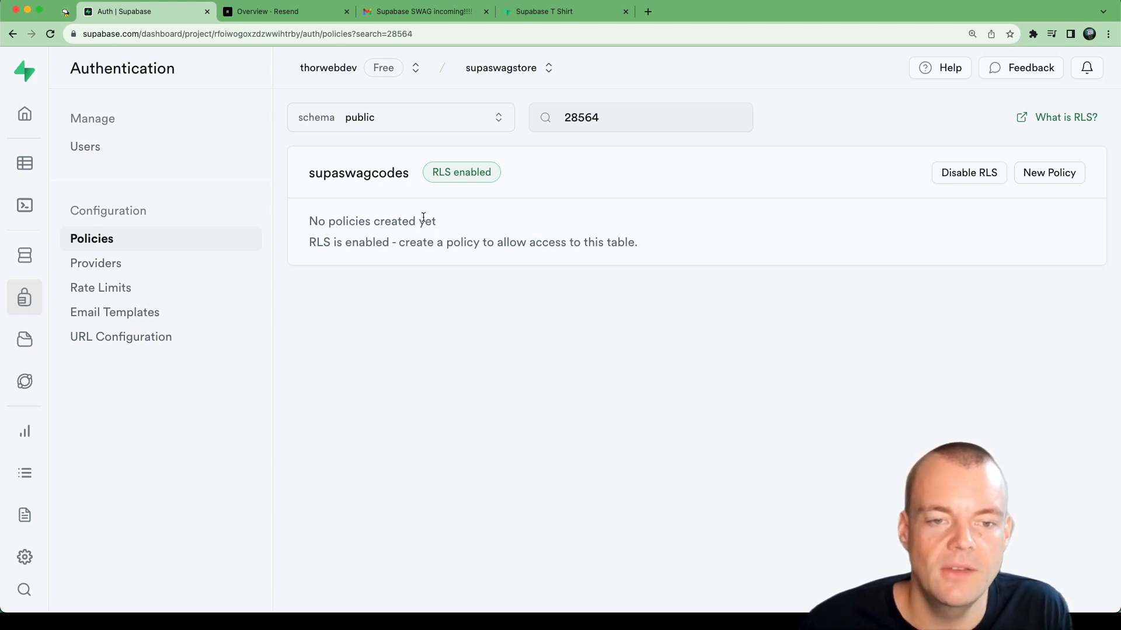
mouse_move(121, 212)
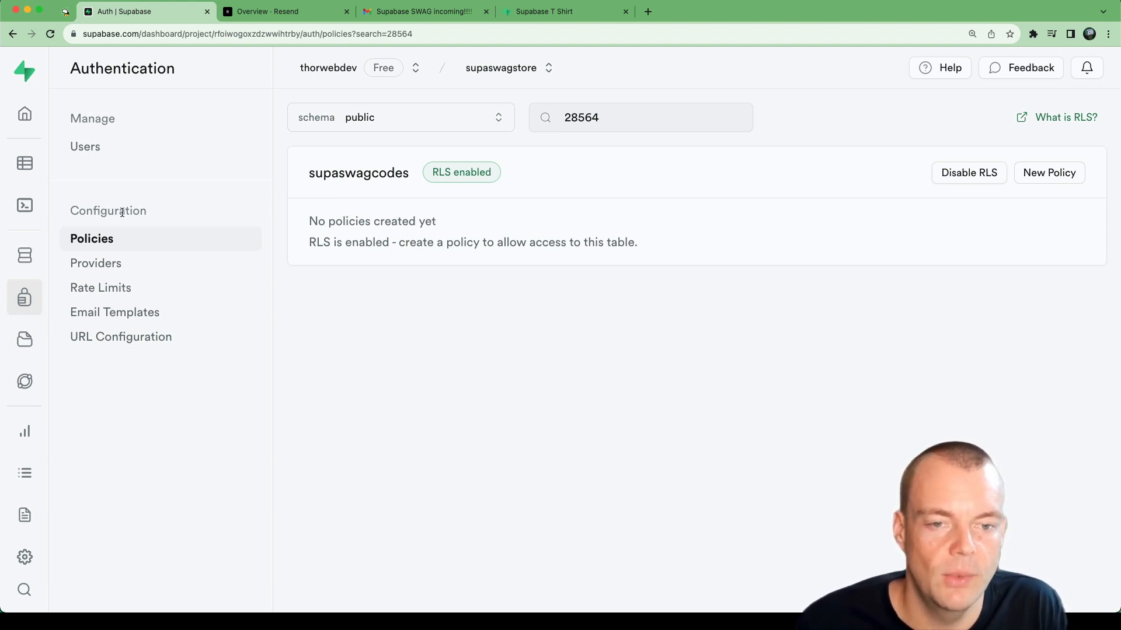
mouse_move(193, 213)
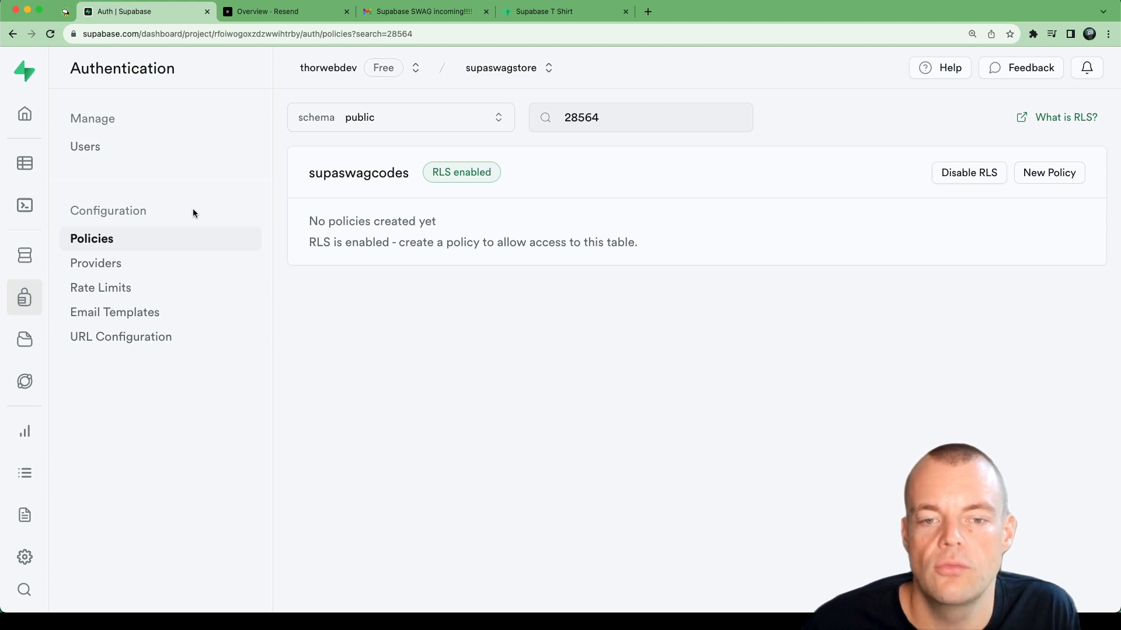
mouse_move(220, 90)
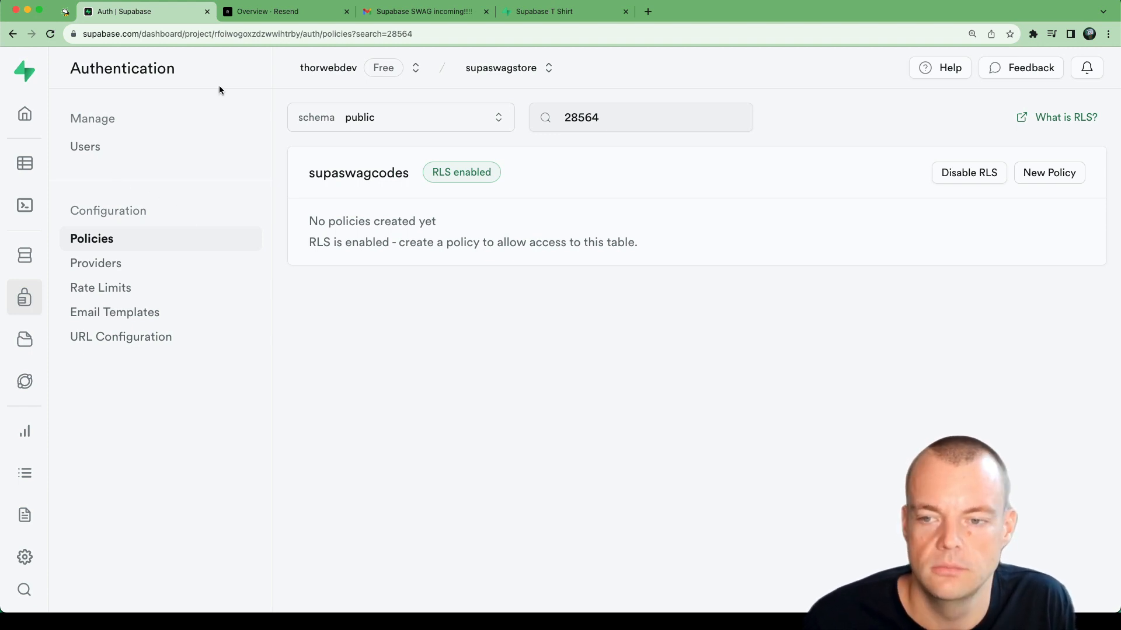
click(64, 12)
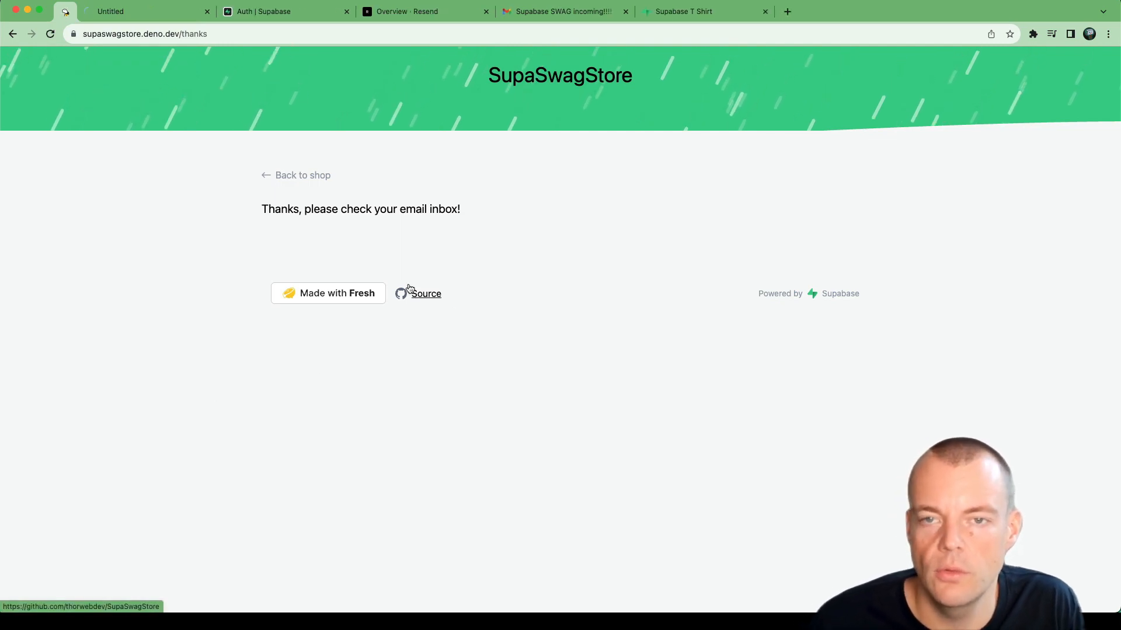
Open the SupaSwagStore source repository from the footer 'Source' link.
click(426, 293)
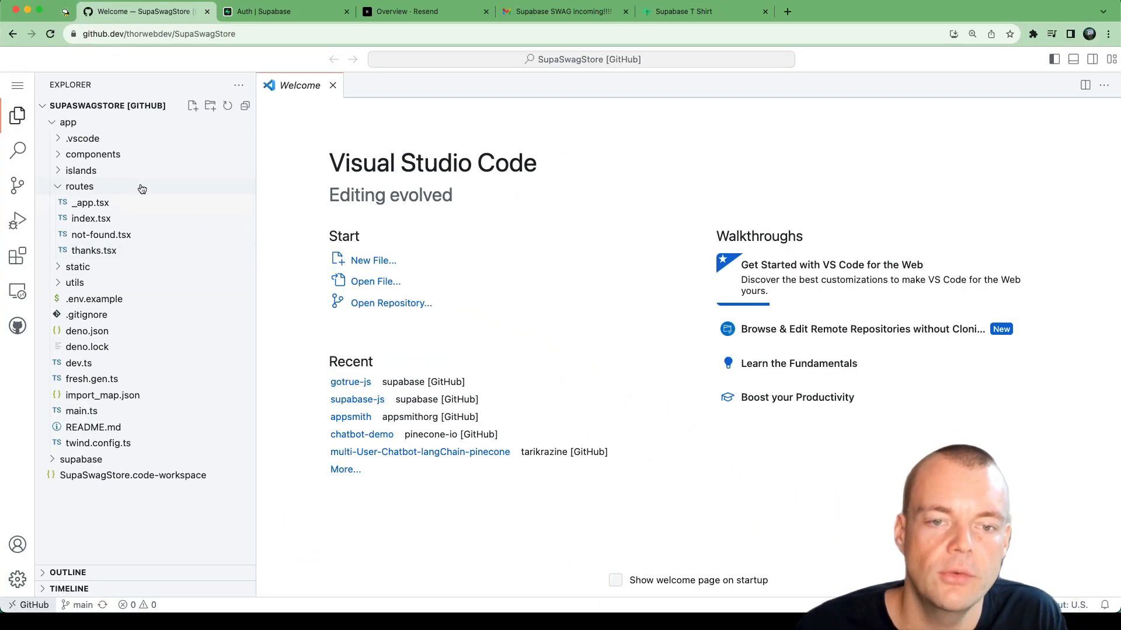
mouse_move(107, 217)
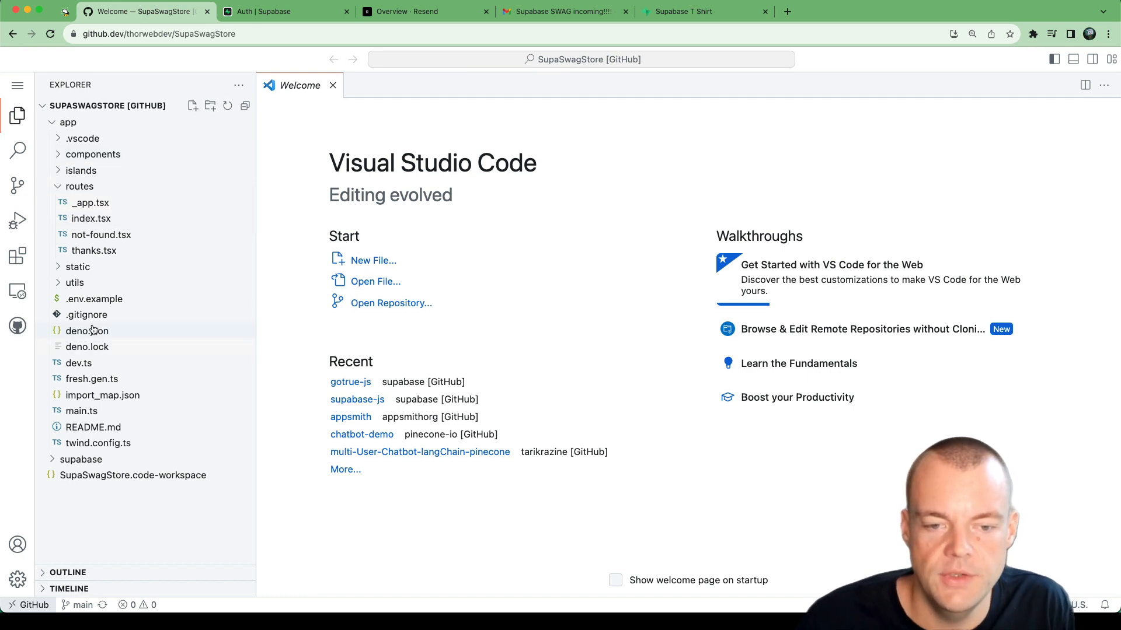
Browse fresh.gen.ts and routes/index.tsx, comparing against the live shop page.
click(92, 378)
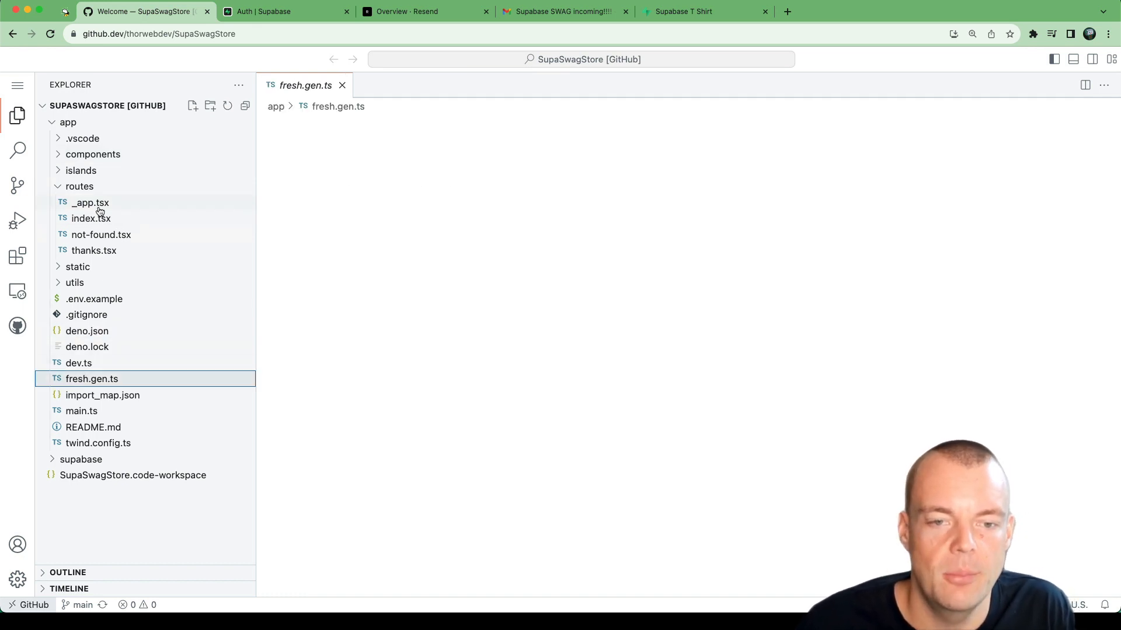
click(91, 379)
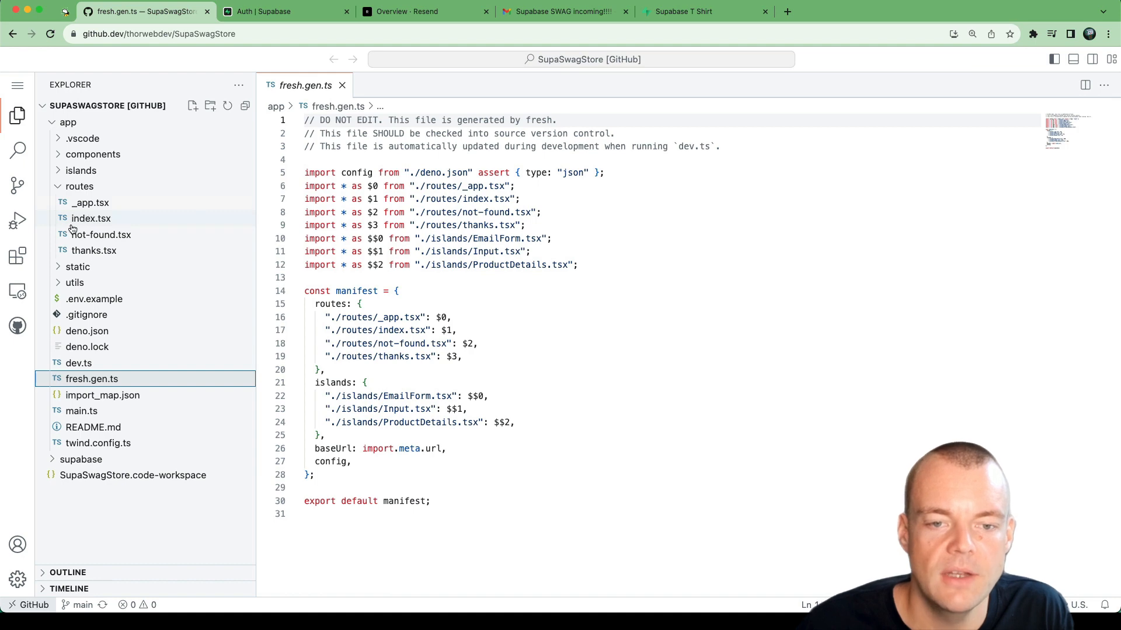
click(91, 218)
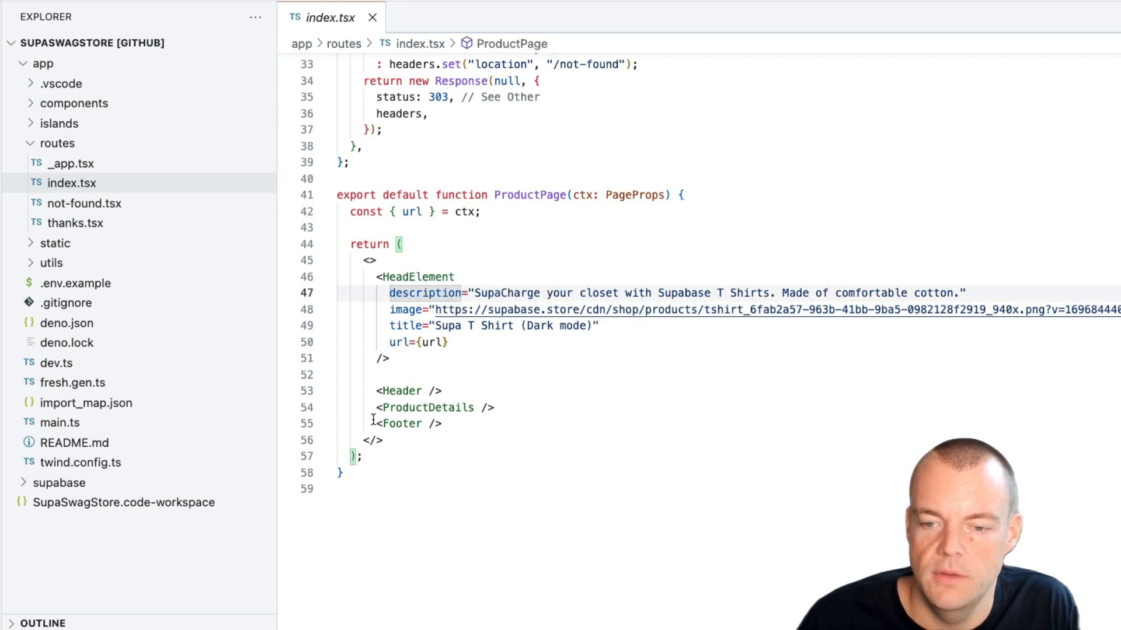
double_click(423, 407)
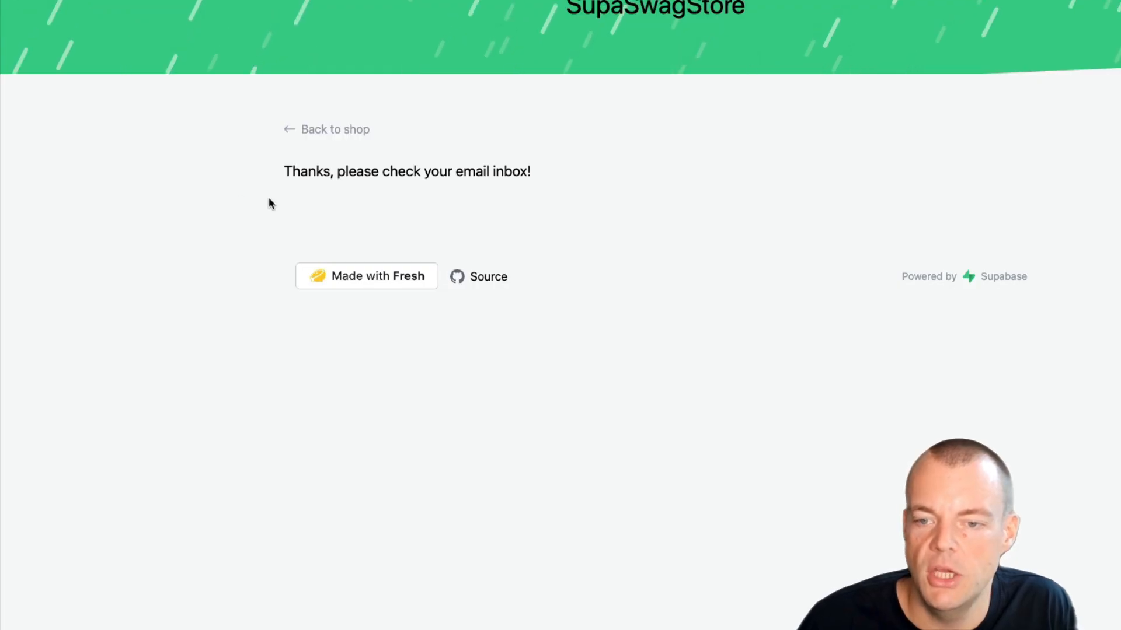
click(334, 129)
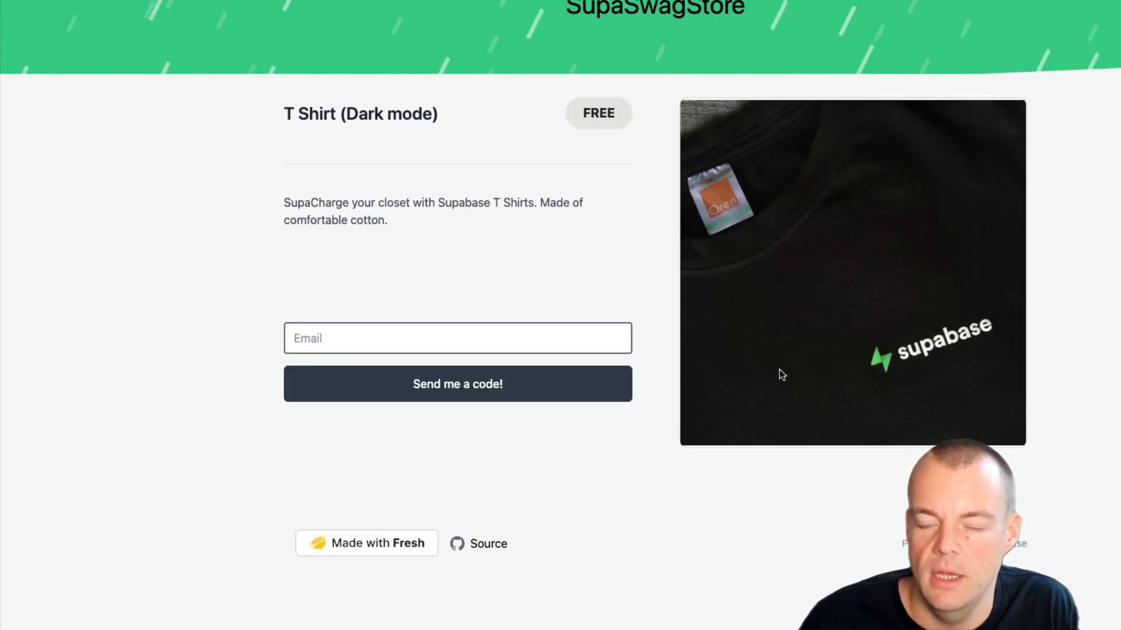
click(457, 338)
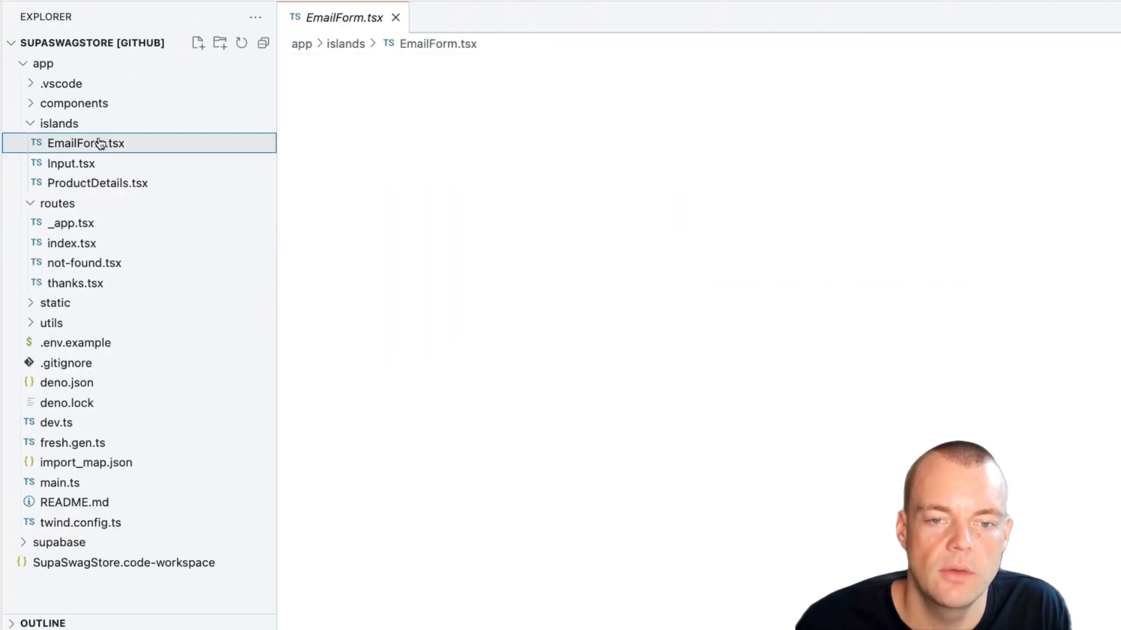
Inspect islands/EmailForm.tsx, highlighting the form's post method and email input markup.
click(86, 143)
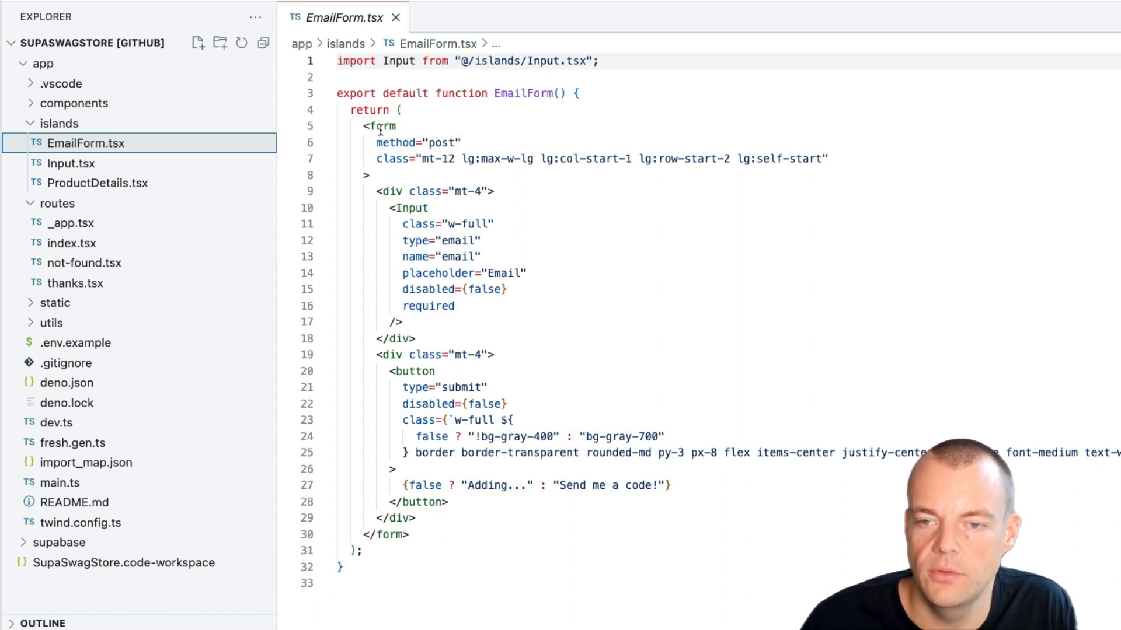
double_click(441, 142)
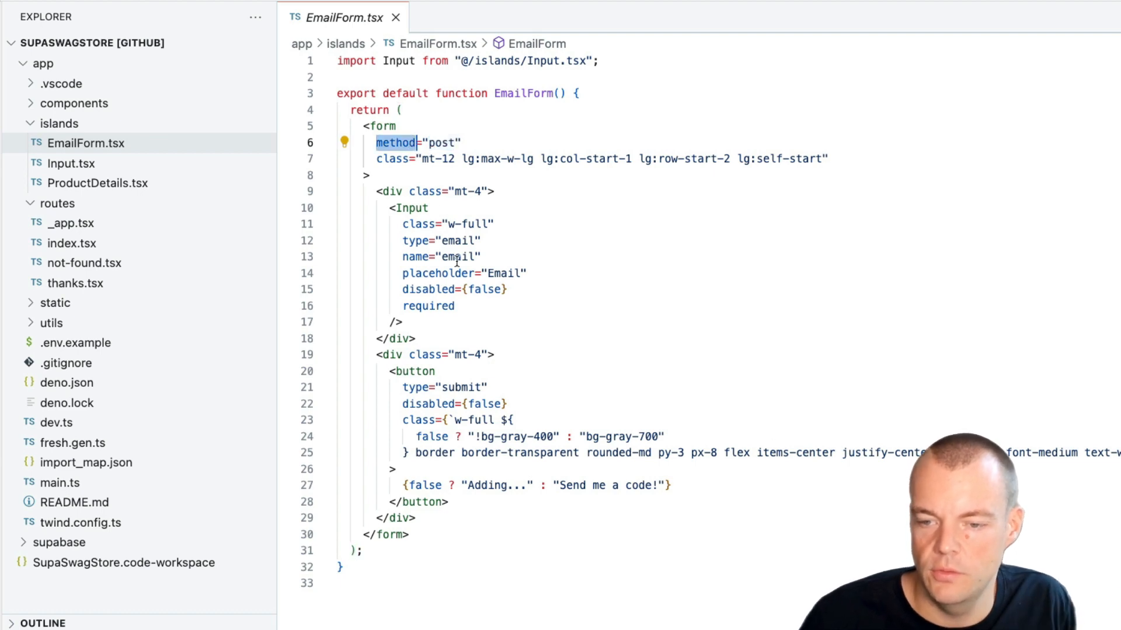
scroll(down, 3)
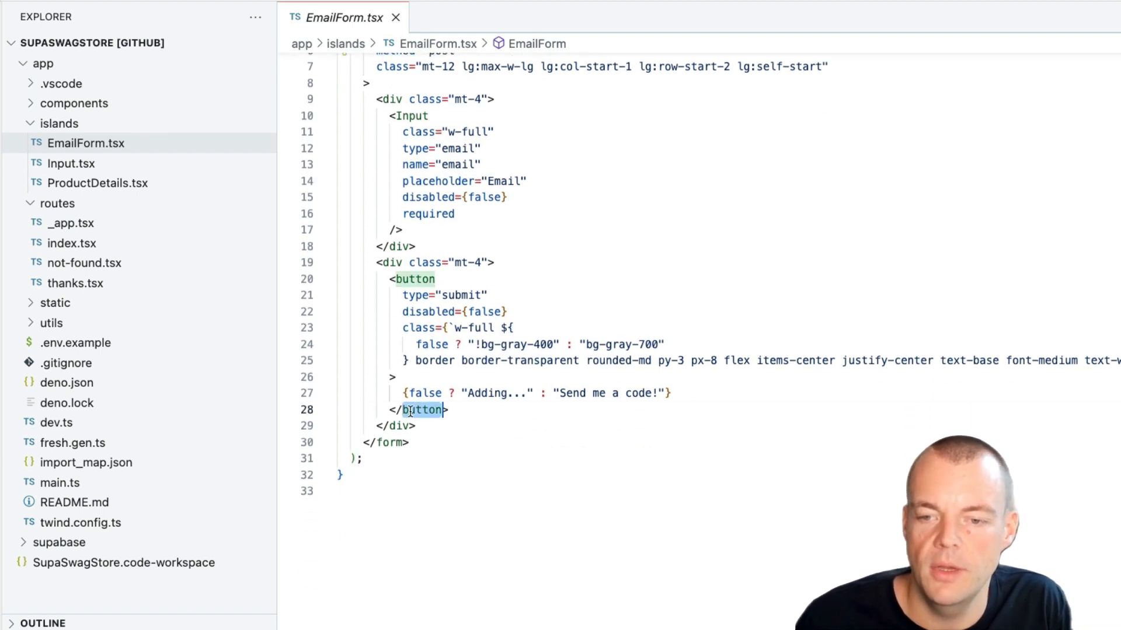
mouse_move(198, 200)
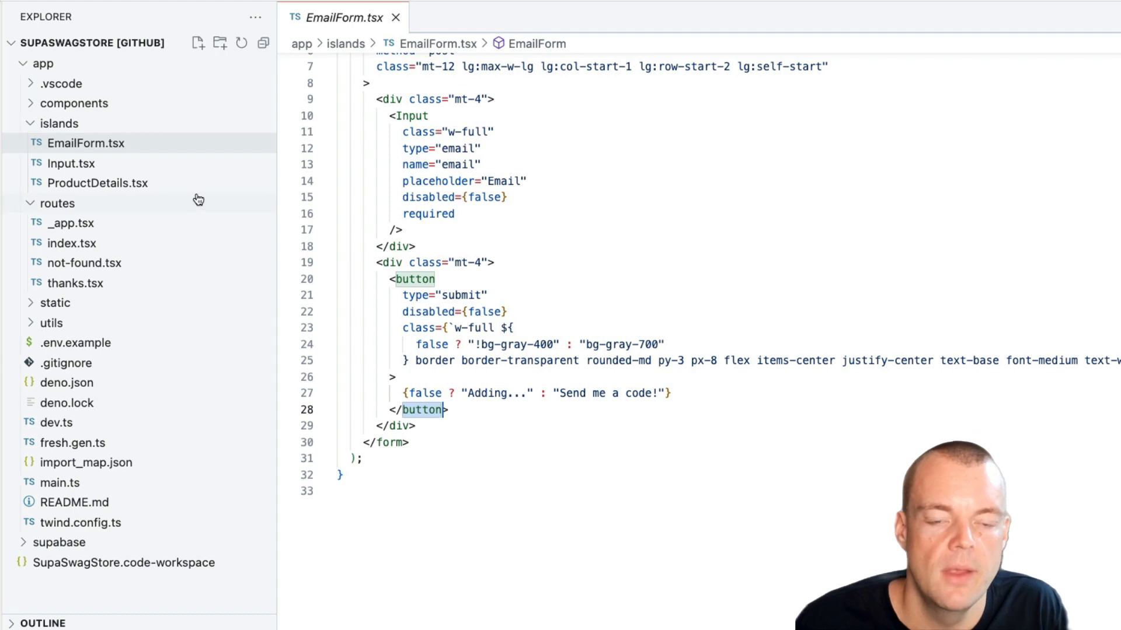
Review routes/index.tsx POST handler reading the email value from the submitted form.
click(70, 243)
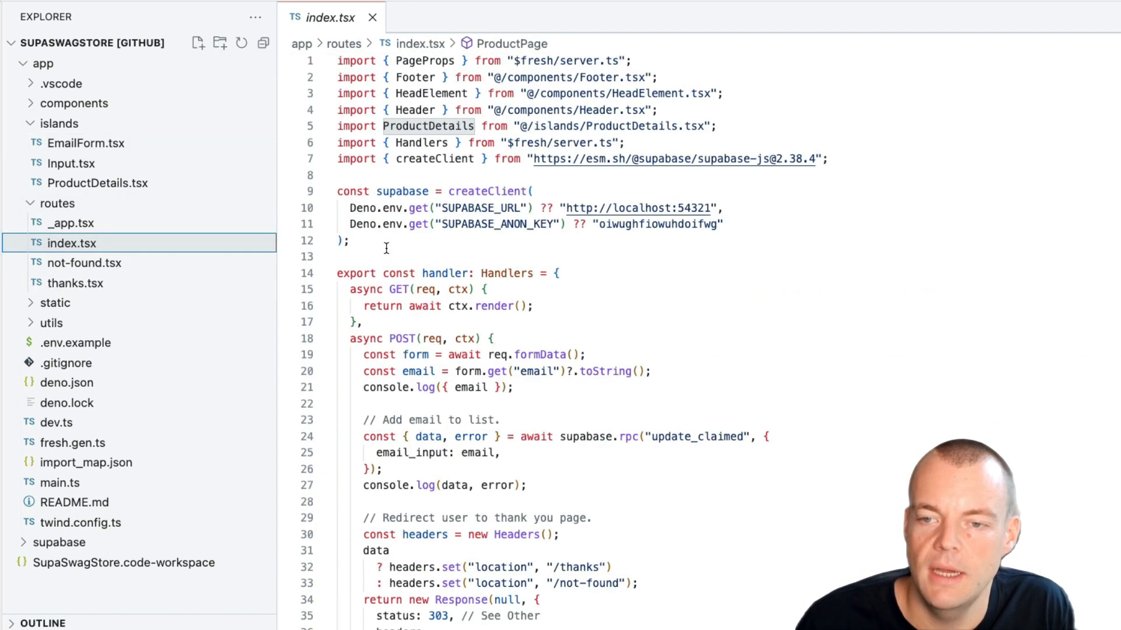
scroll(down, 3)
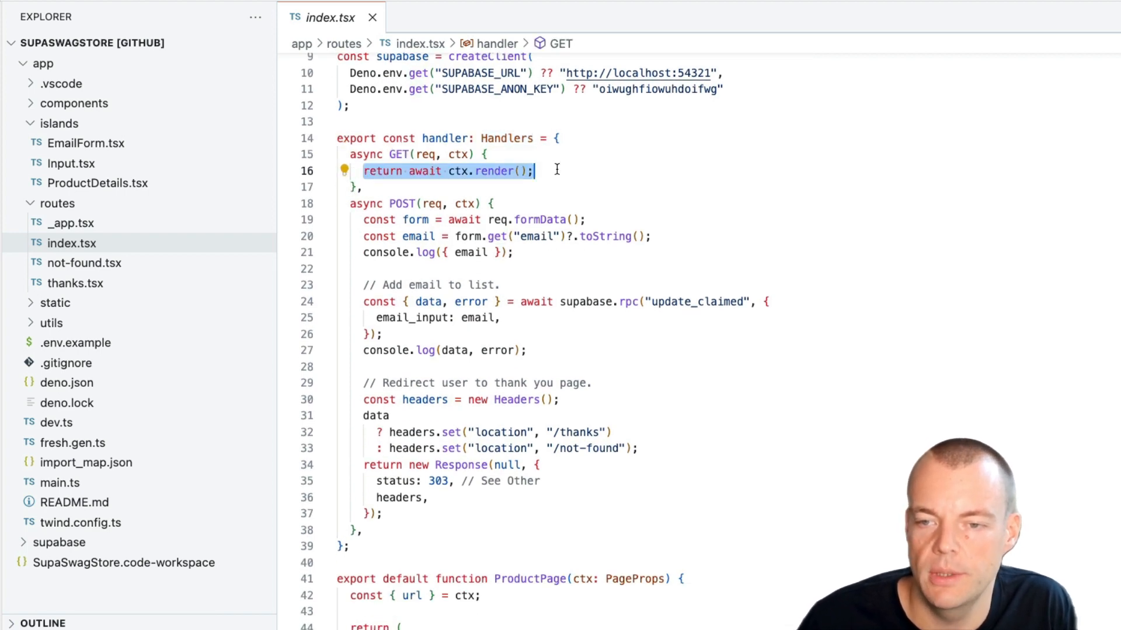
scroll(up, 3)
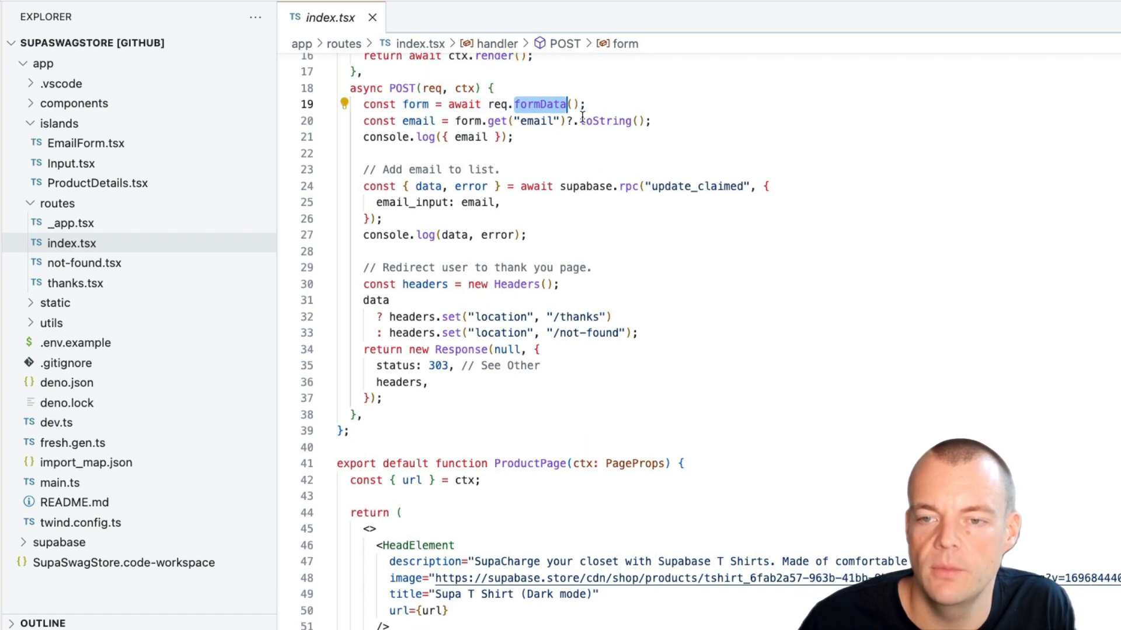
double_click(418, 120)
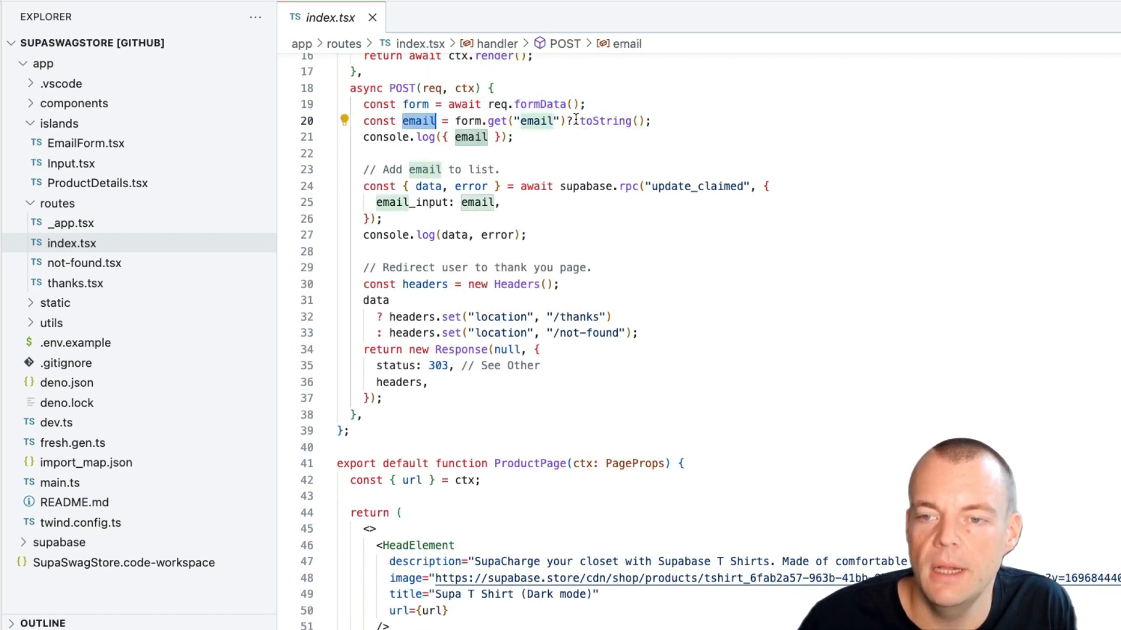
scroll(down, 3)
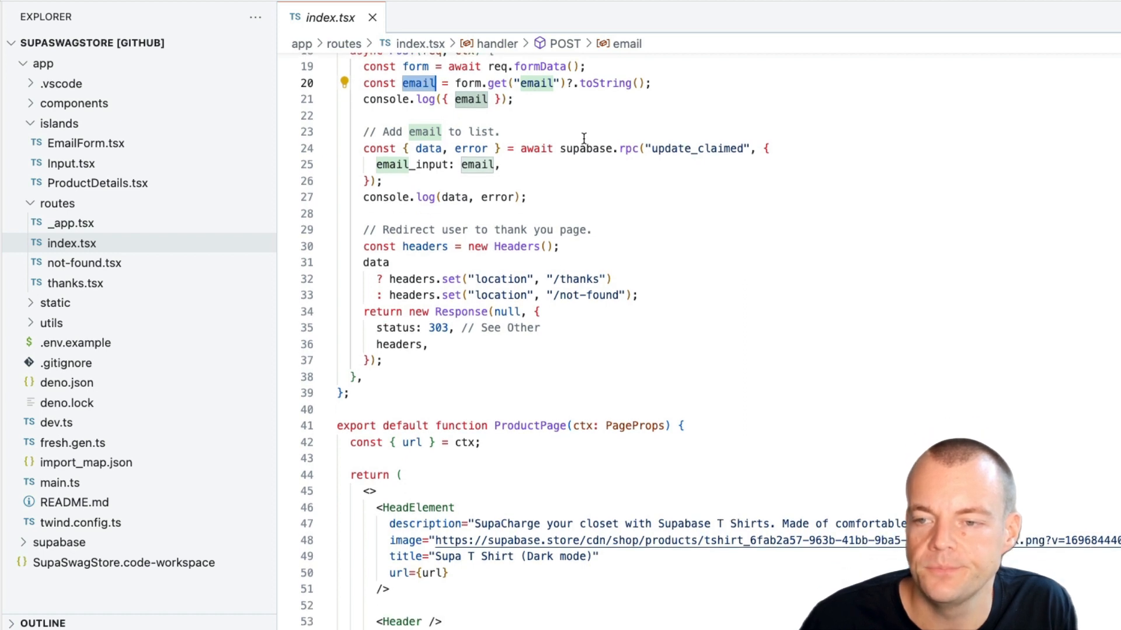
click(386, 148)
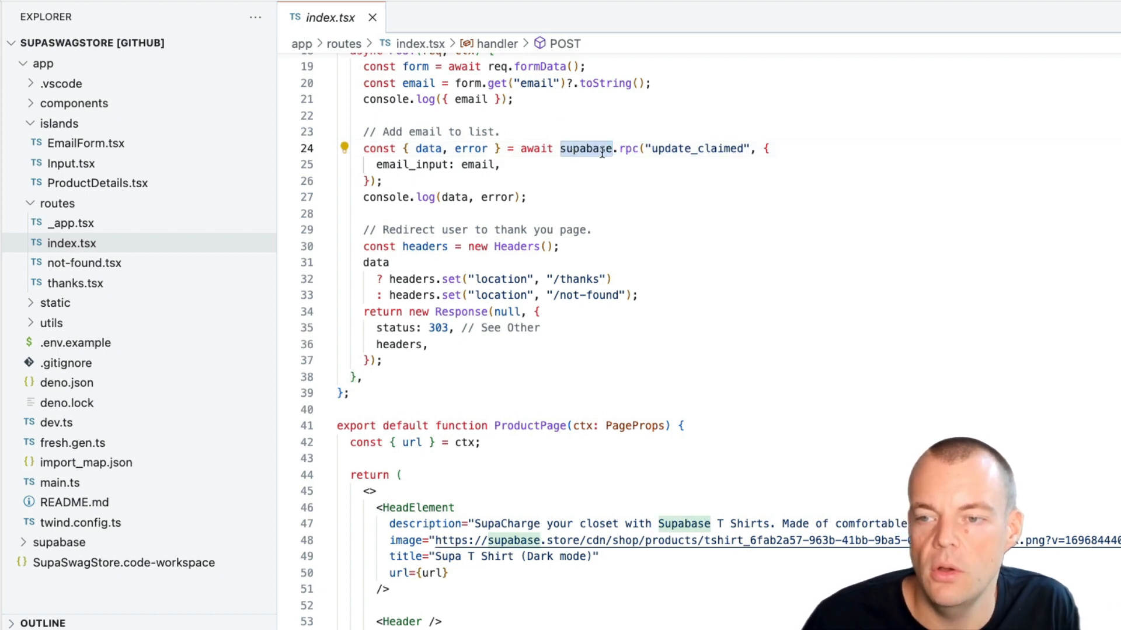
Highlight the supabase.rpc update_claimed call with its email_input argument and returned data.
double_click(626, 149)
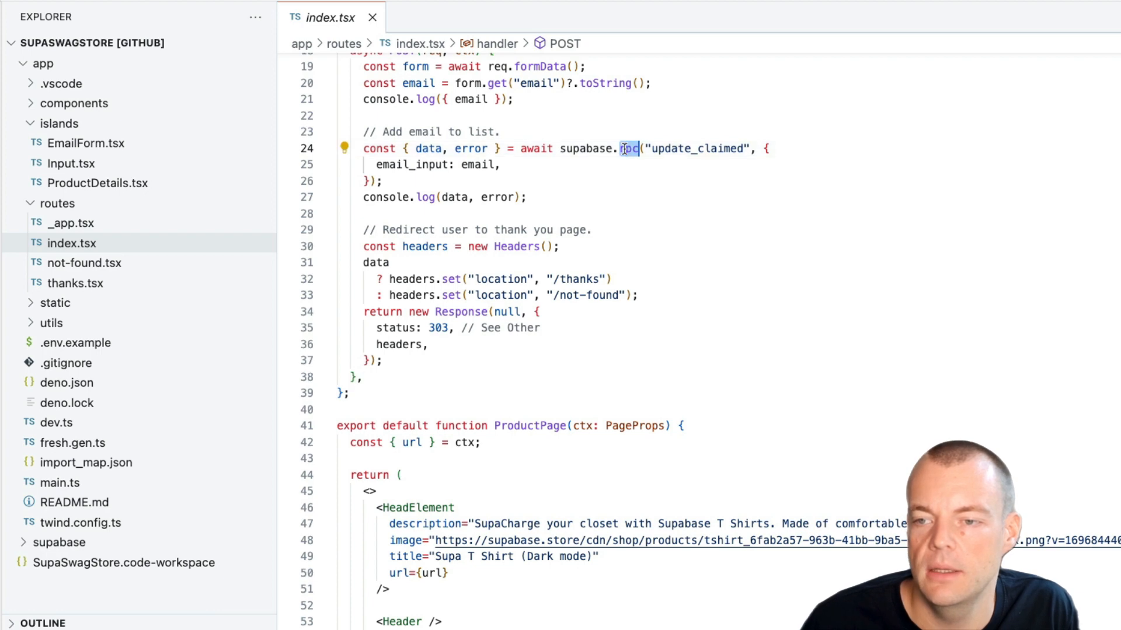
mouse_move(590, 148)
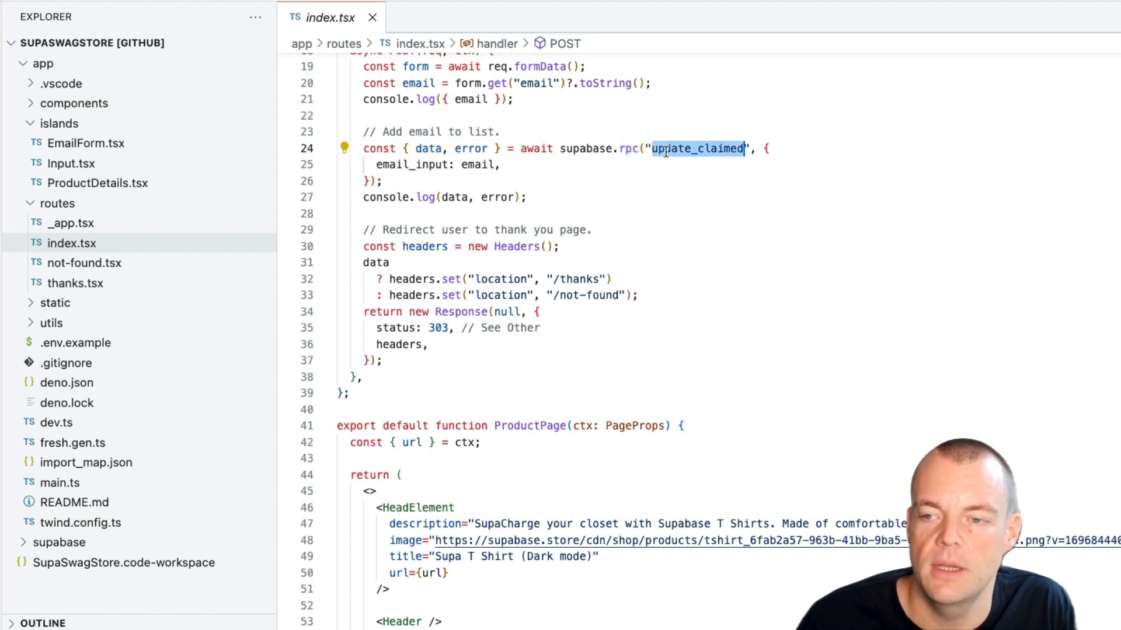
click(747, 149)
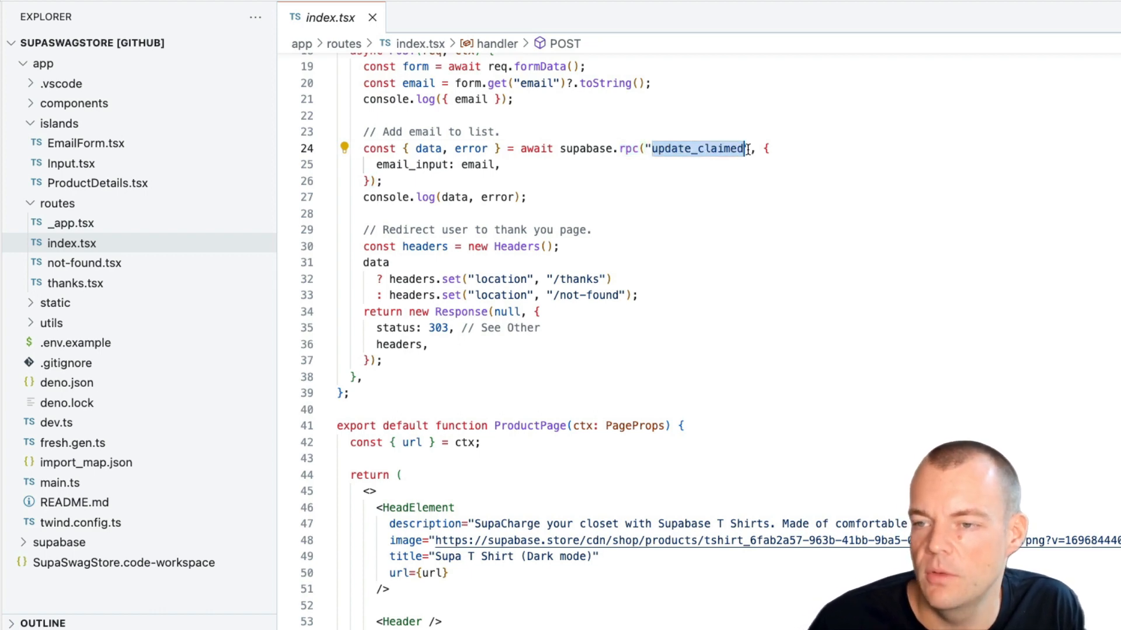
double_click(411, 164)
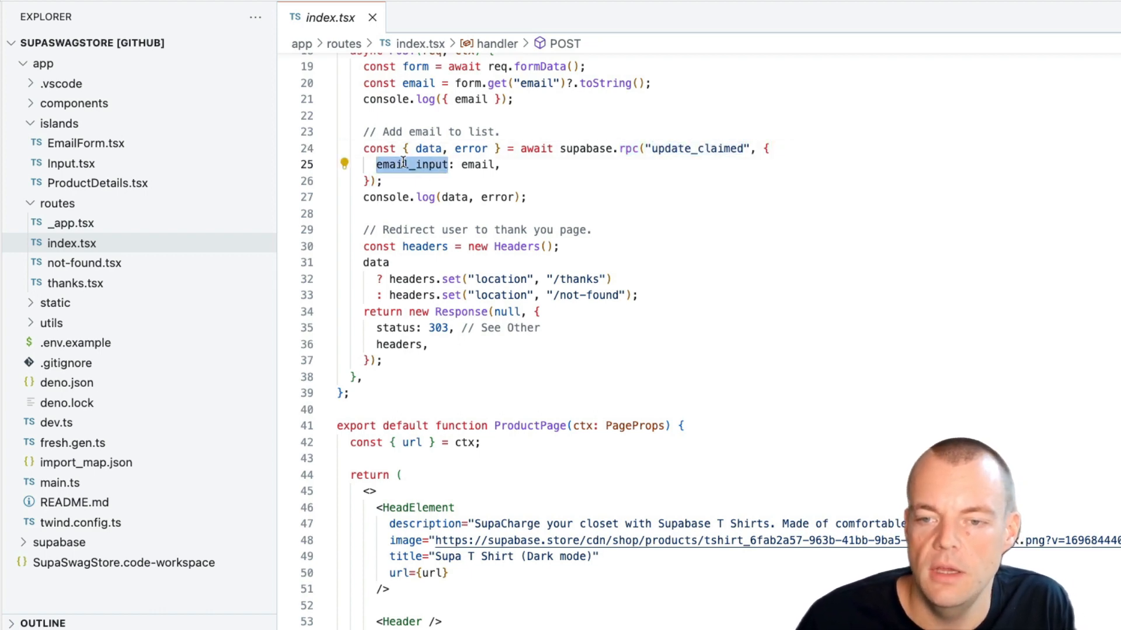
double_click(477, 164)
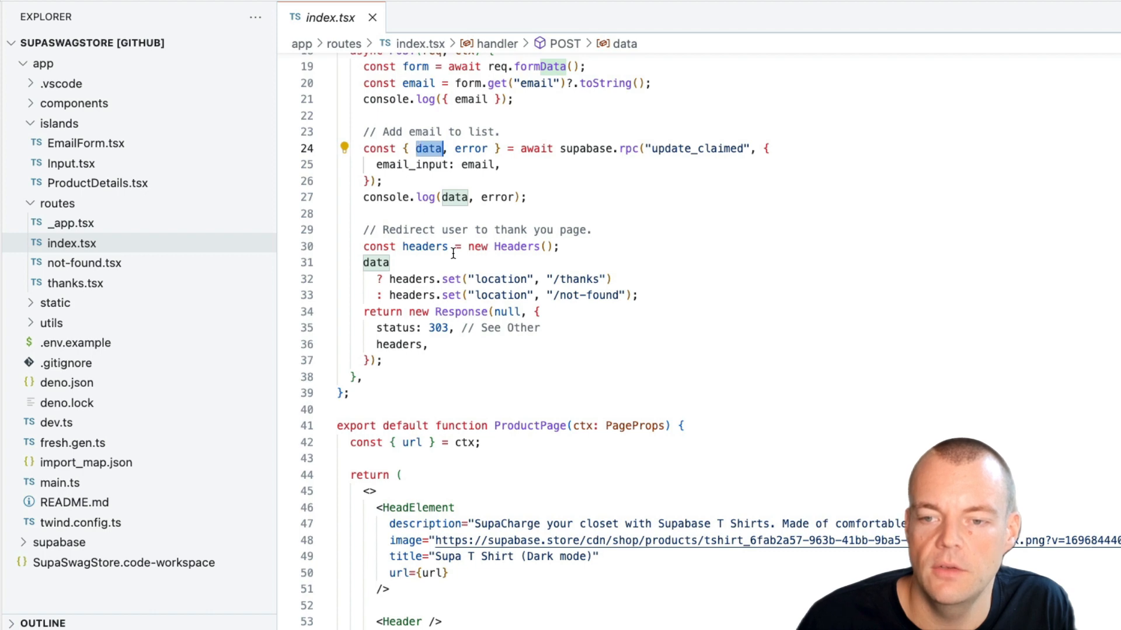
mouse_move(726, 216)
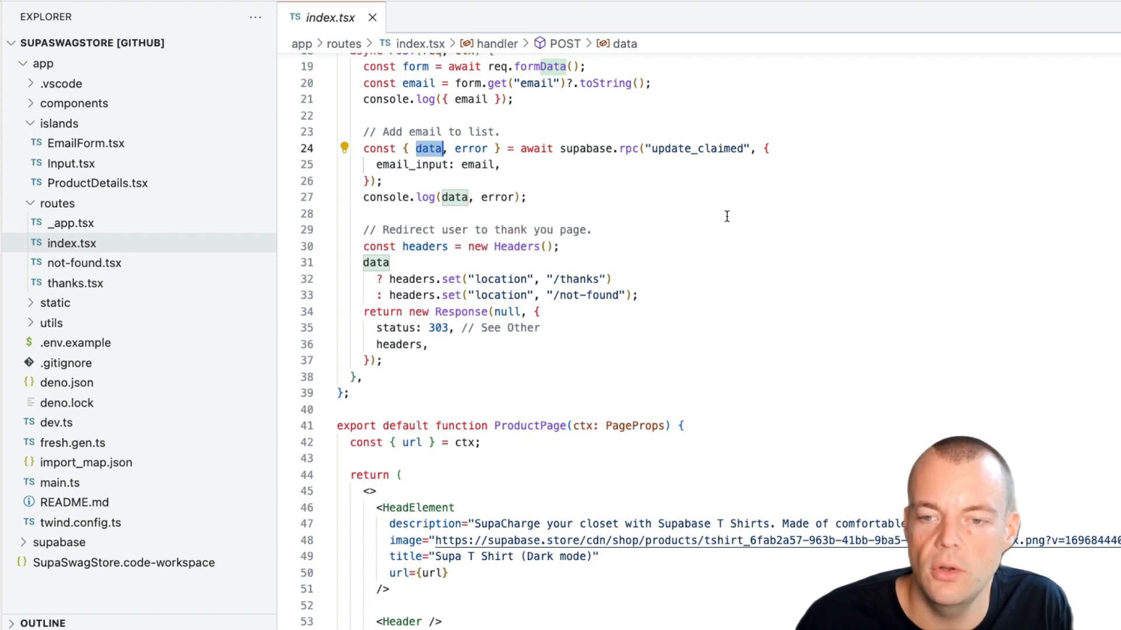
scroll(down, 3)
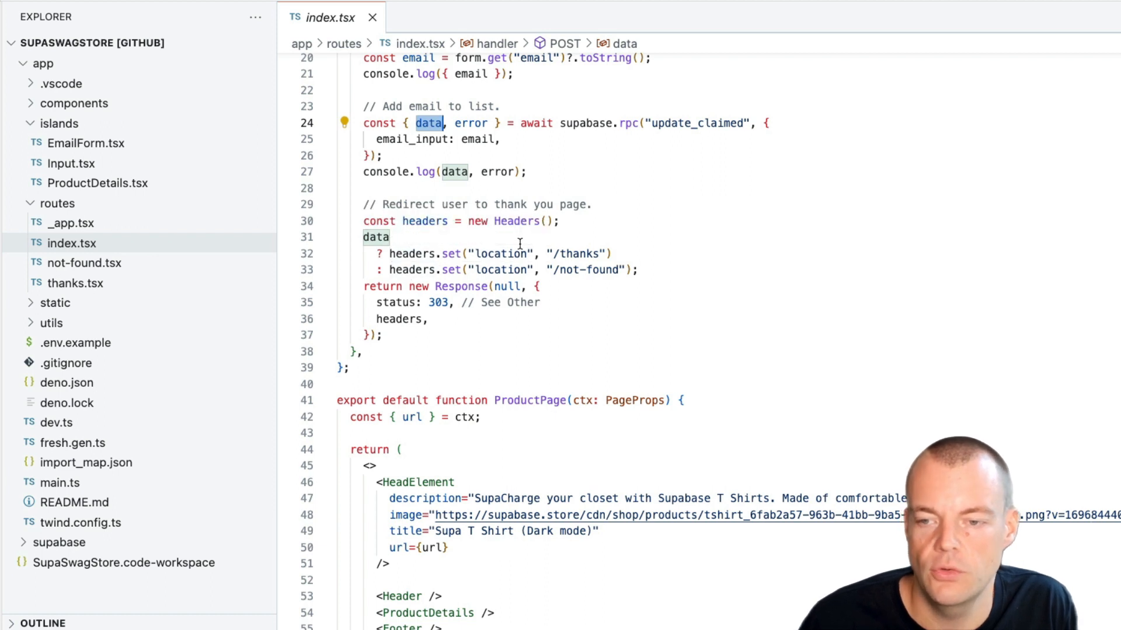
mouse_move(578, 254)
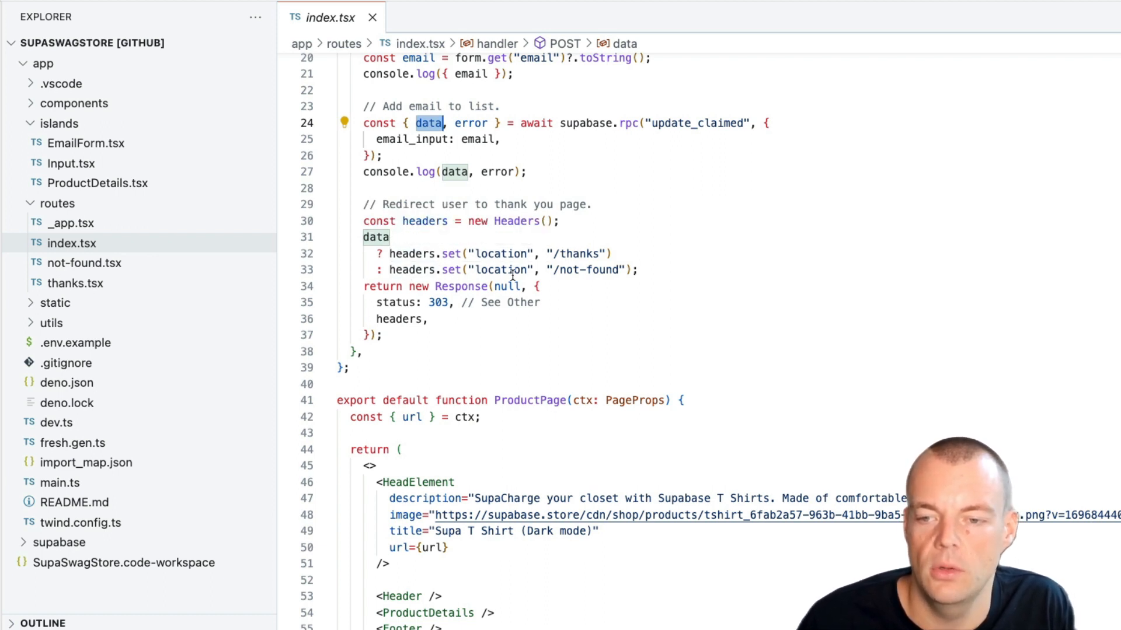
mouse_move(600, 274)
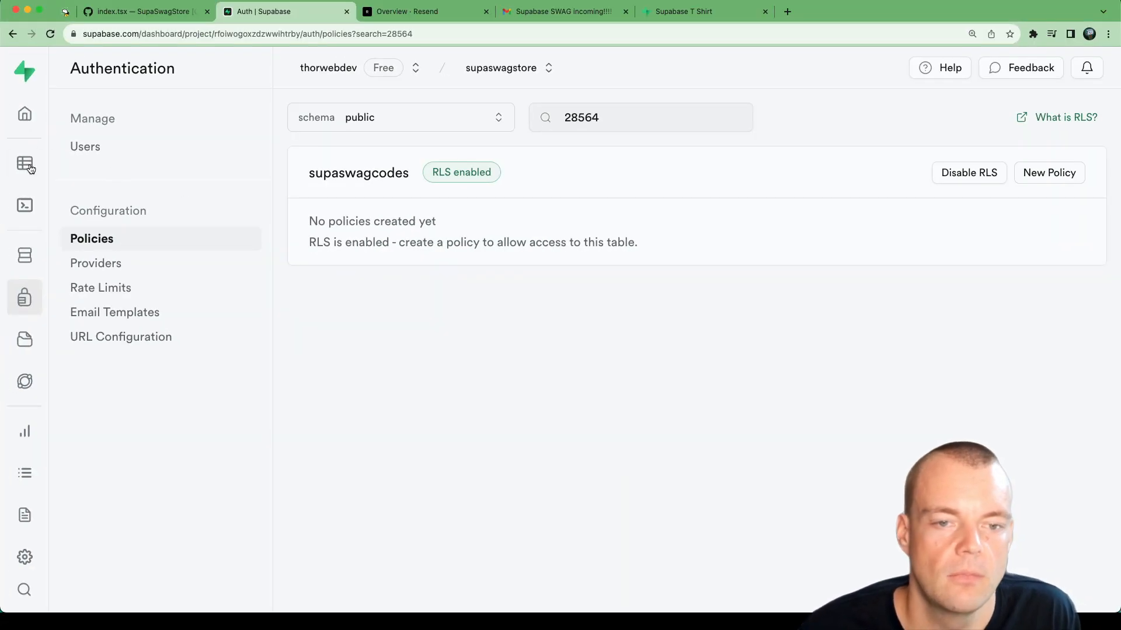
Enable 'Include anonymous database metadata in AI queries' in the SQL Editor's AI settings.
click(25, 205)
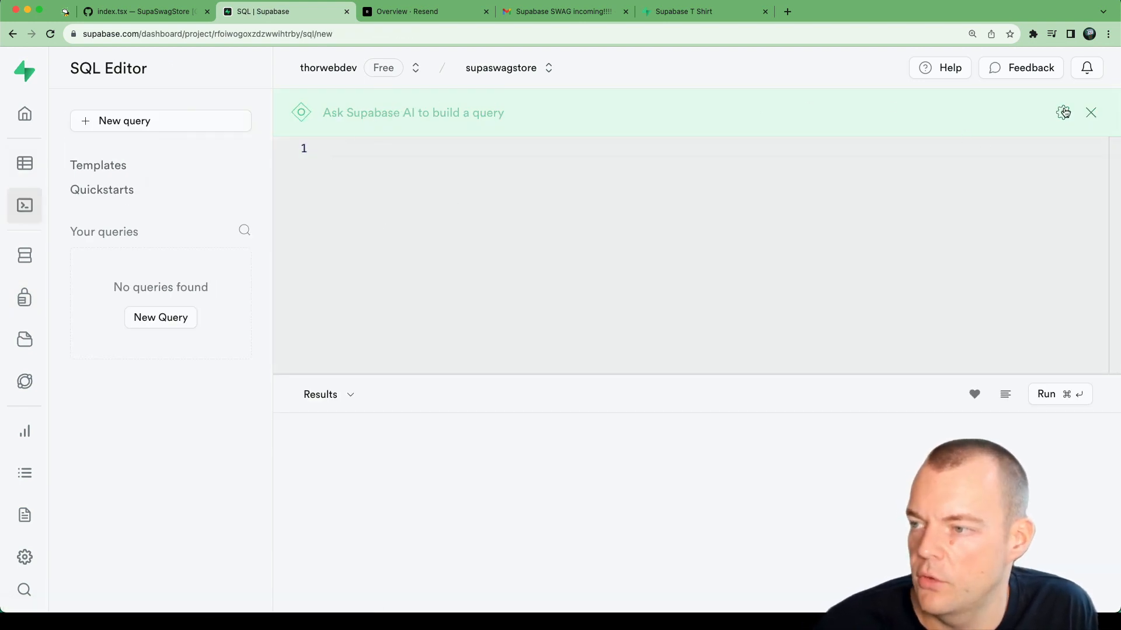
click(1063, 112)
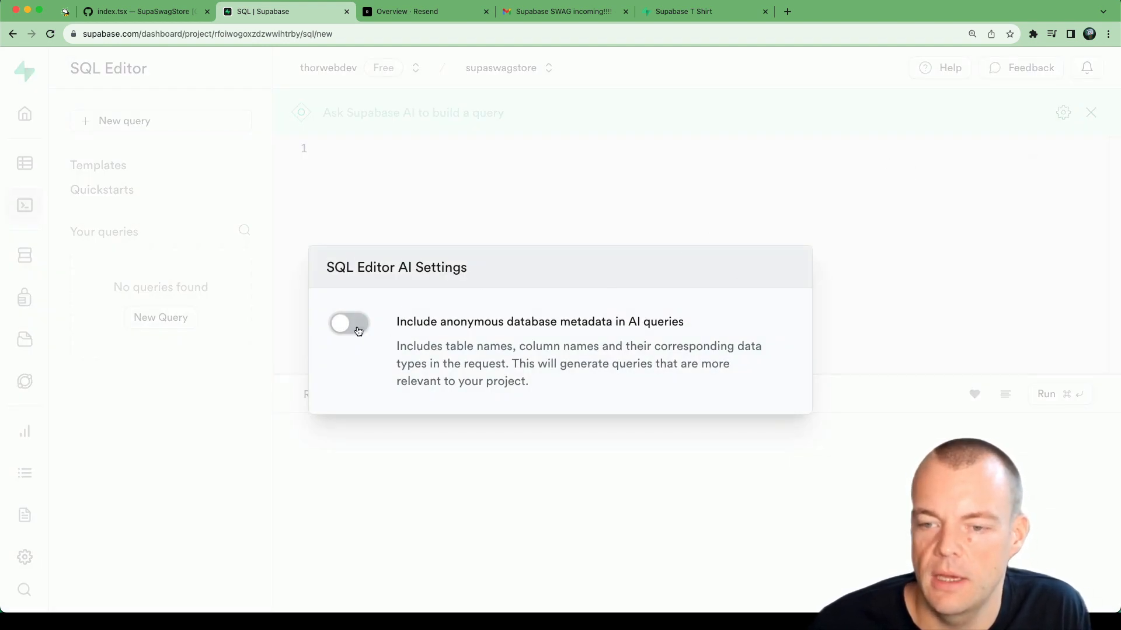
click(348, 322)
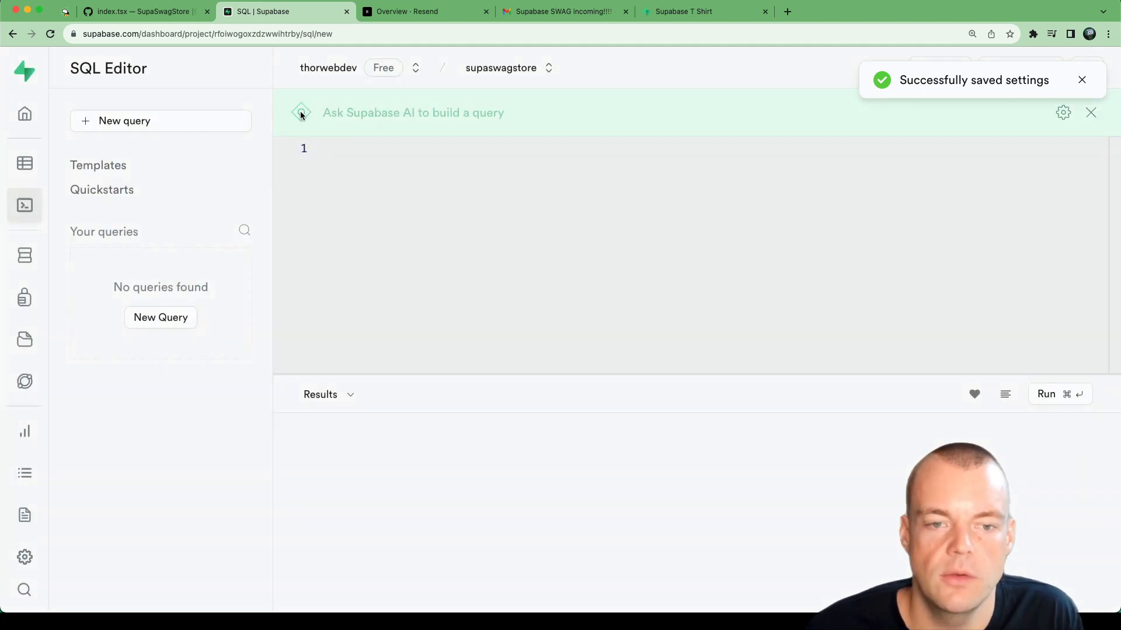
Briefly check the supaswagcodes table, then start a blank new SQL query.
click(25, 163)
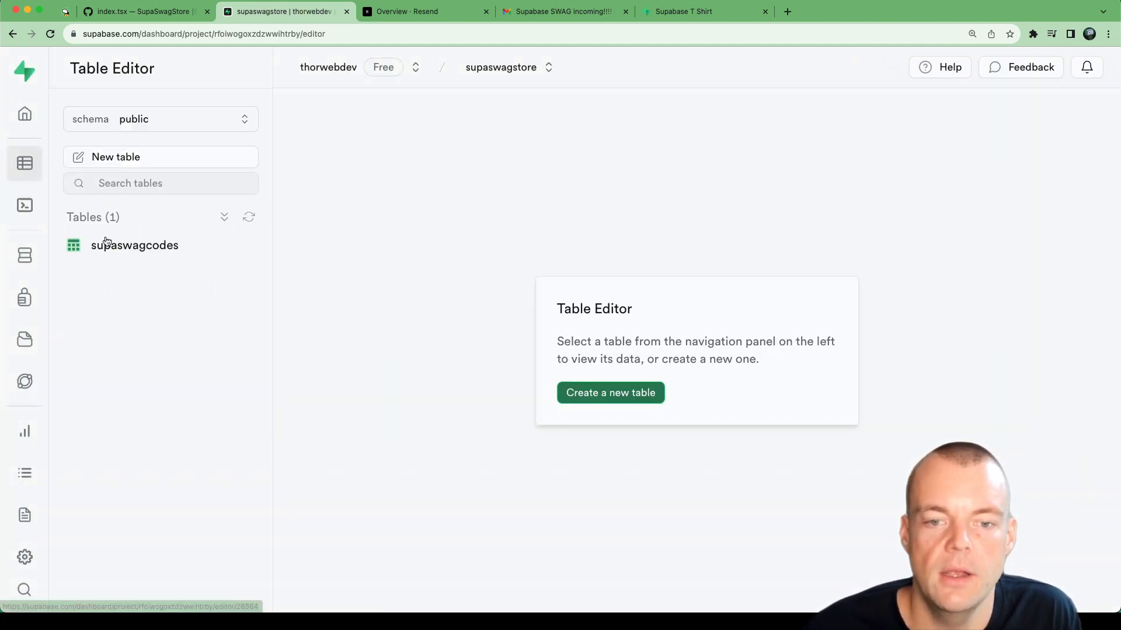
click(134, 245)
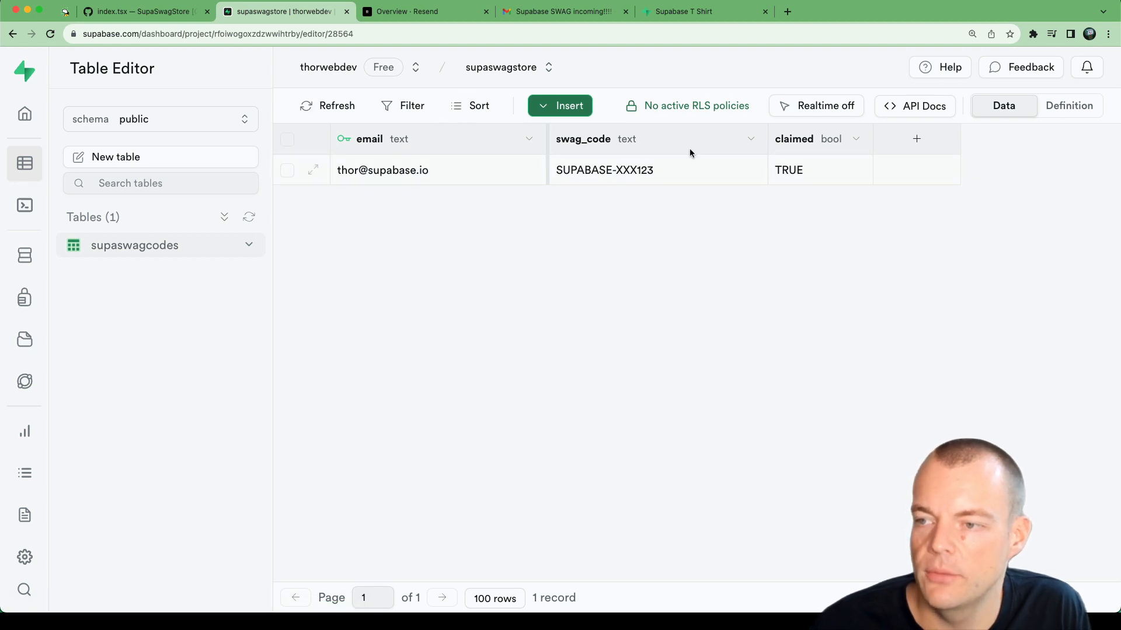
mouse_move(100, 219)
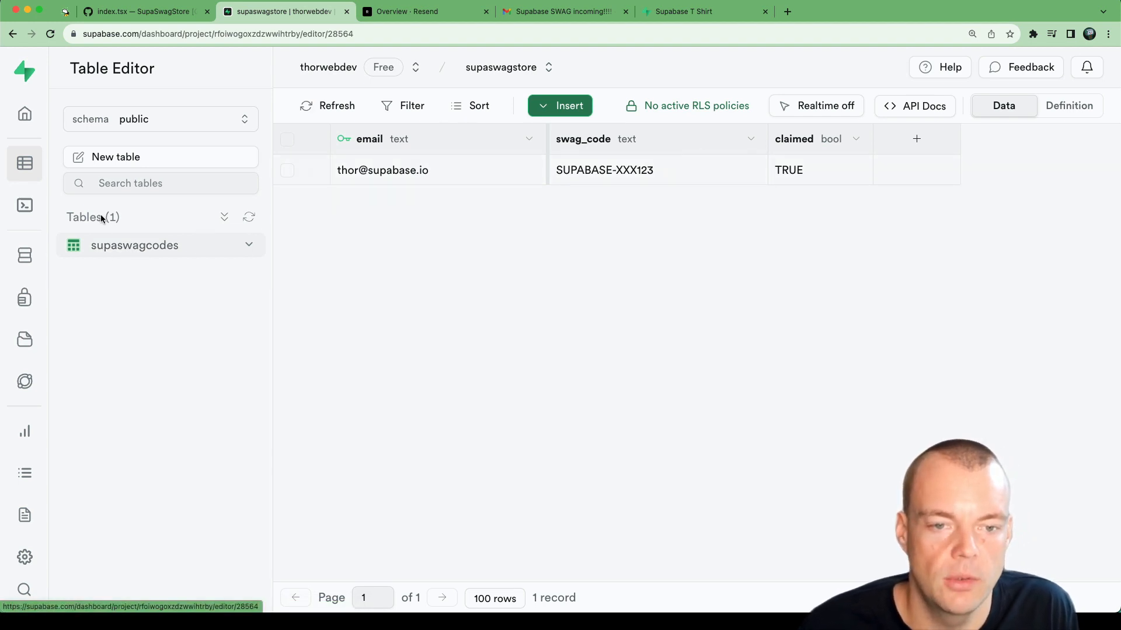
click(25, 206)
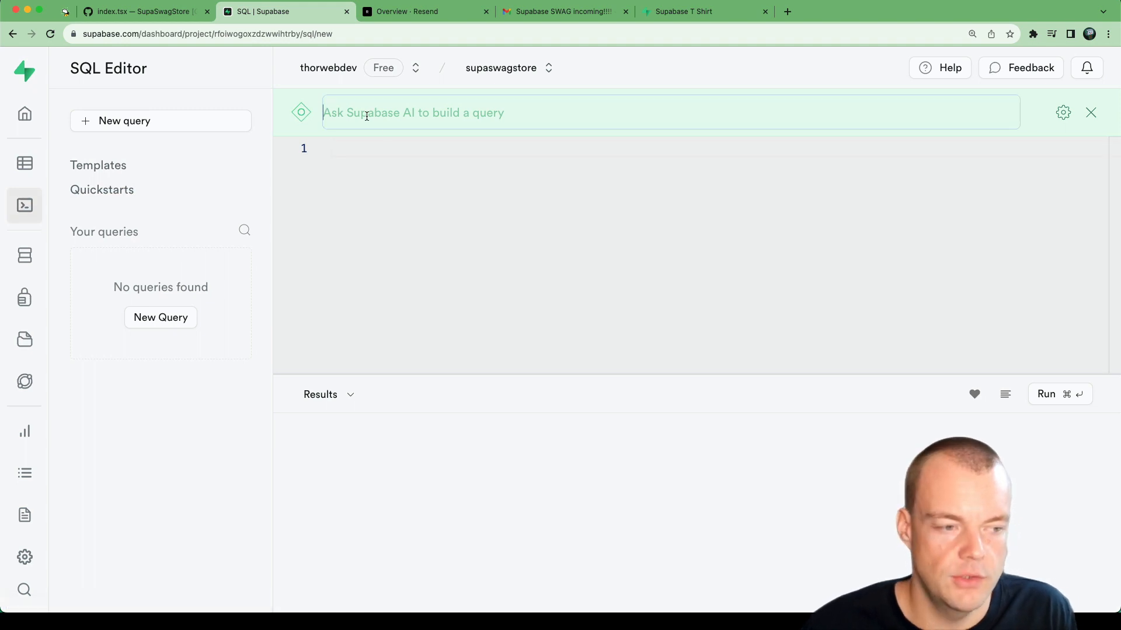
Ask Supabase AI for a function taking an email and setting claimed to true with security definer.
text(Creat)
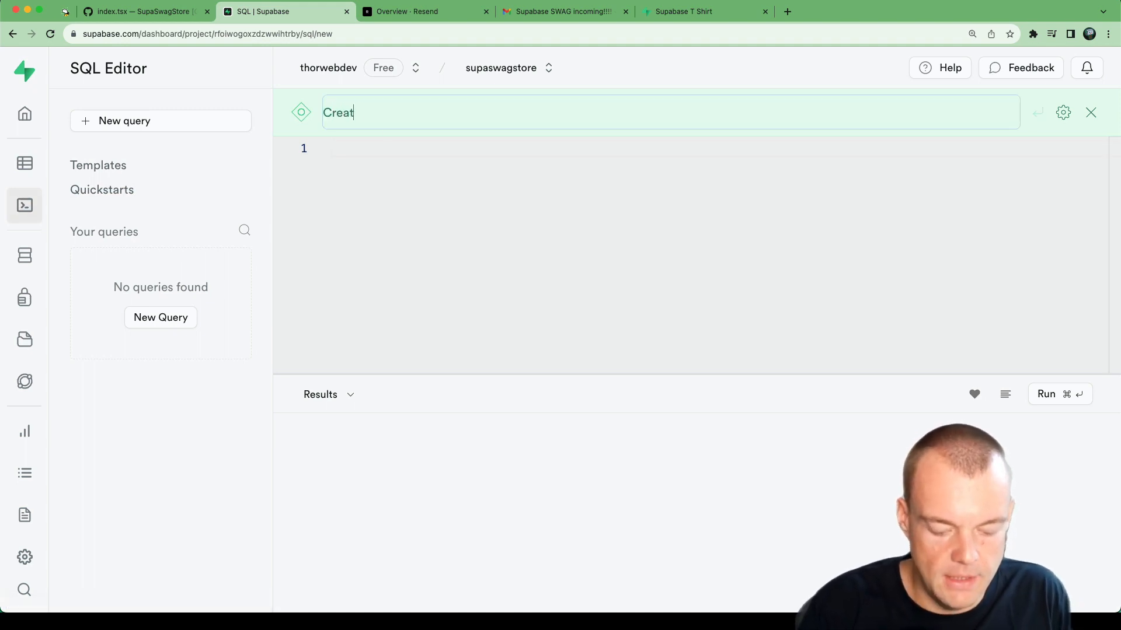
text(e a SQL)
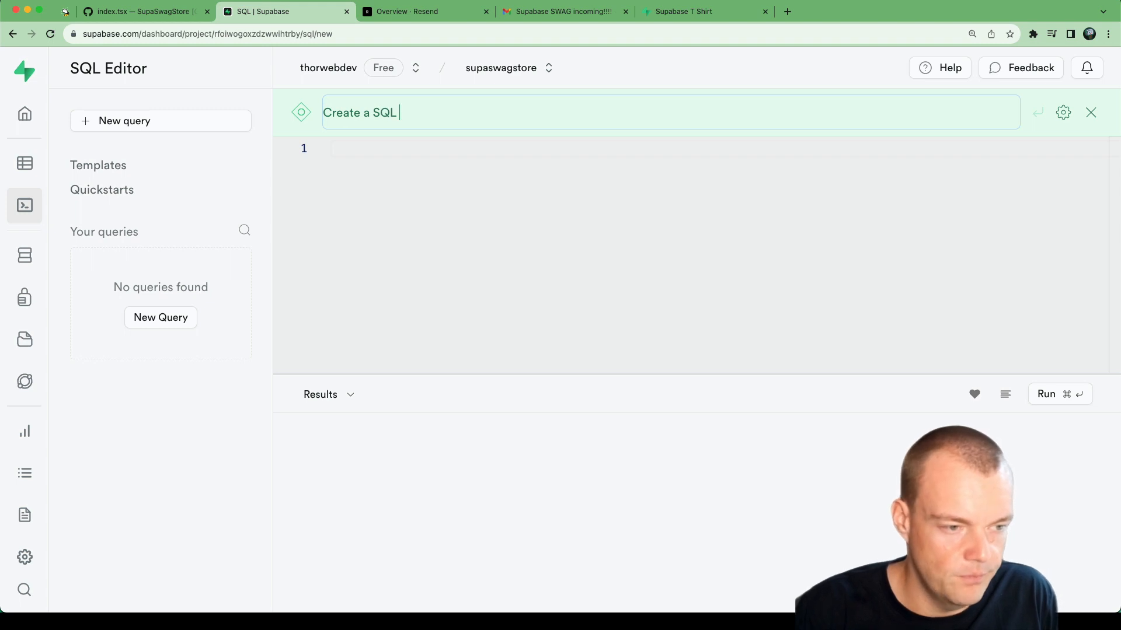
text(function t)
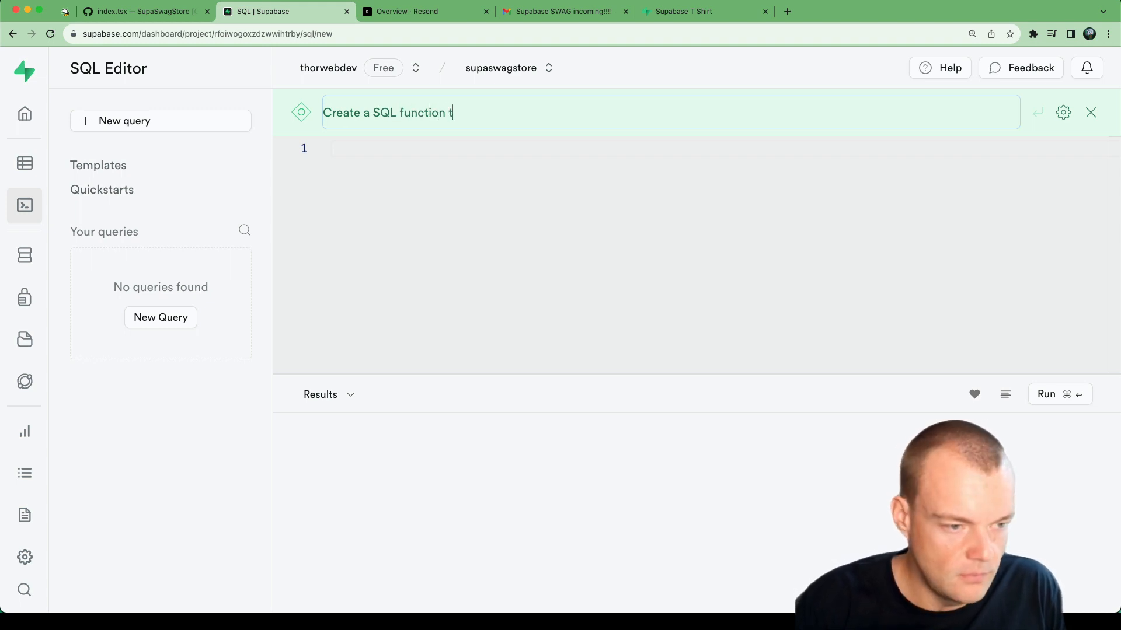
text(hat takes in a)
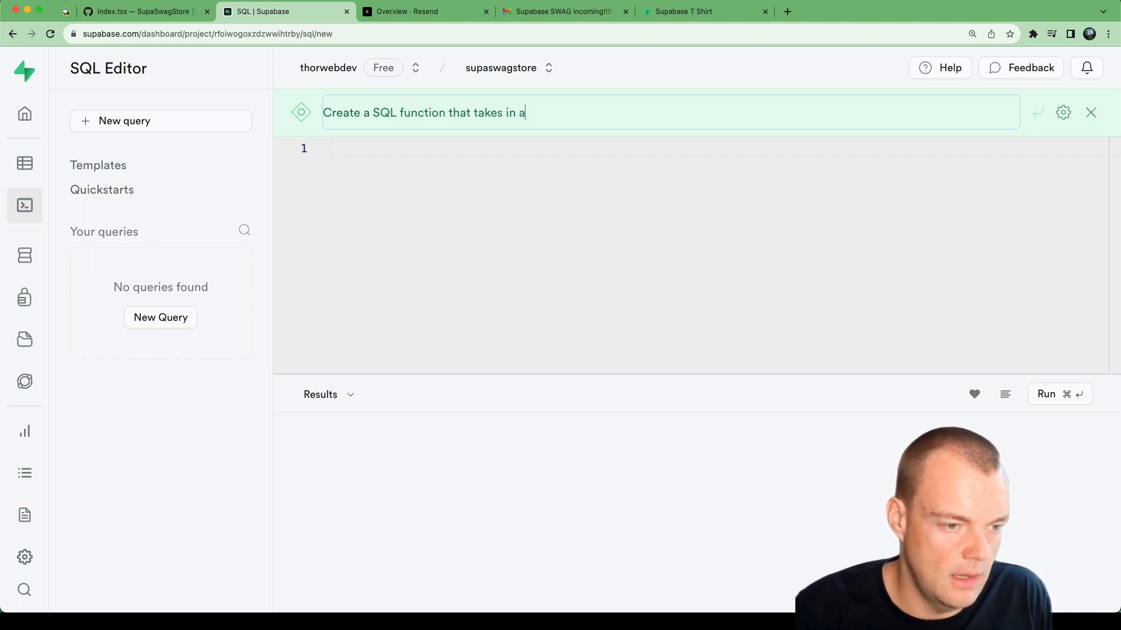
text(n email addr)
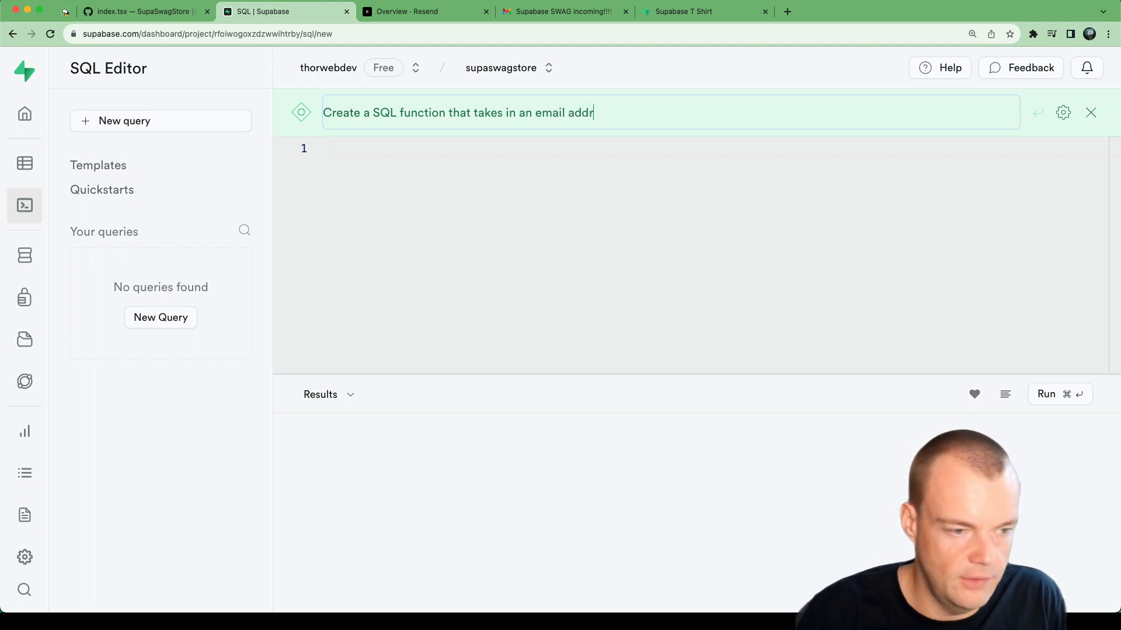
text(ess and)
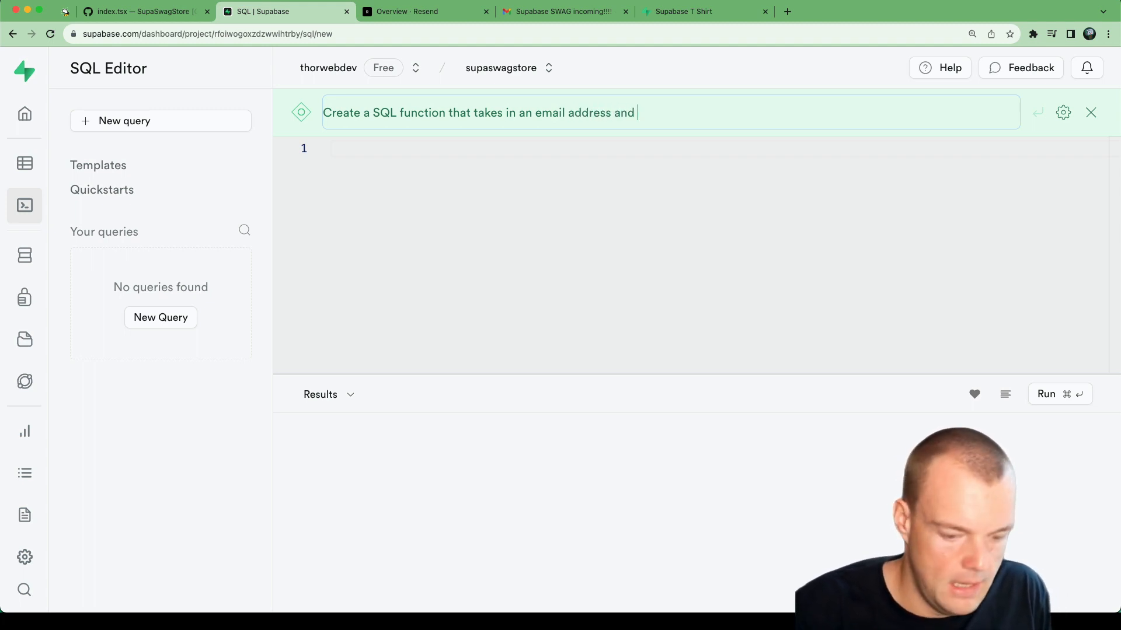
text(updates)
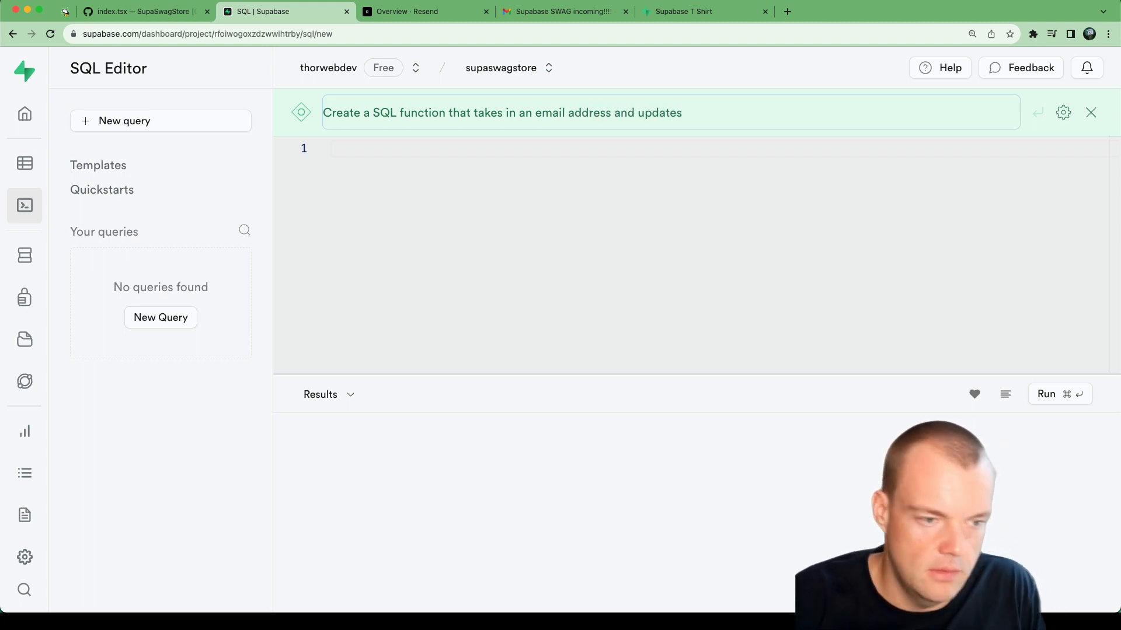
text(the cla)
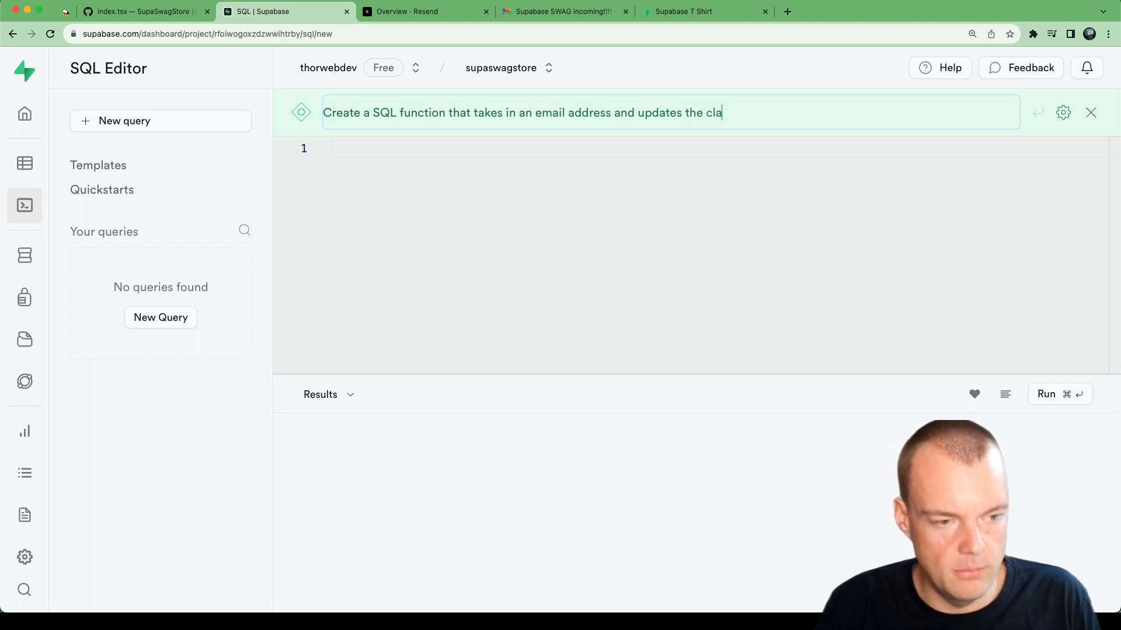
text(imed column to)
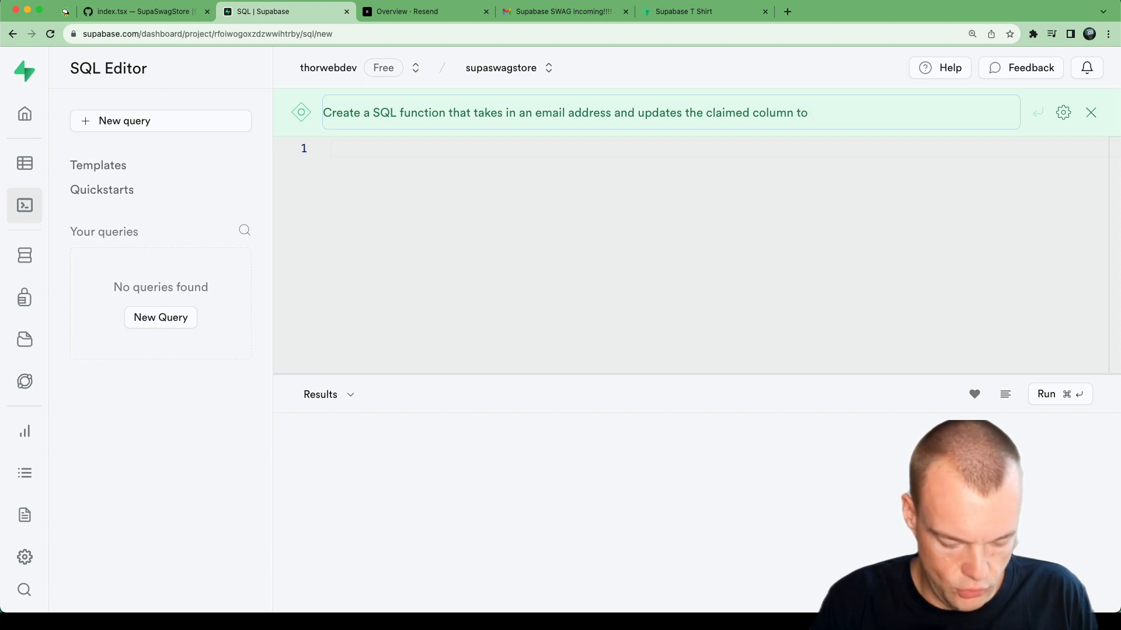
text(true)
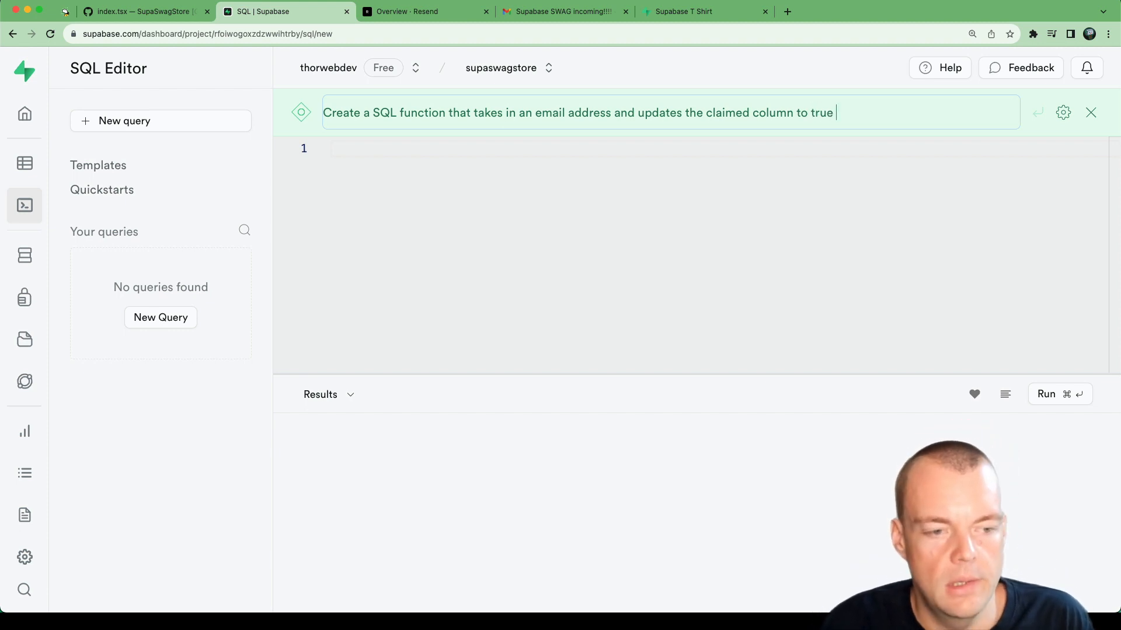
text(with)
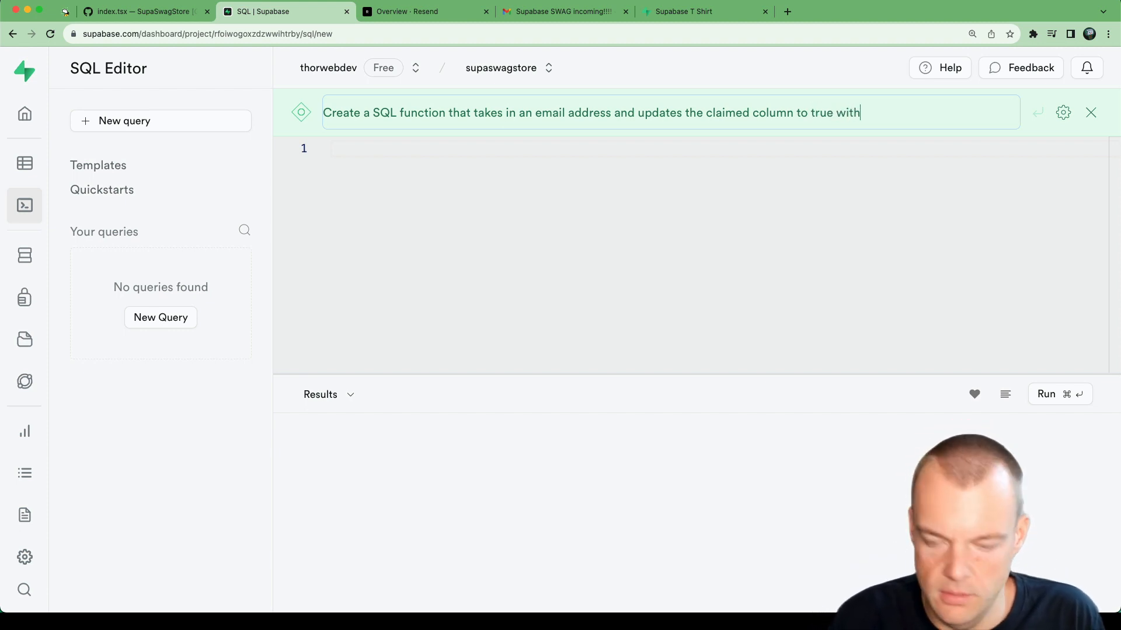
text(security d)
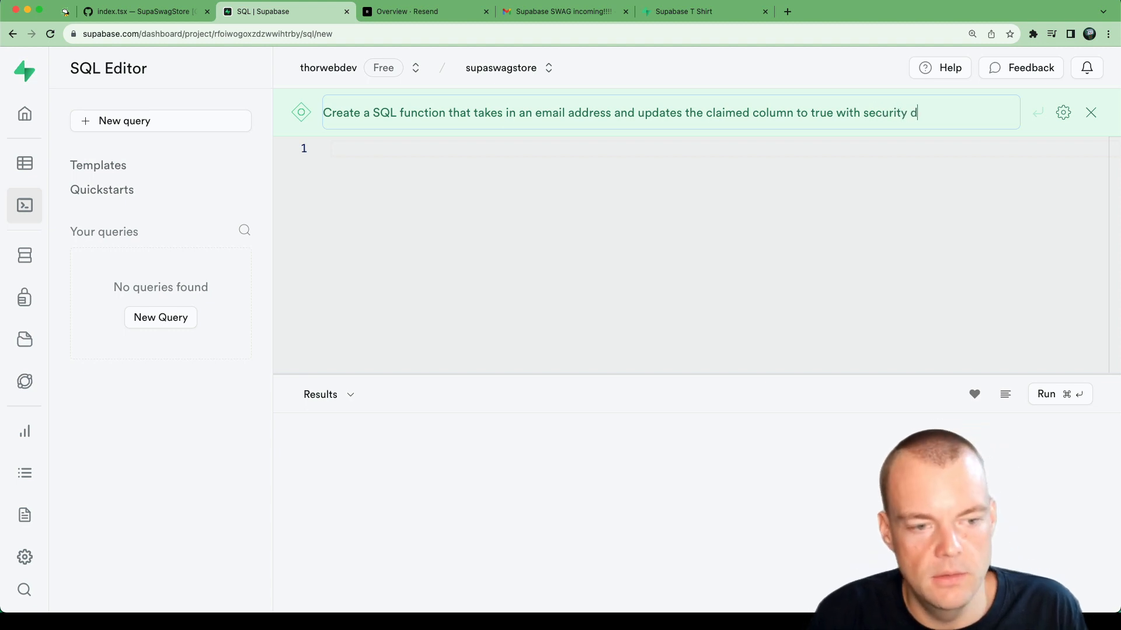
text(efiner)
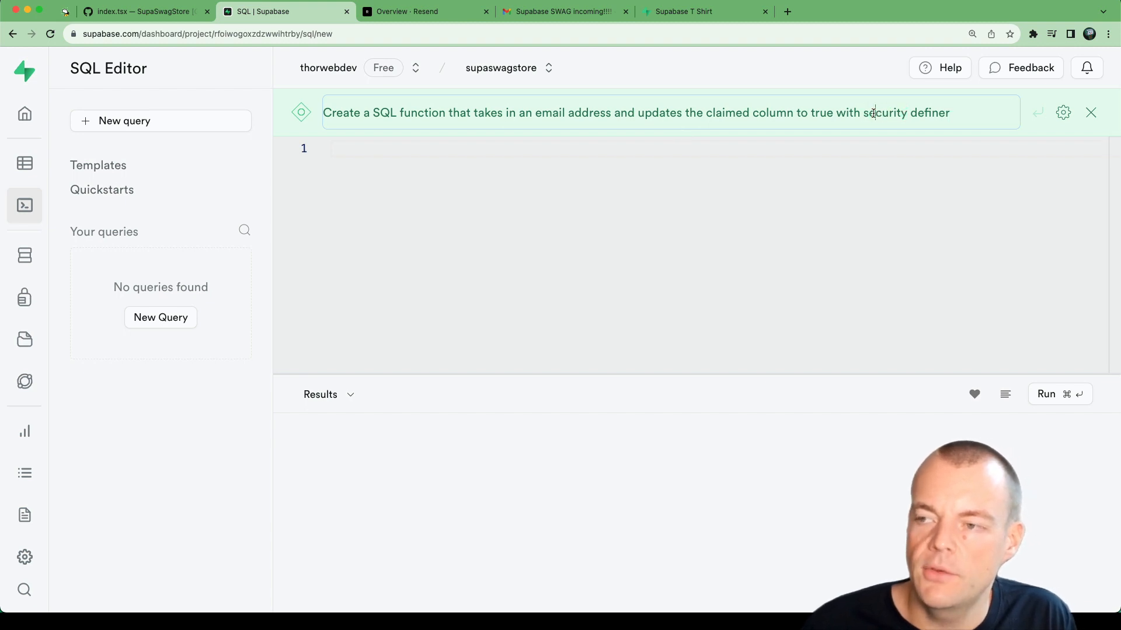
double_click(884, 112)
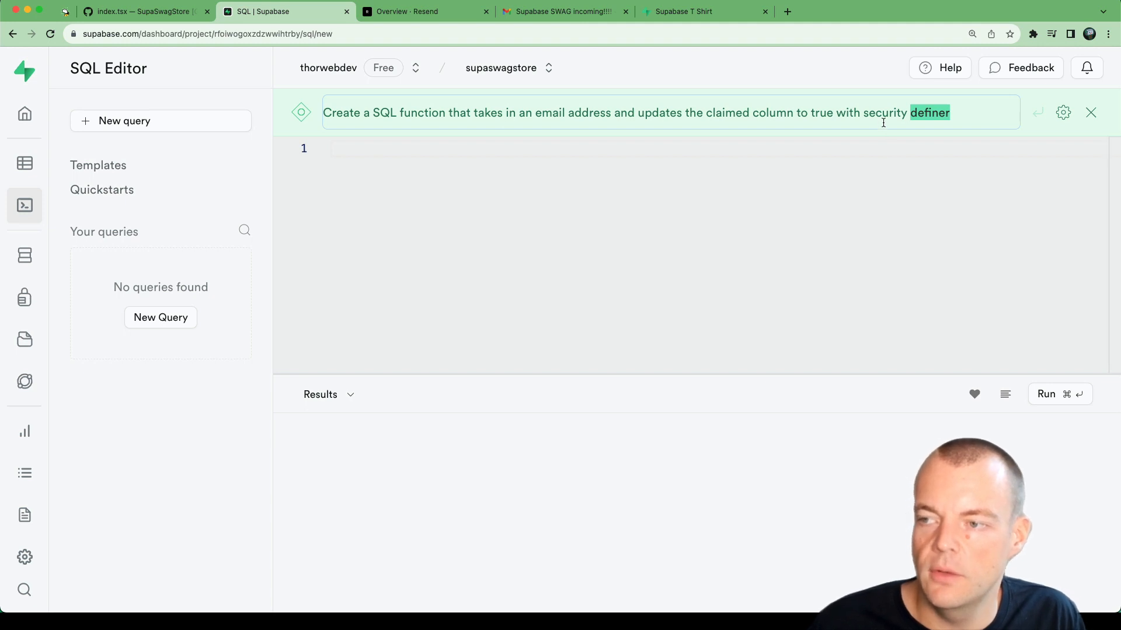
mouse_move(887, 118)
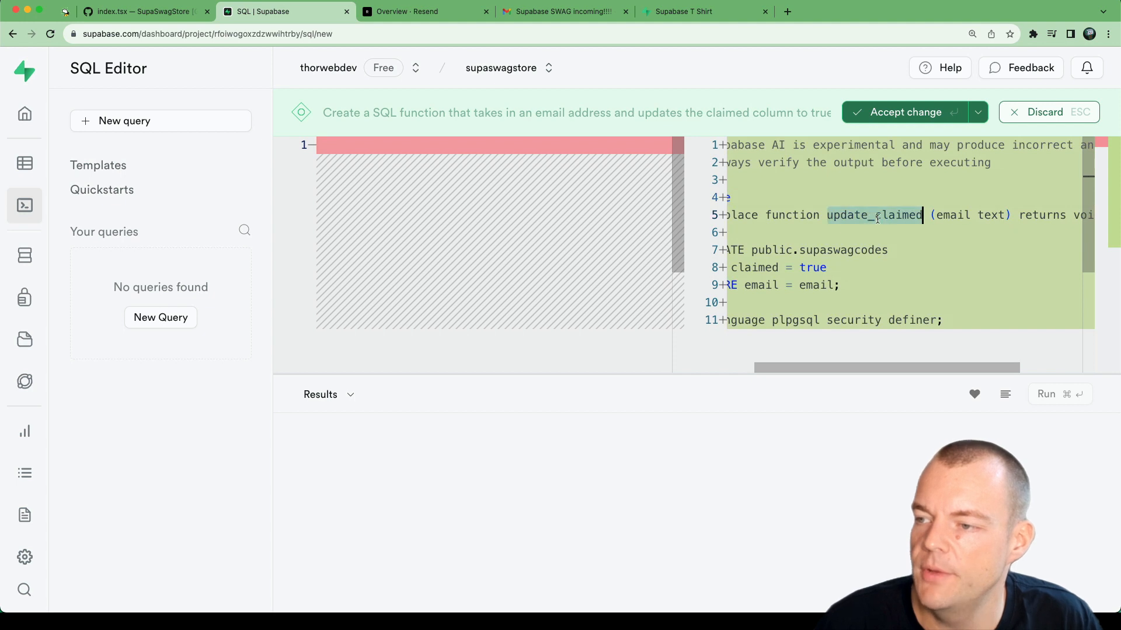
Review the generated update_claimed function's security definer clause and accept the change.
scroll(right, 3)
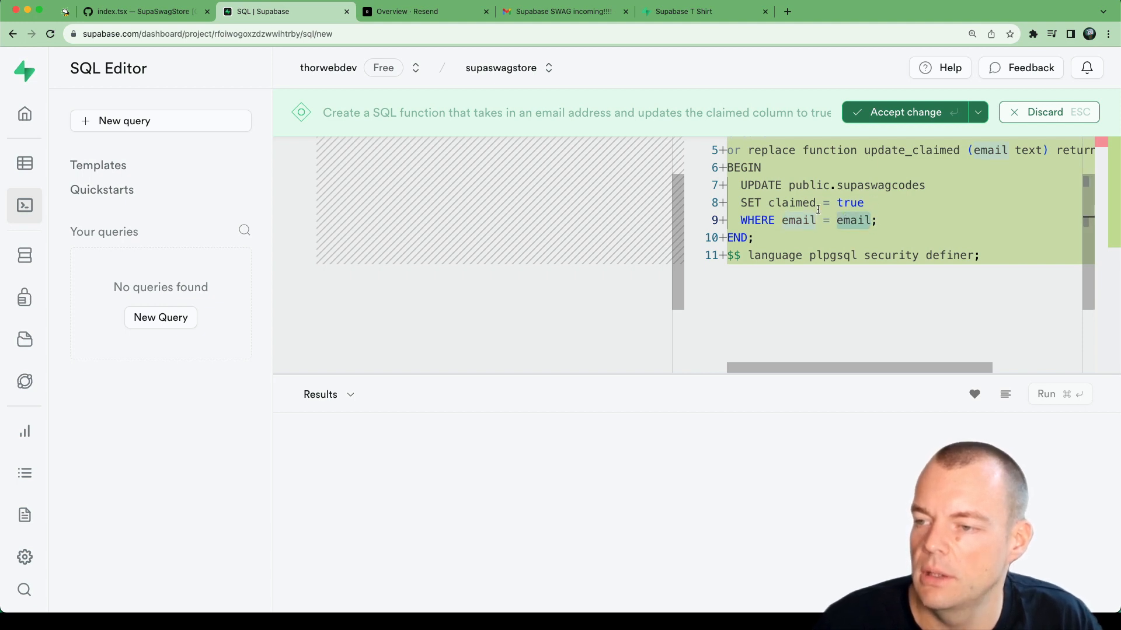
scroll(up, 3)
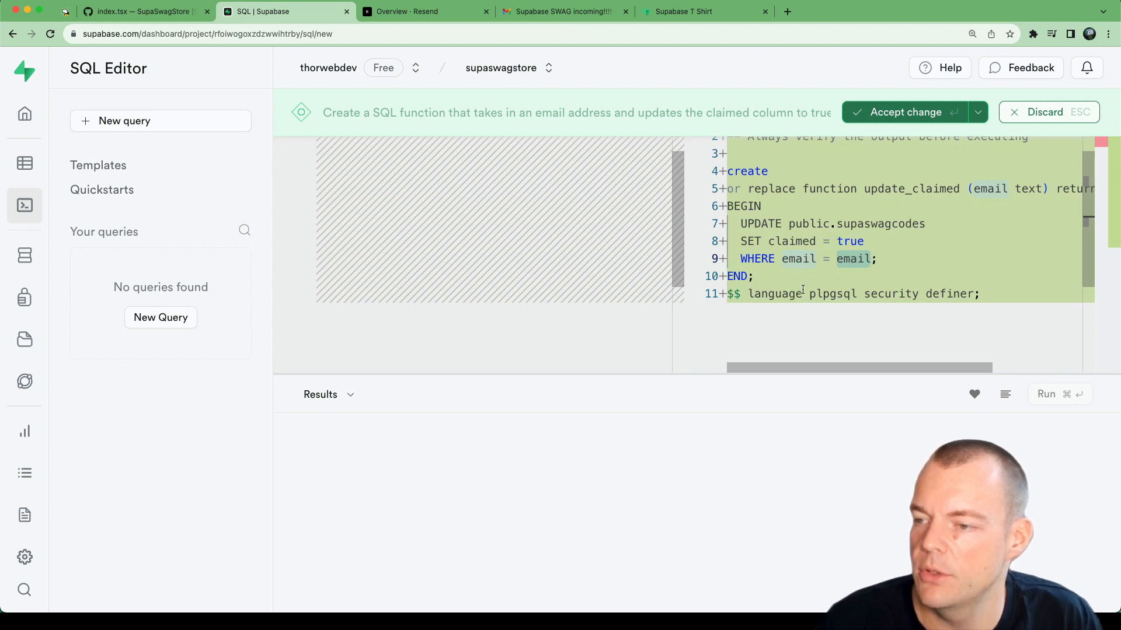
double_click(949, 293)
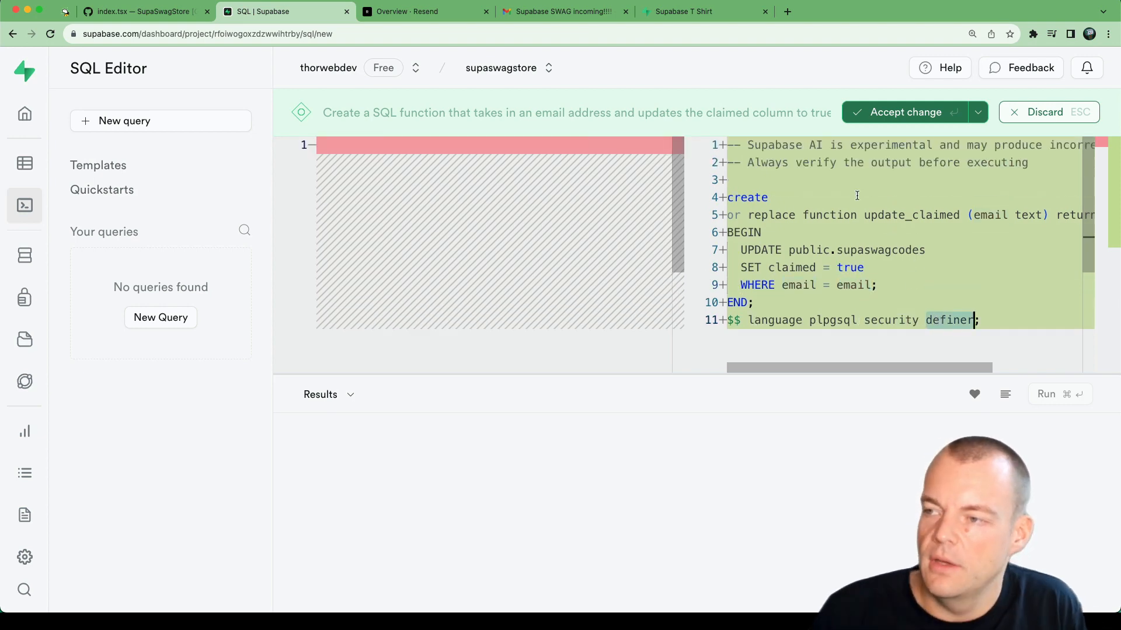
click(906, 112)
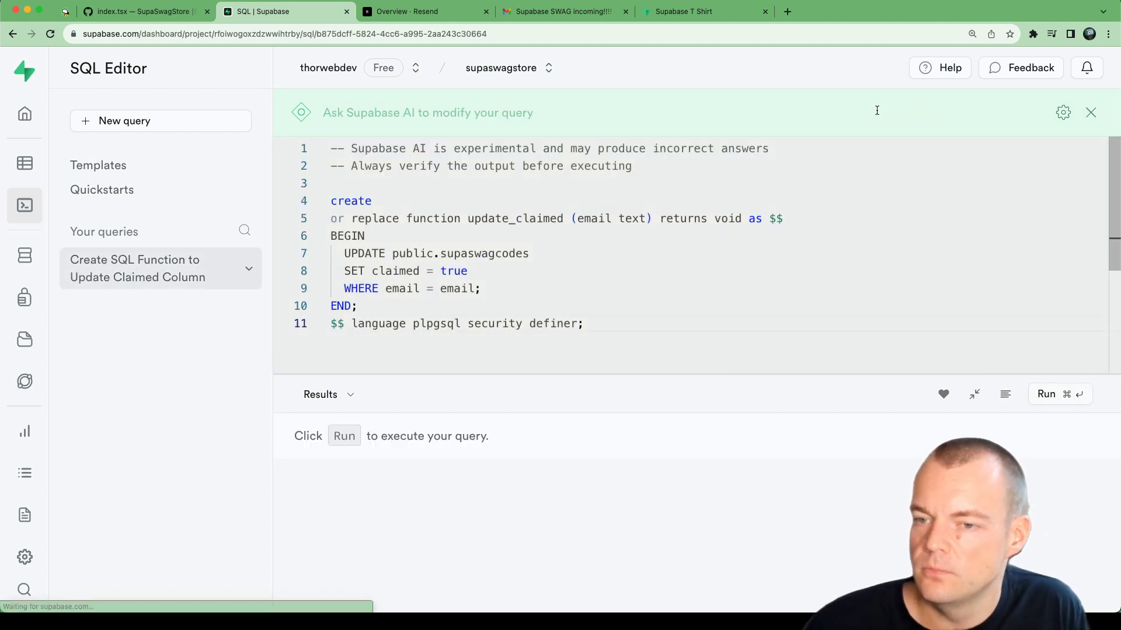
Ask the AI to return a boolean when the update succeeds and accept its RETURN FOUND change.
click(472, 112)
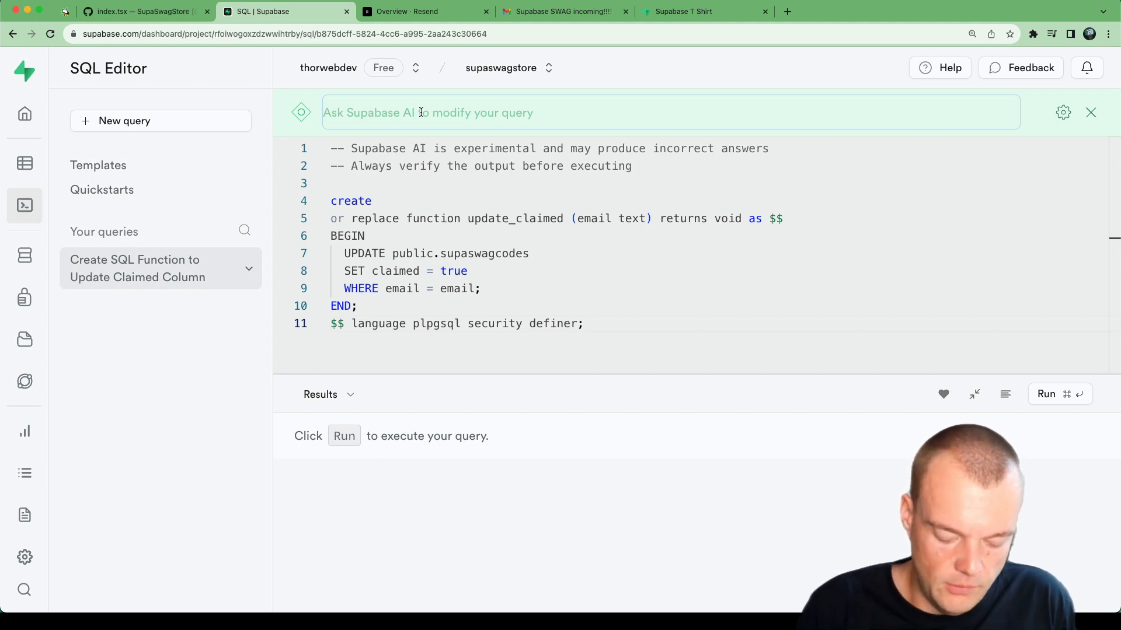
text(Update the function)
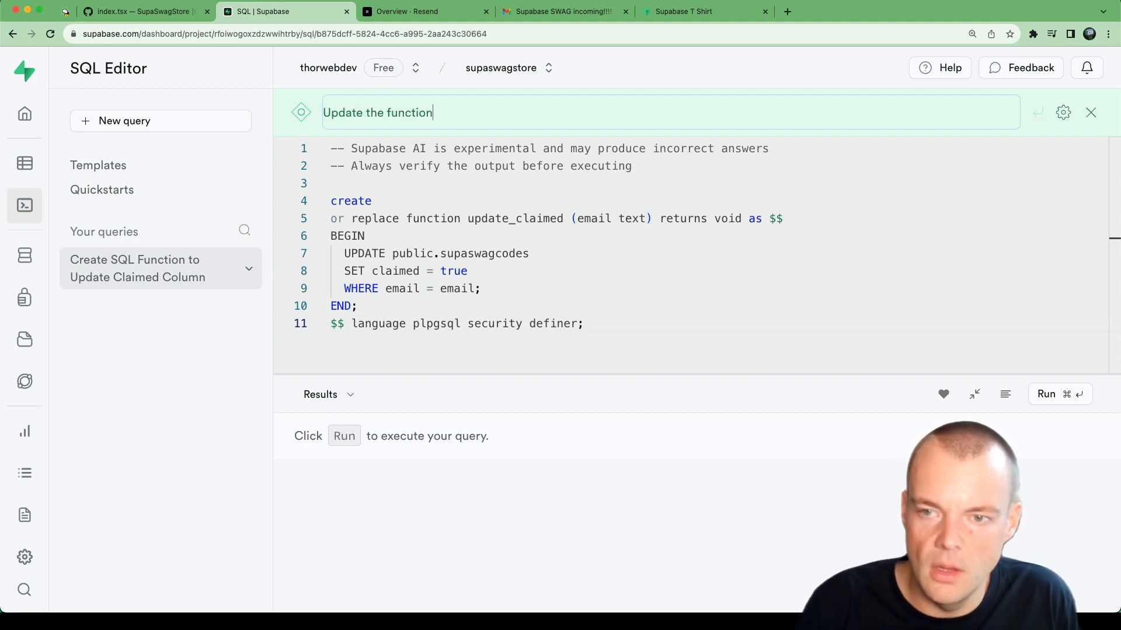
text(to return a)
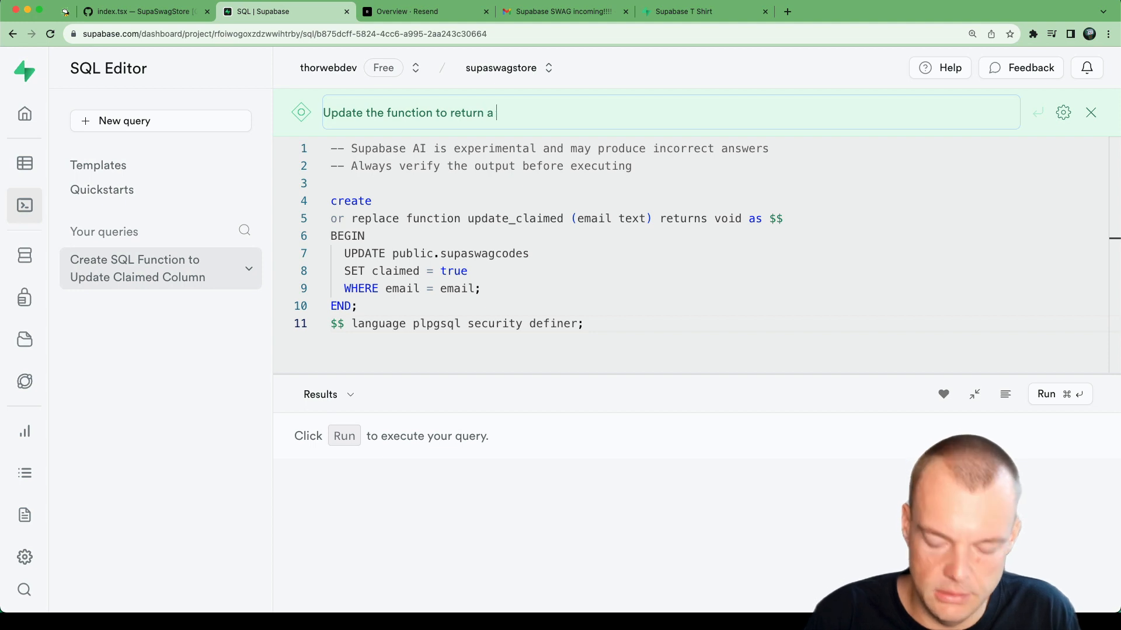
text(boolean if)
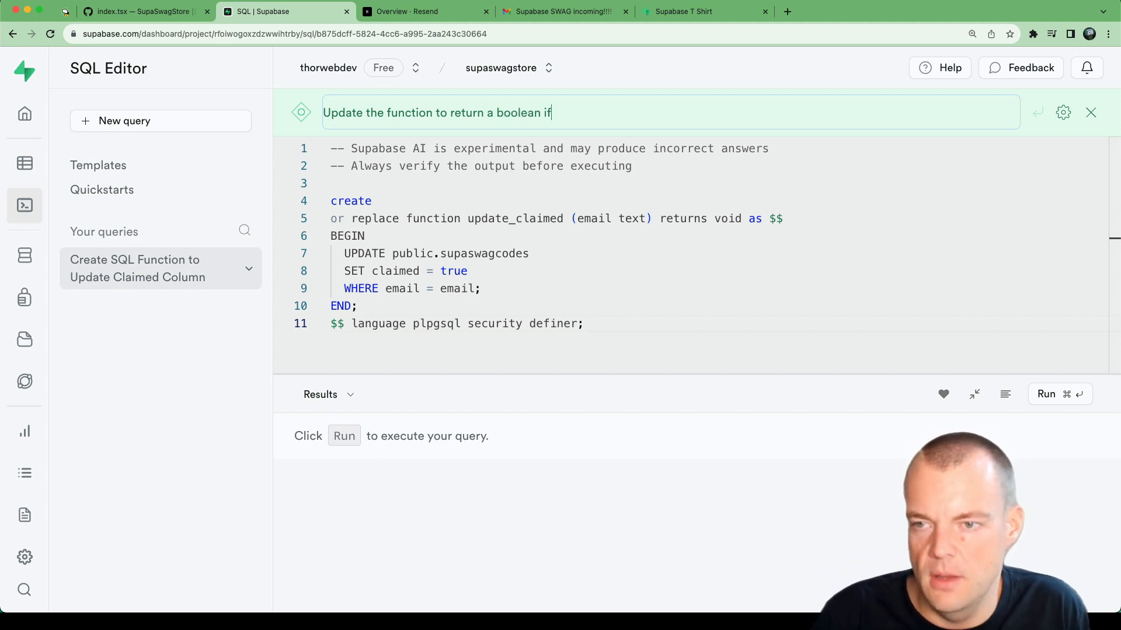
text(the)
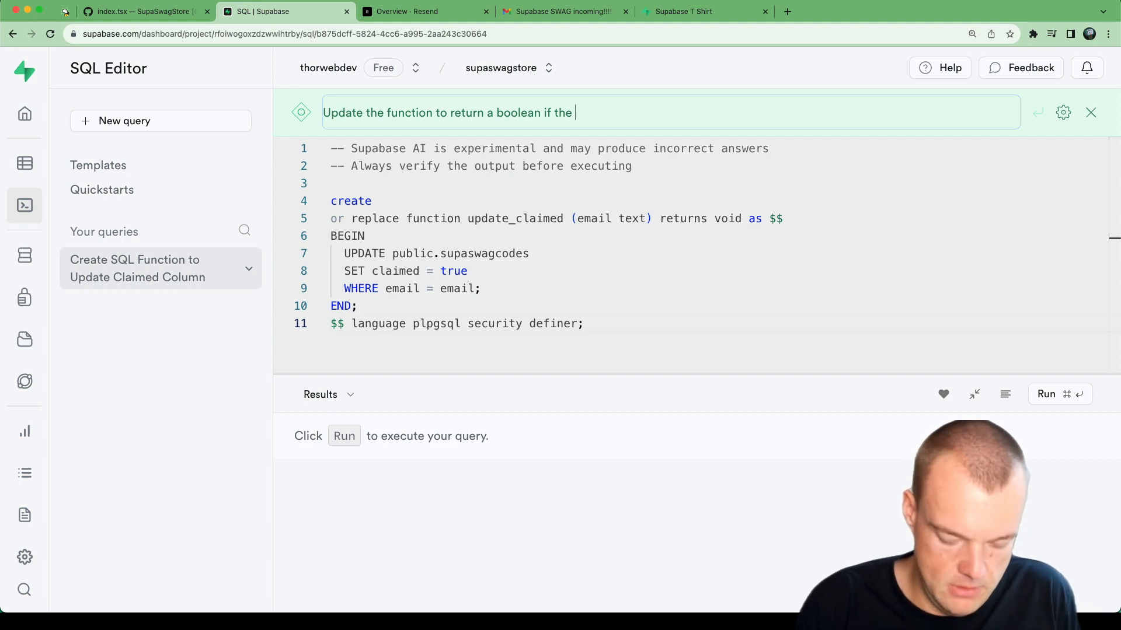
text(ud)
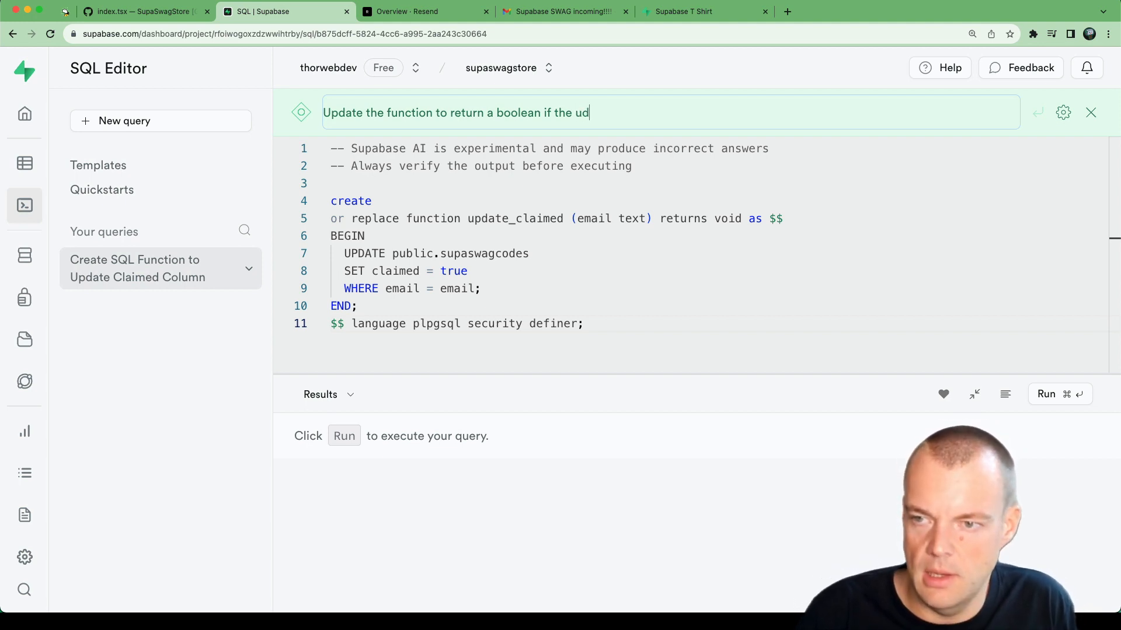
text(pdate call)
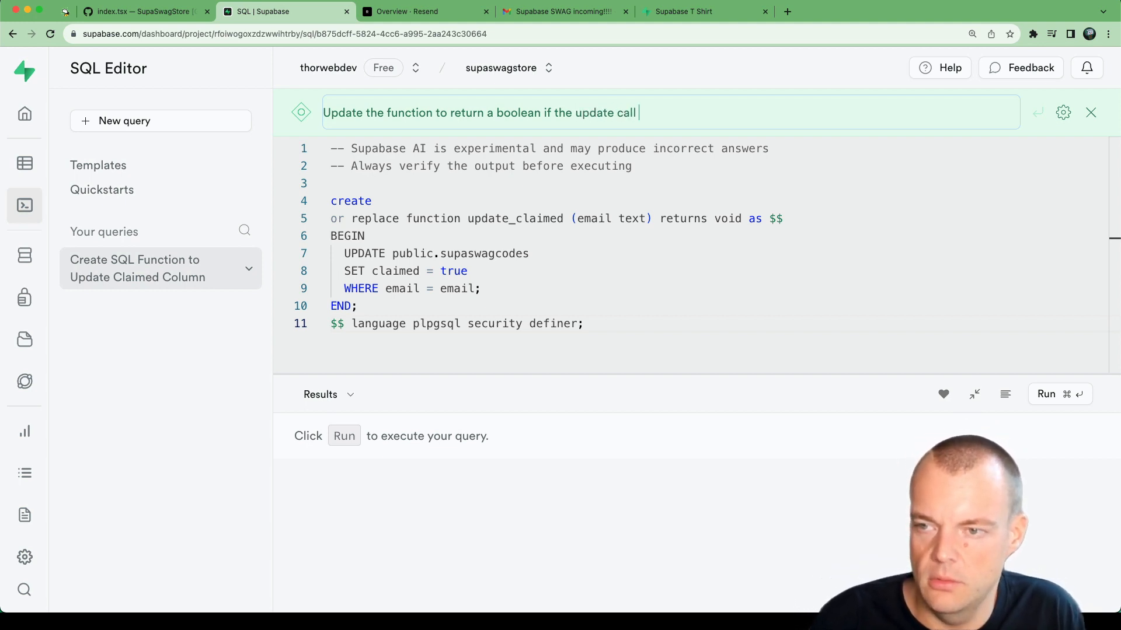
text(was s)
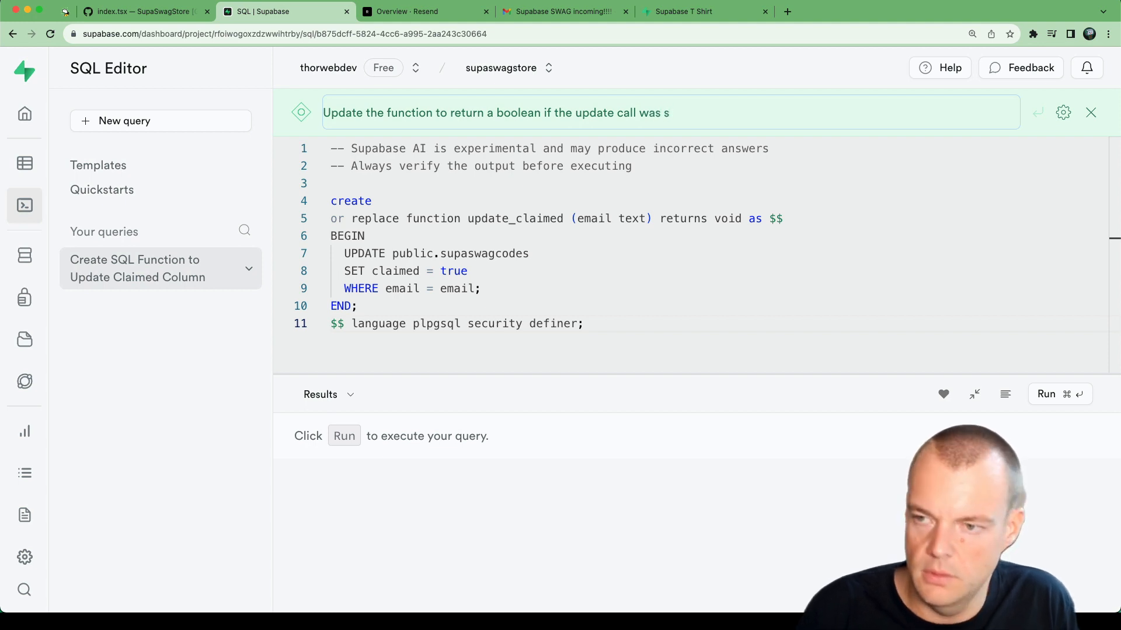
text(uccessful)
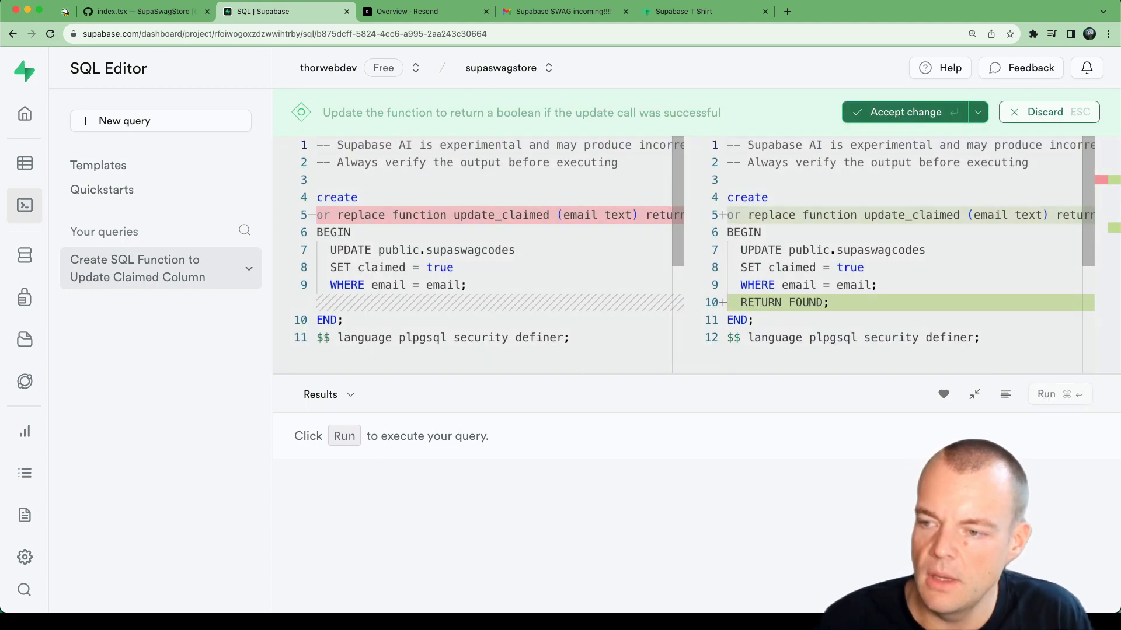
scroll(right, 3)
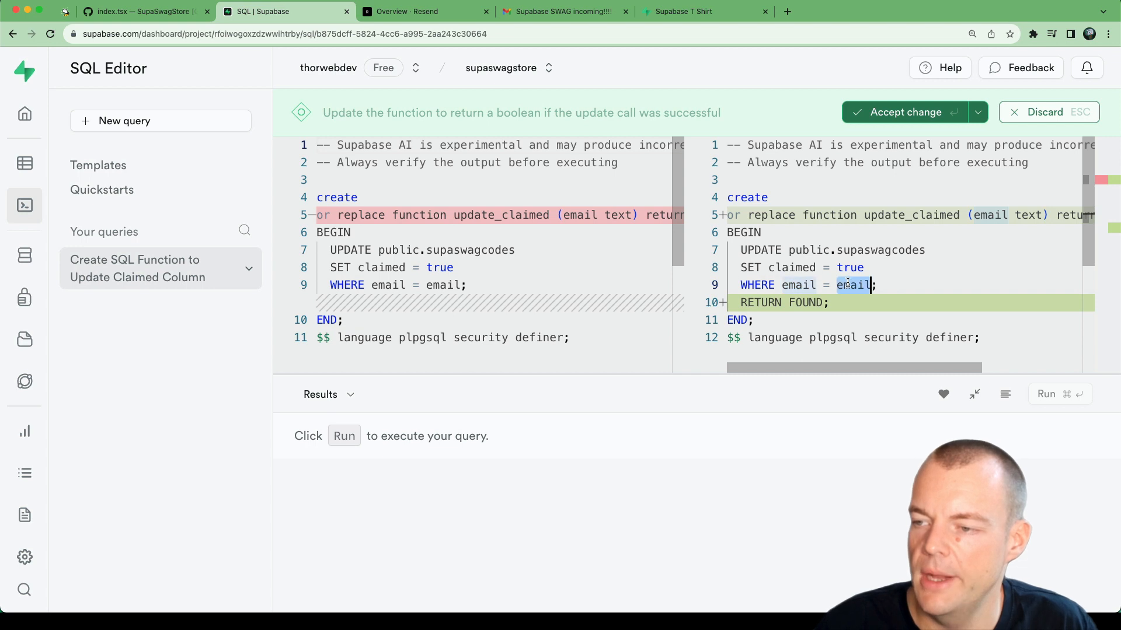
click(904, 112)
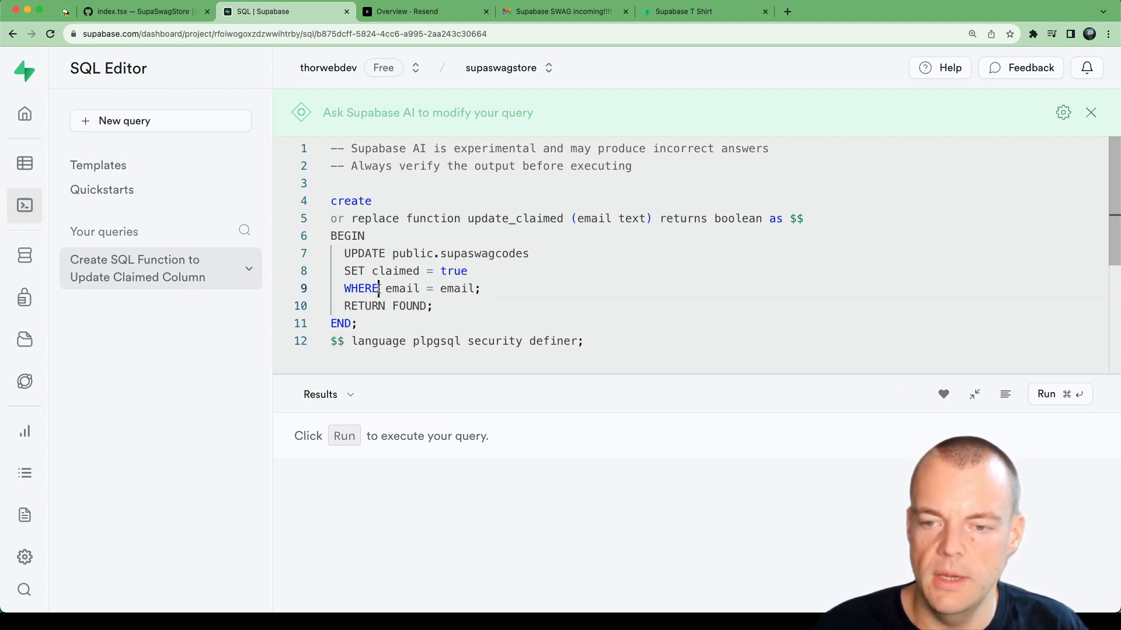
click(483, 288)
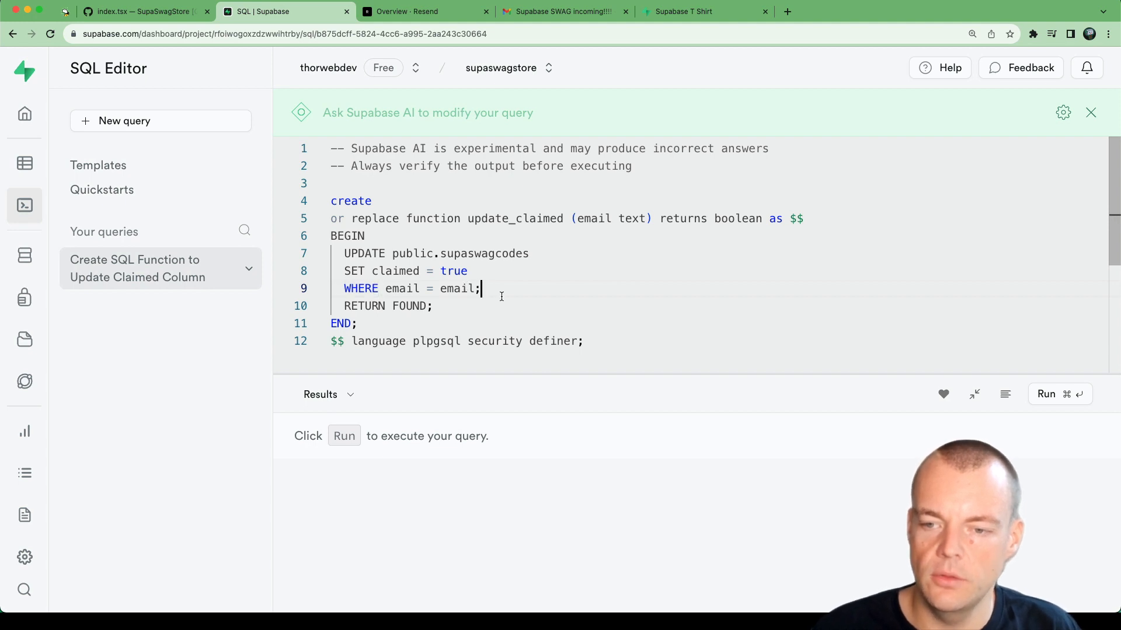
double_click(458, 288)
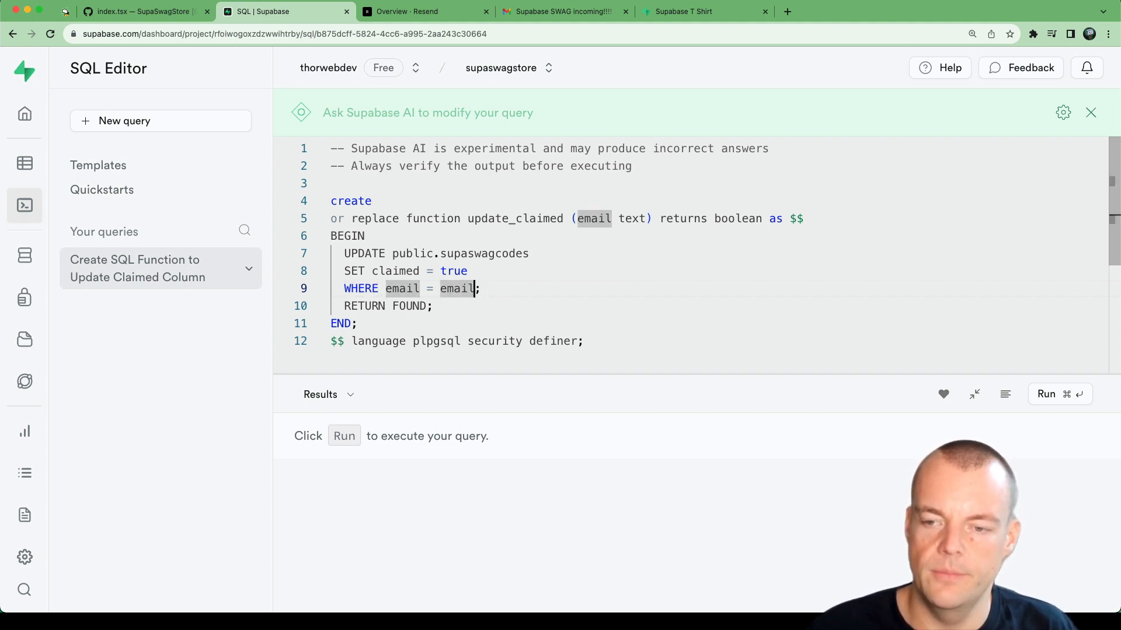
text(A;)
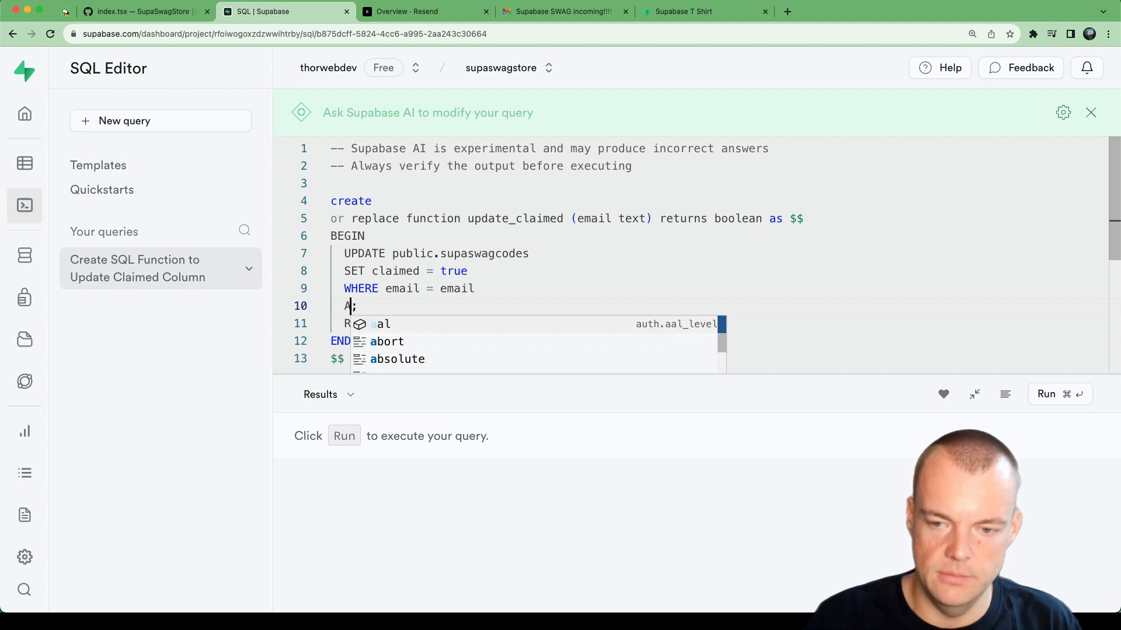
text(ND)
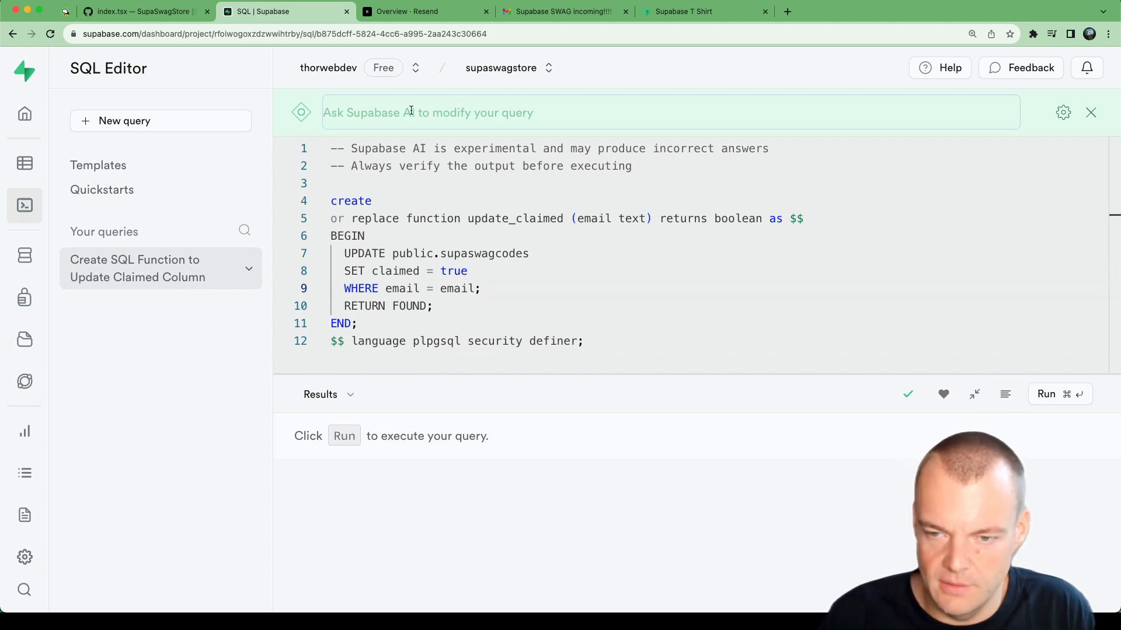
Ask the AI to update rows only where claimed is not true and accept the new condition.
text(upda)
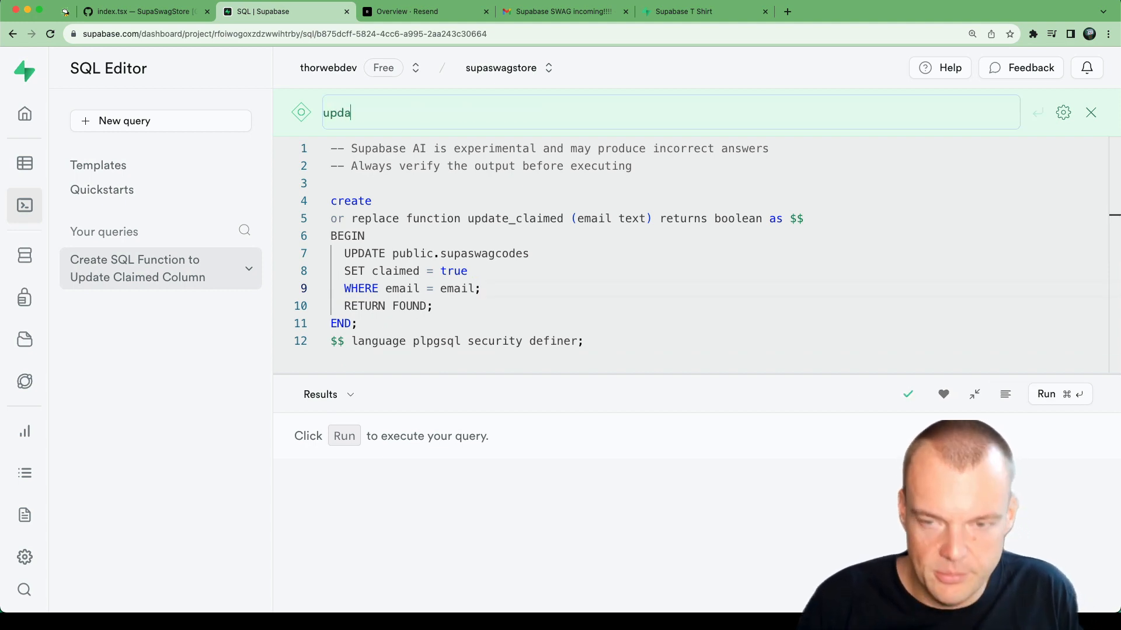
text(te function)
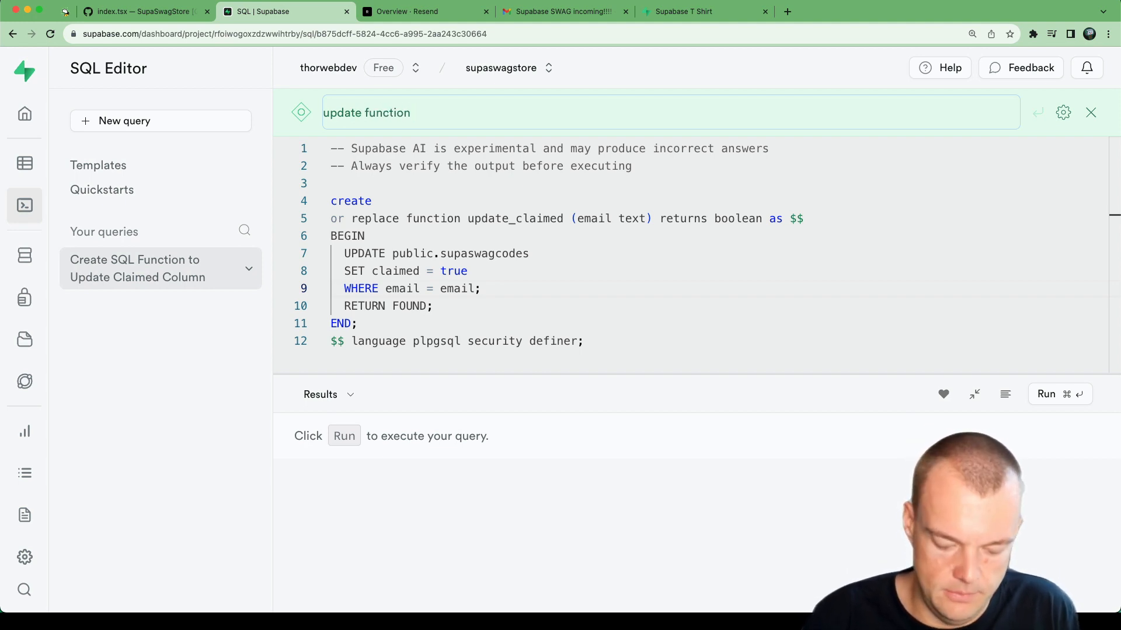
text(to only)
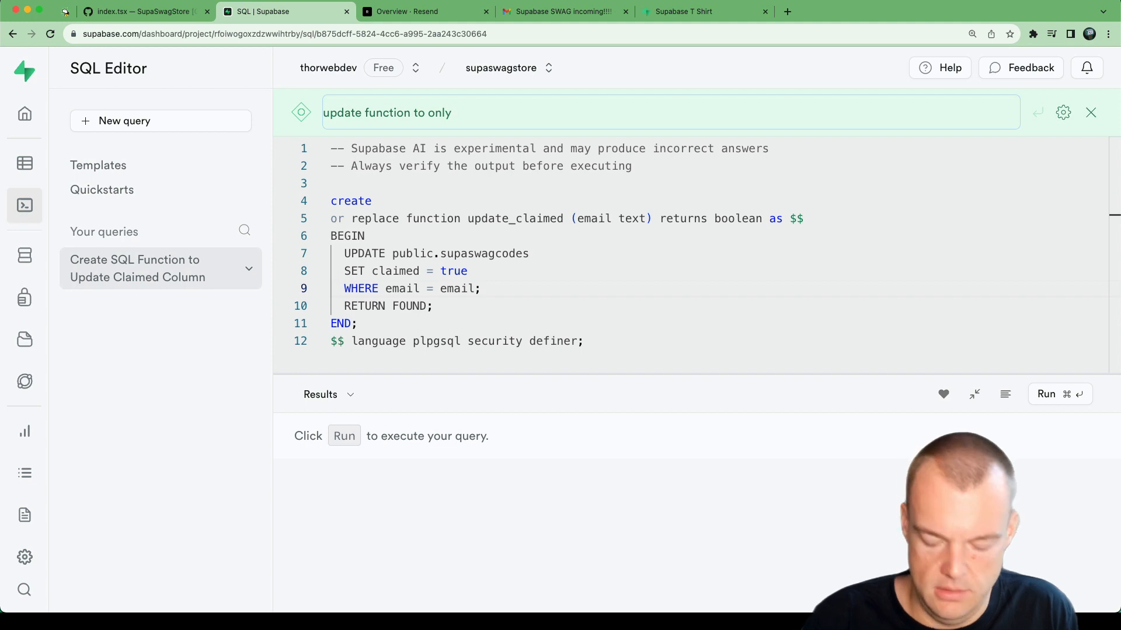
text(update)
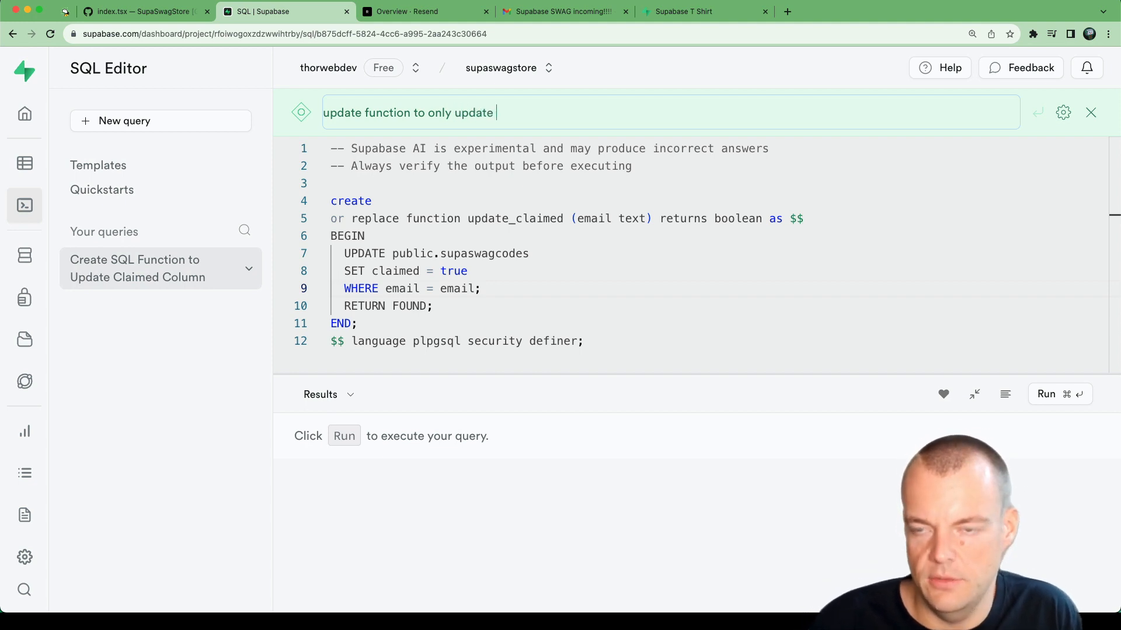
text(a ro)
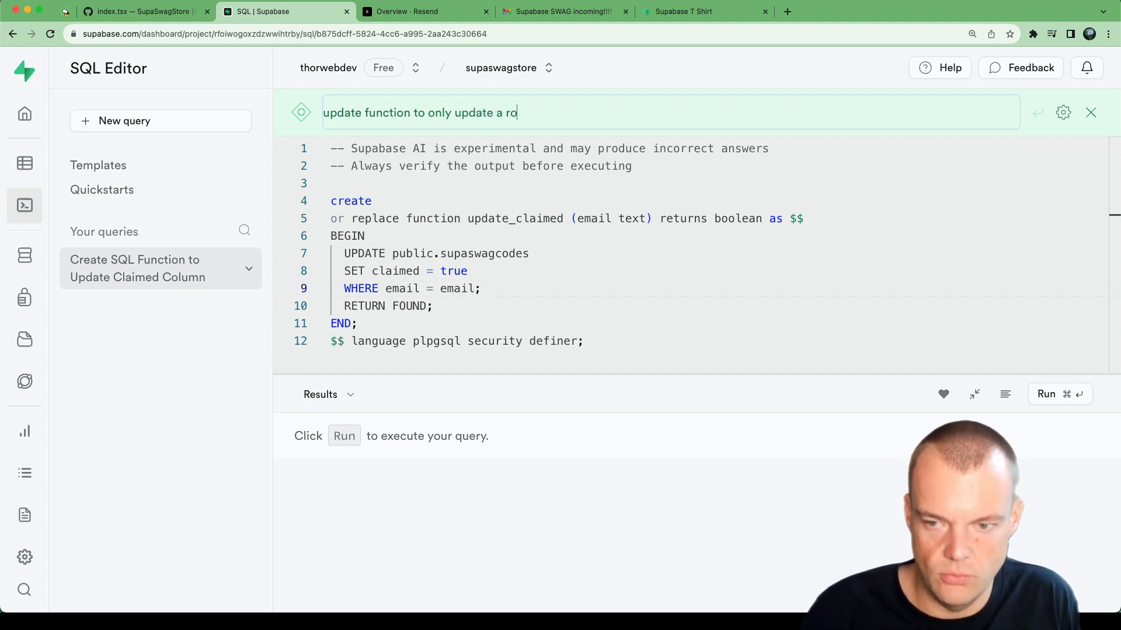
text(w if cla)
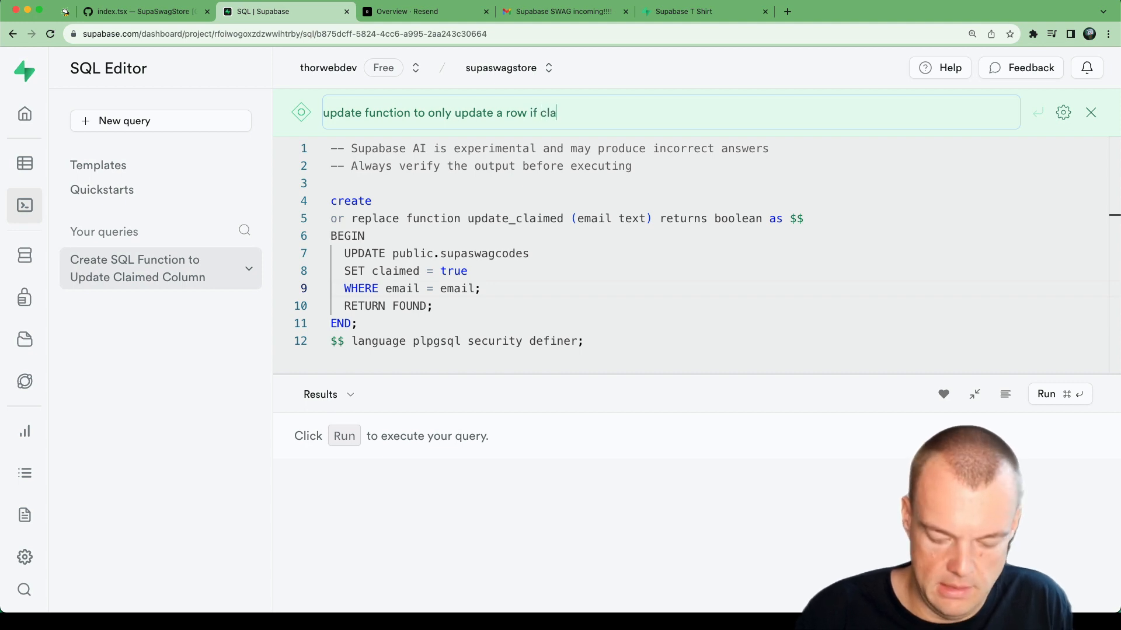
text(imed is not)
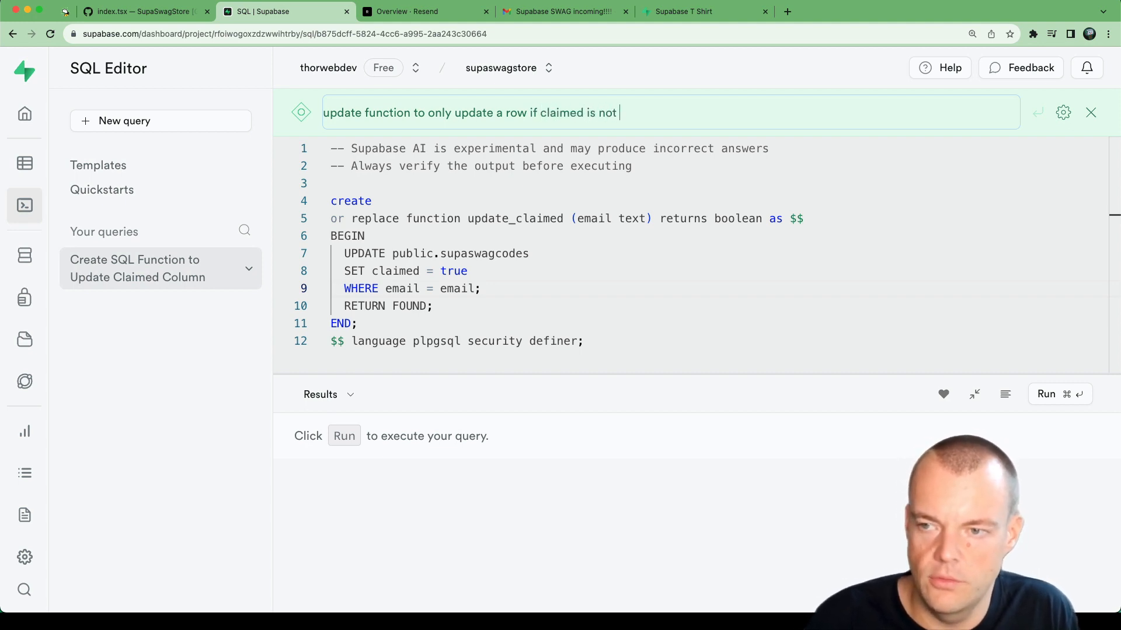
key(Return)
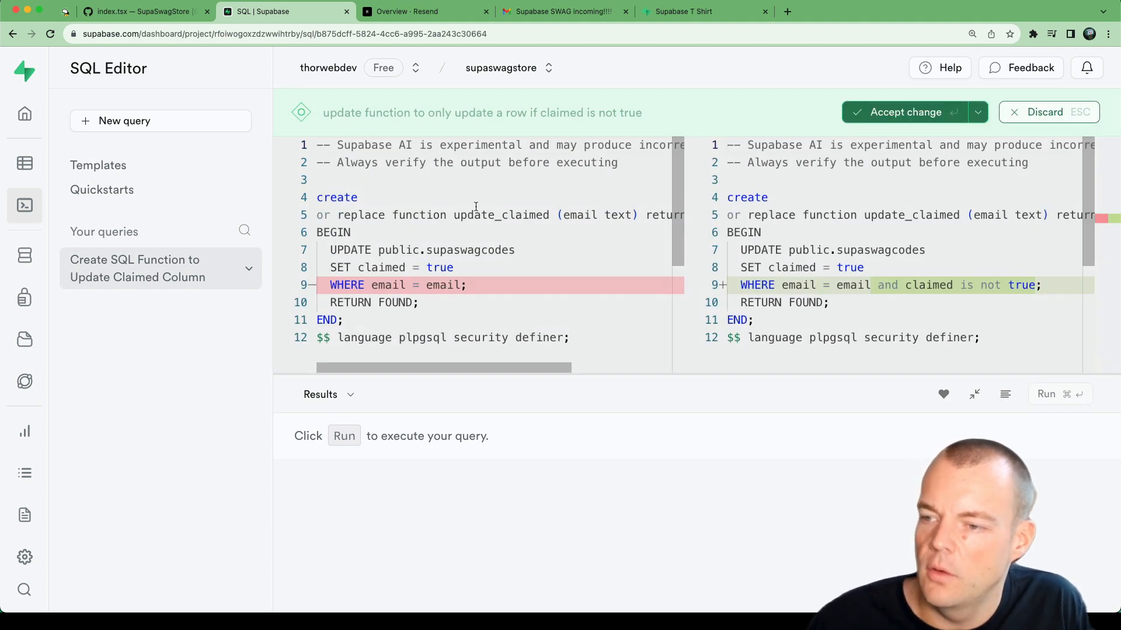
double_click(797, 286)
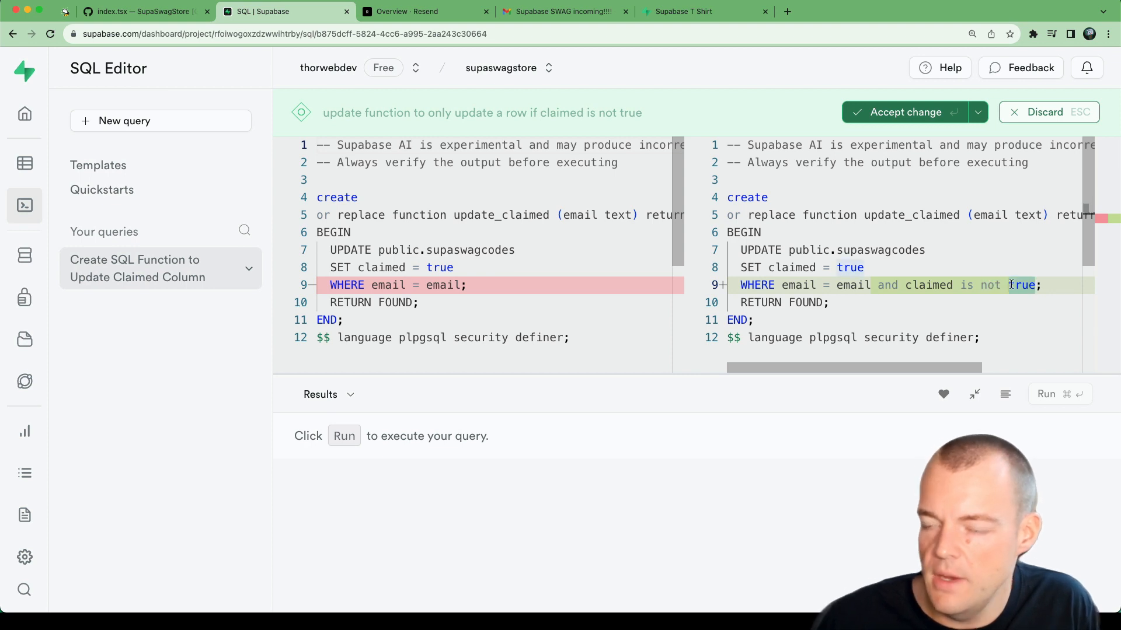
click(904, 112)
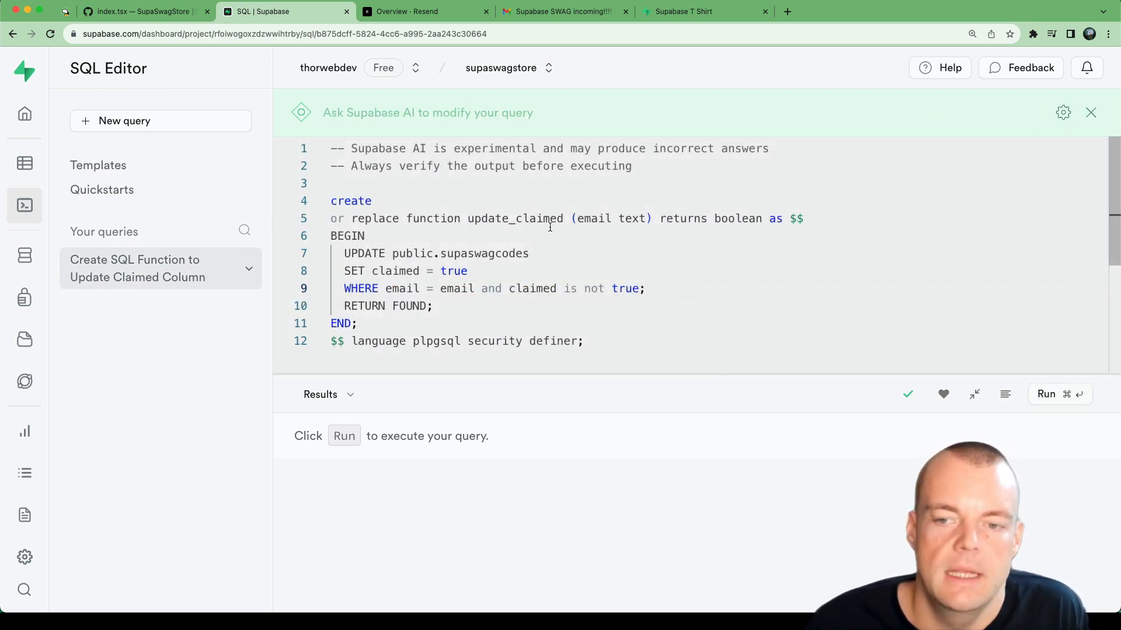
Rename the email parameter to email_input and the function to update_claimed_ai.
double_click(401, 288)
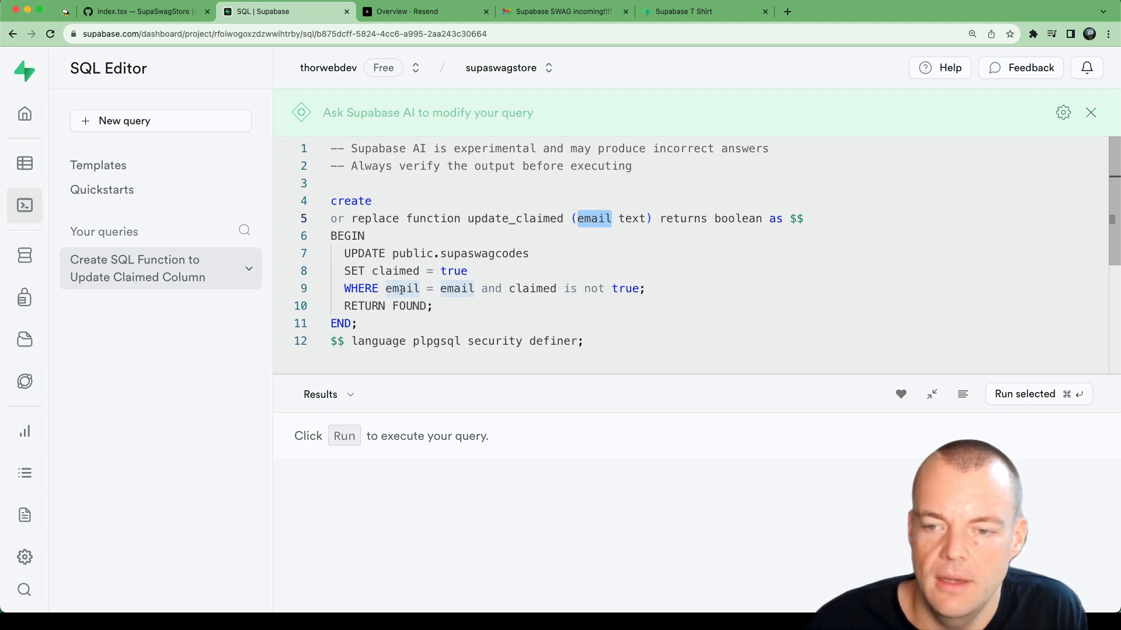
click(604, 218)
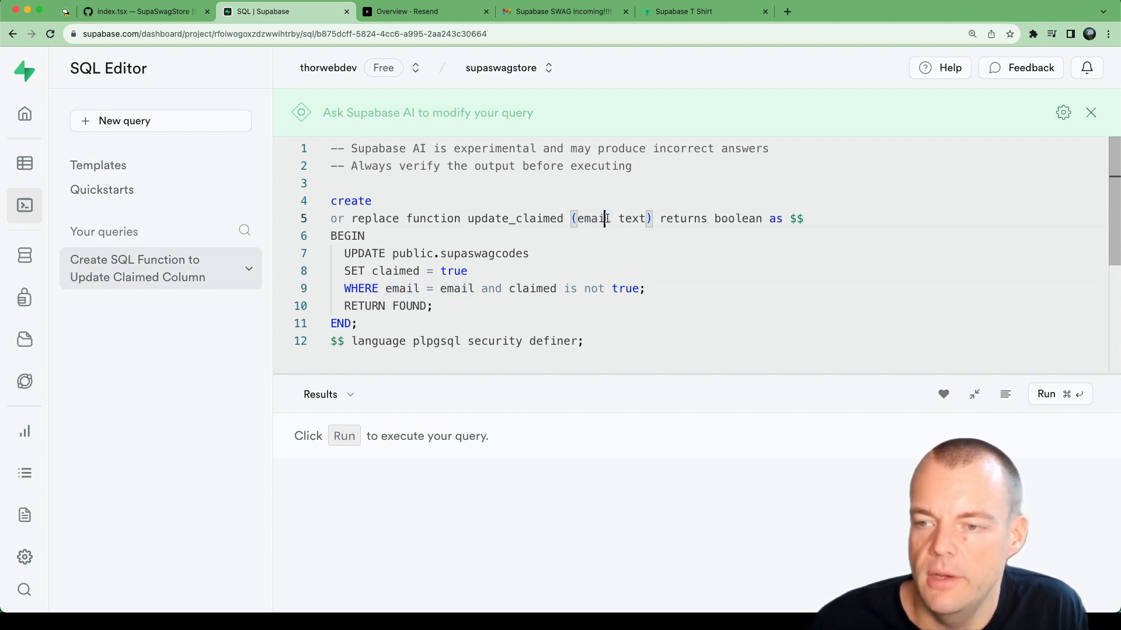
double_click(592, 218)
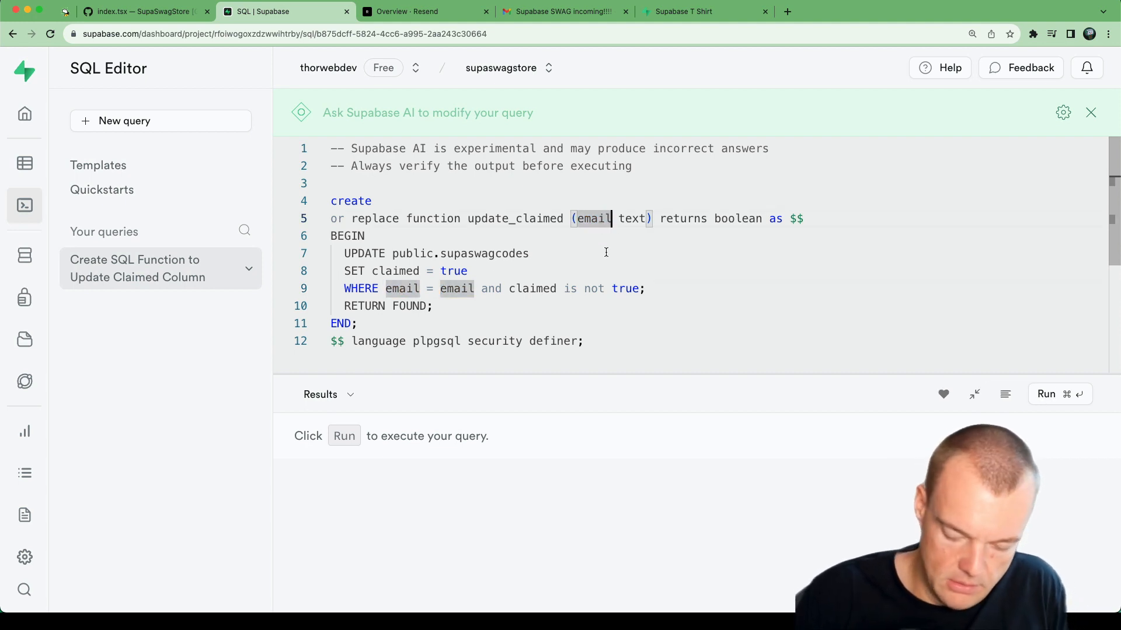
text(_inp)
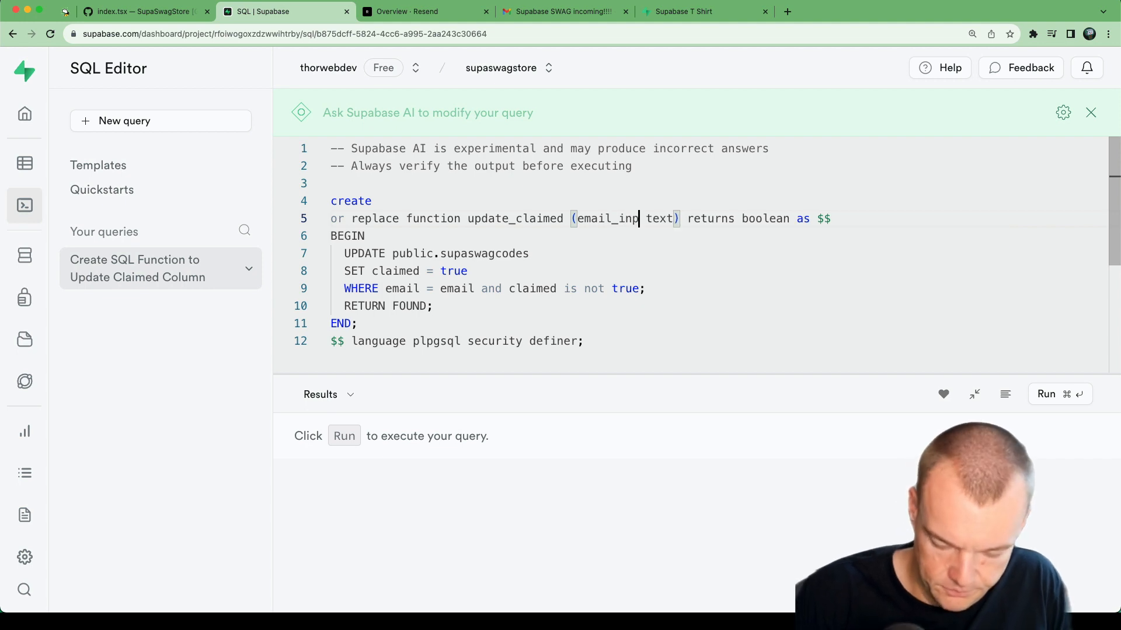
text(ut)
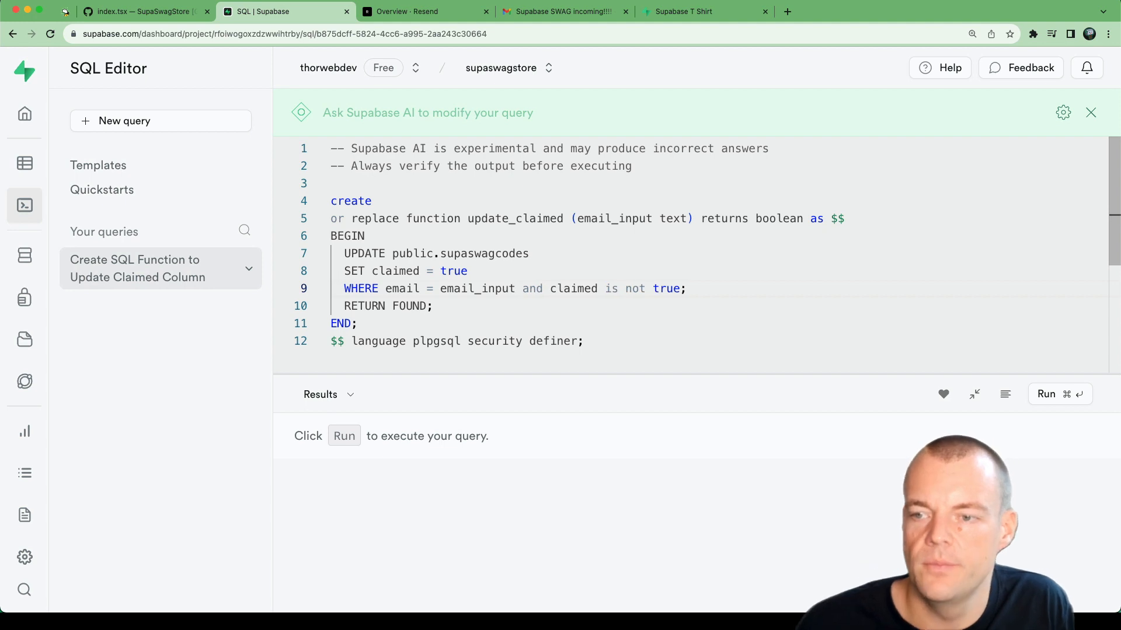
double_click(513, 217)
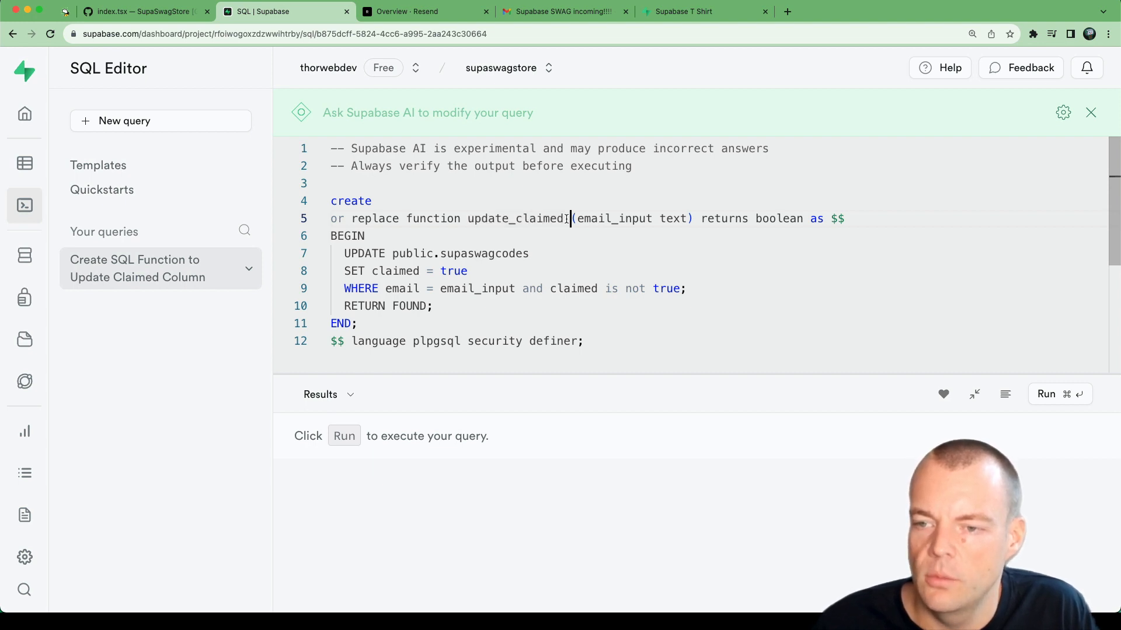
text(_)
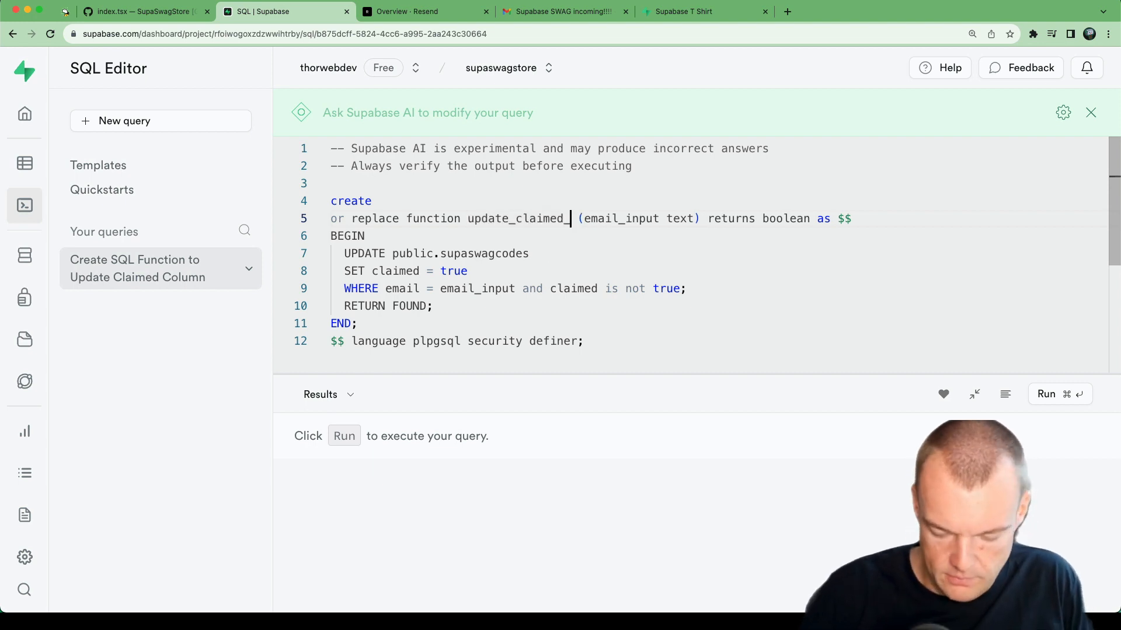
text(ai)
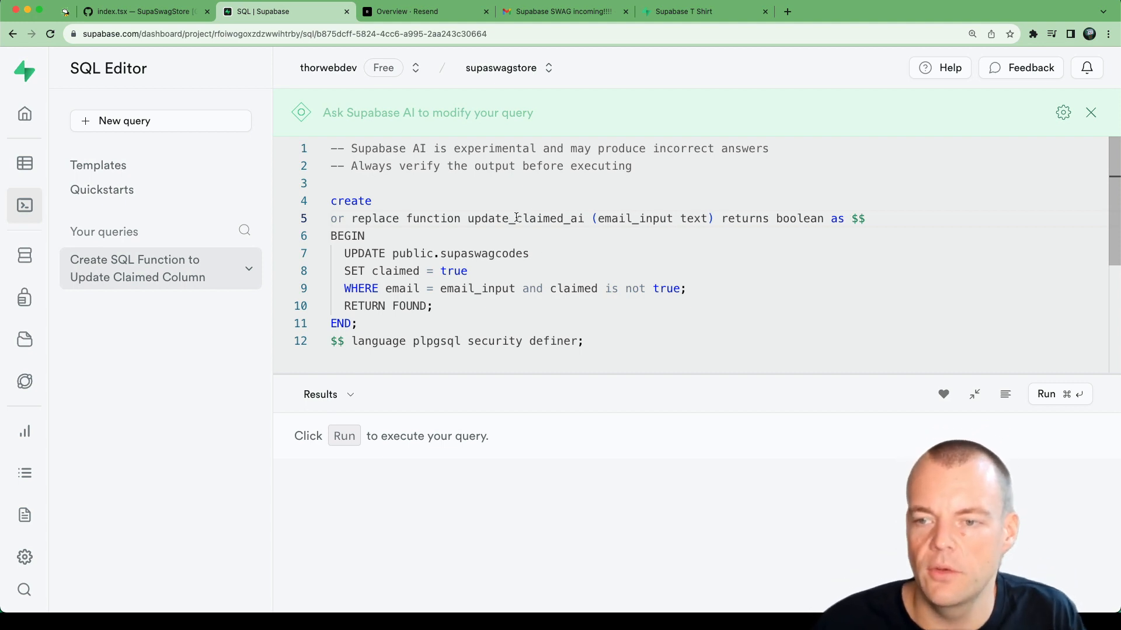
Recover from the selection-only syntax error, discard the AI debug suggestion and run the full definition successfully.
double_click(525, 217)
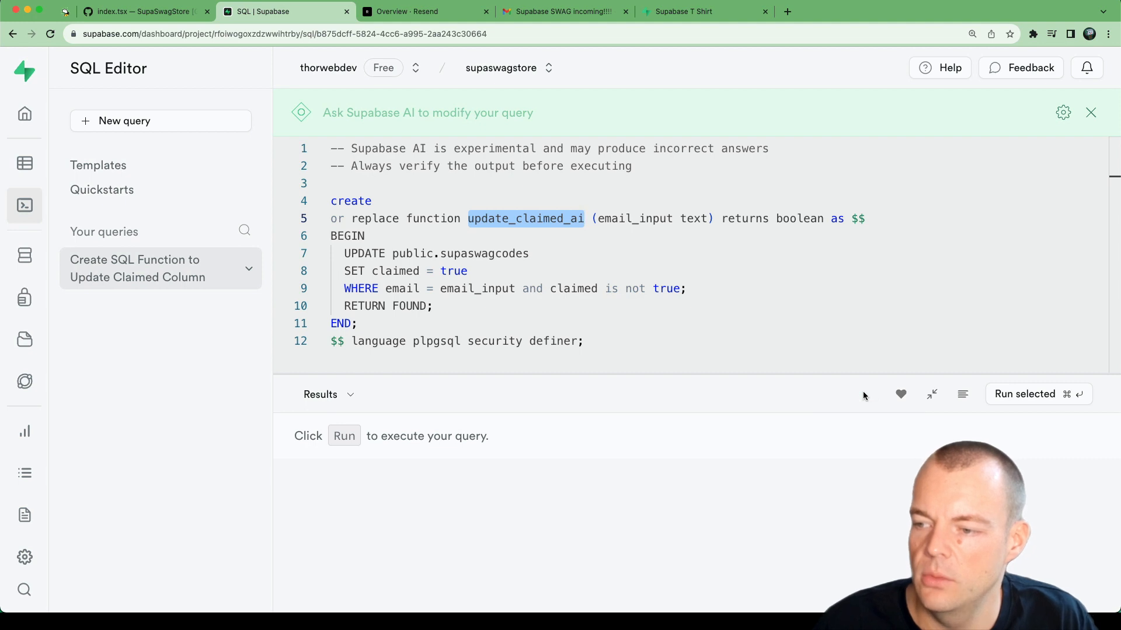
click(1024, 394)
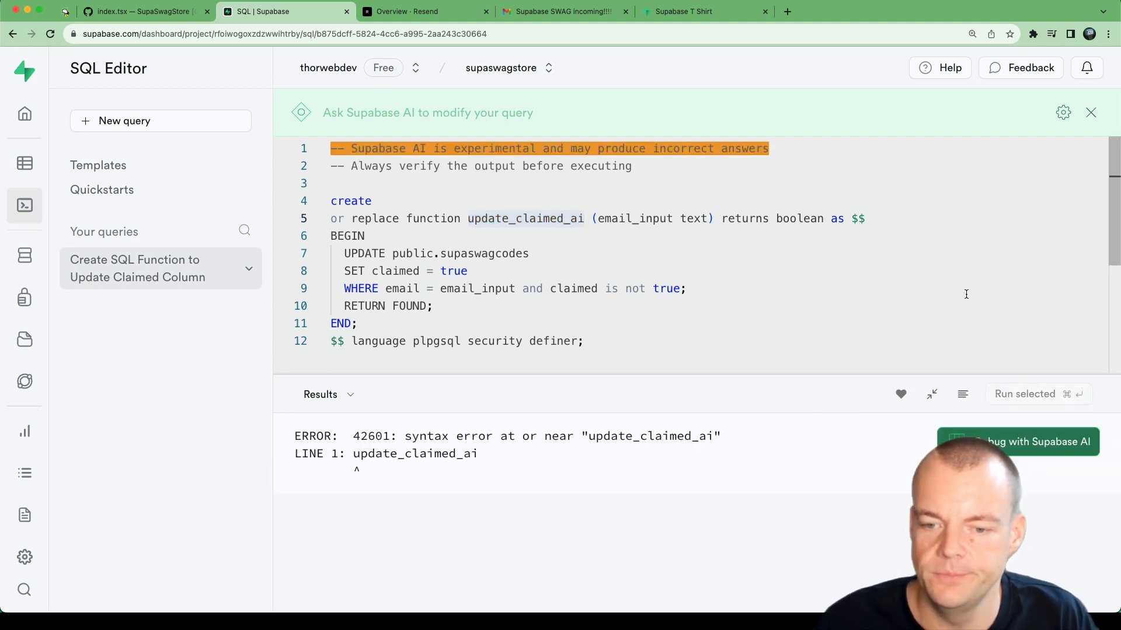
double_click(433, 219)
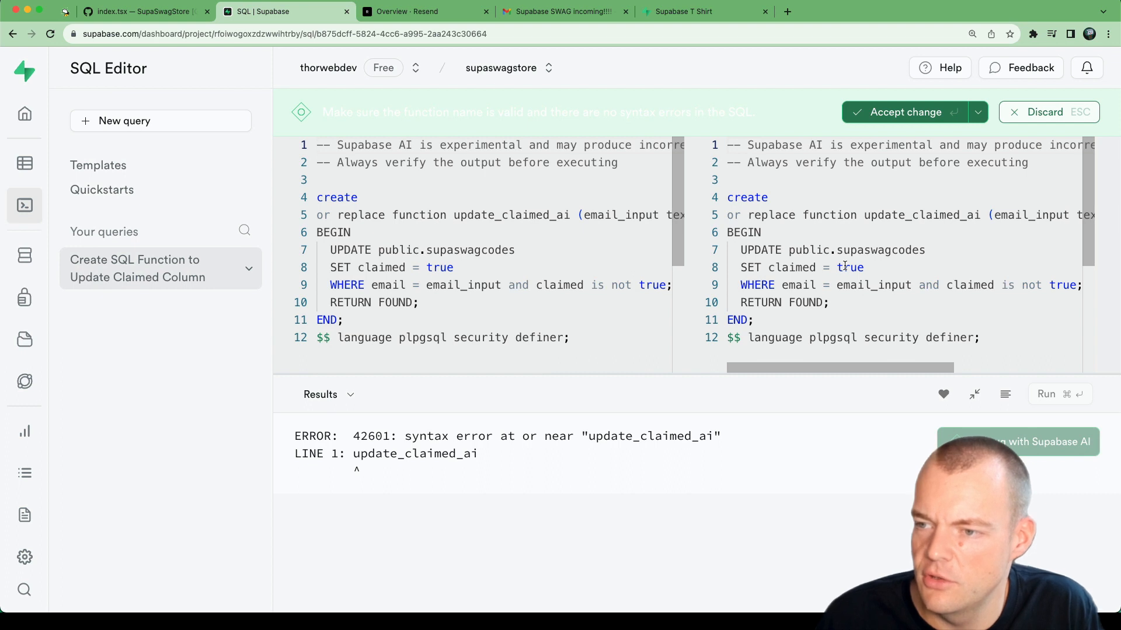
click(905, 112)
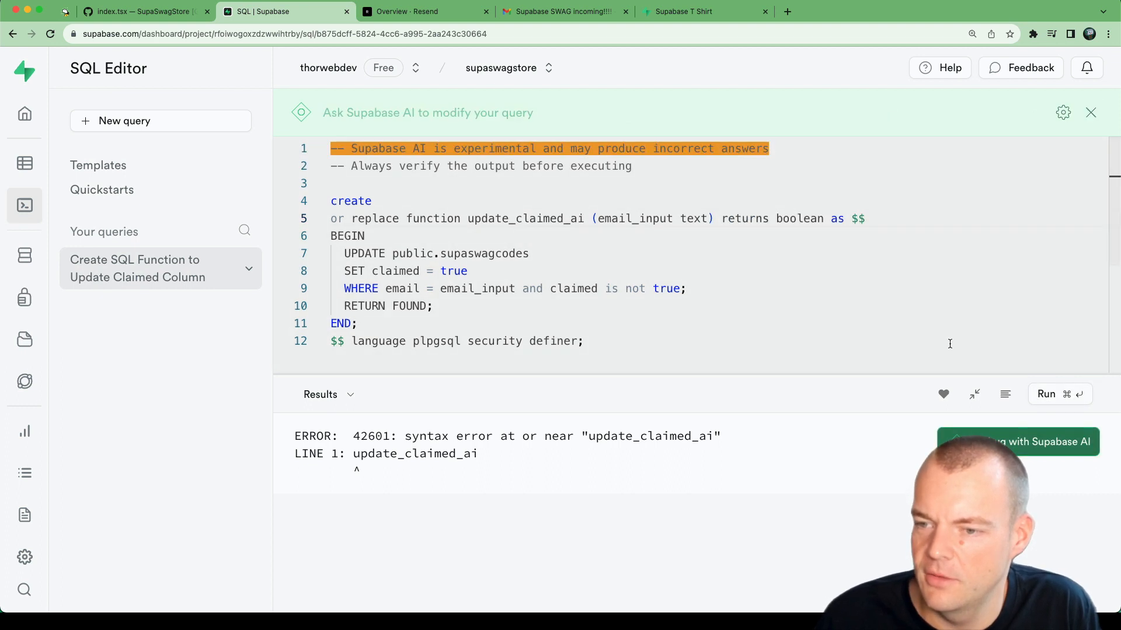
click(1045, 394)
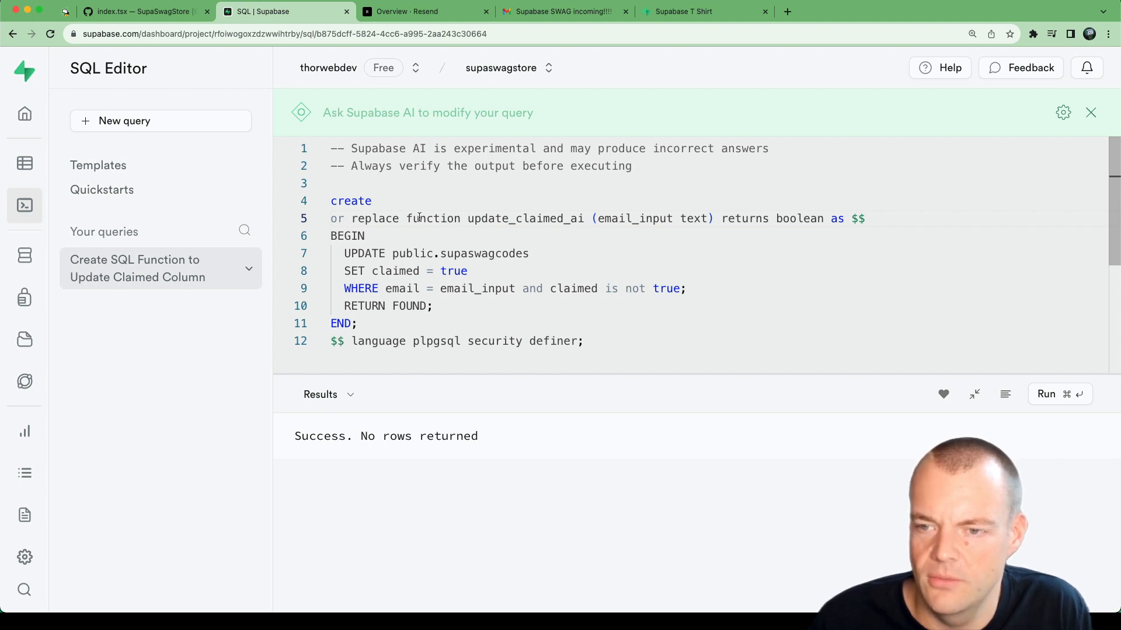
double_click(524, 217)
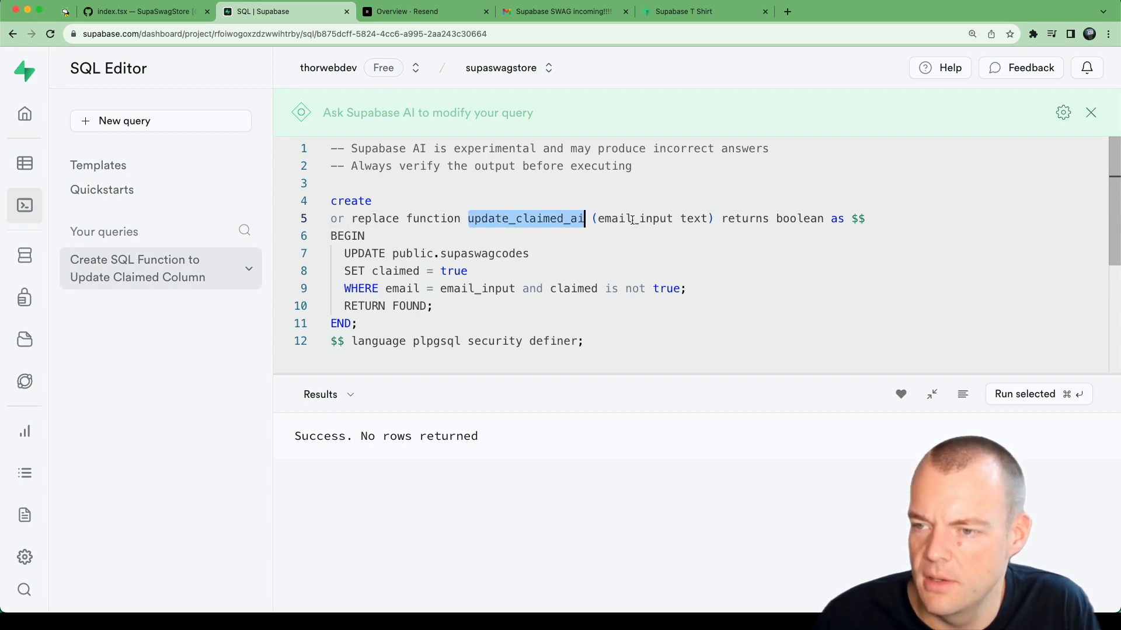
click(795, 219)
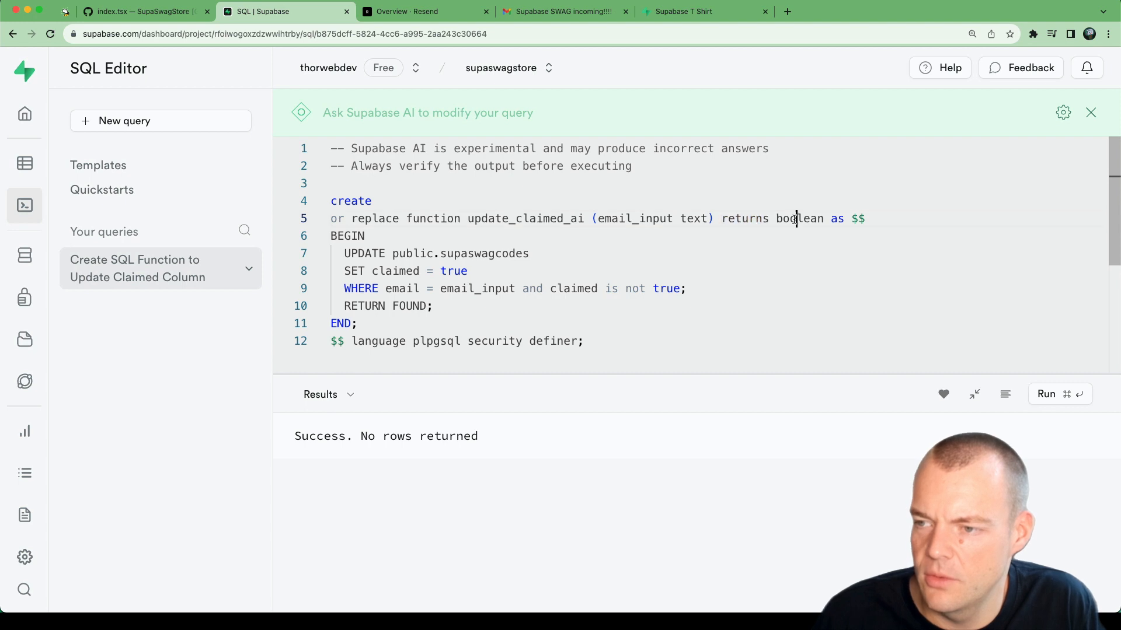
double_click(346, 236)
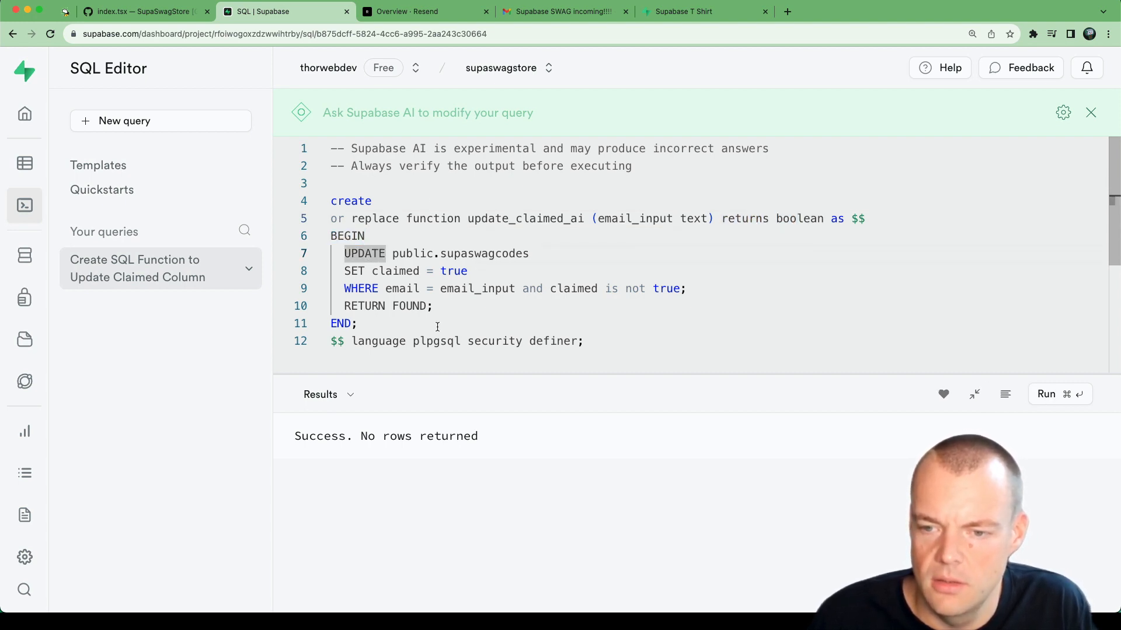
double_click(553, 341)
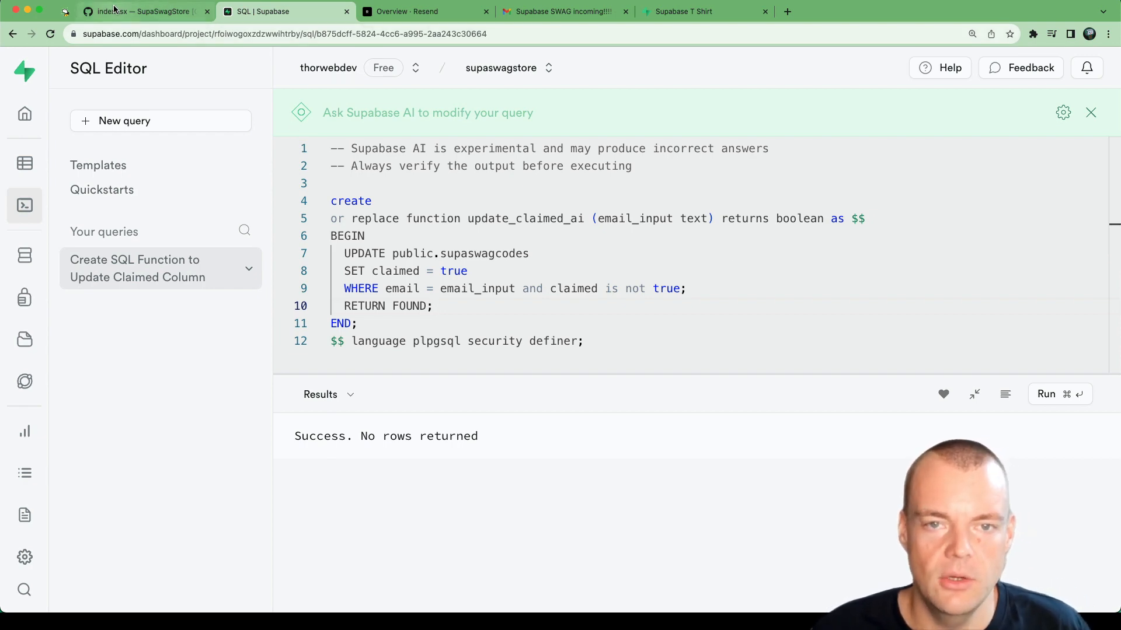
click(136, 11)
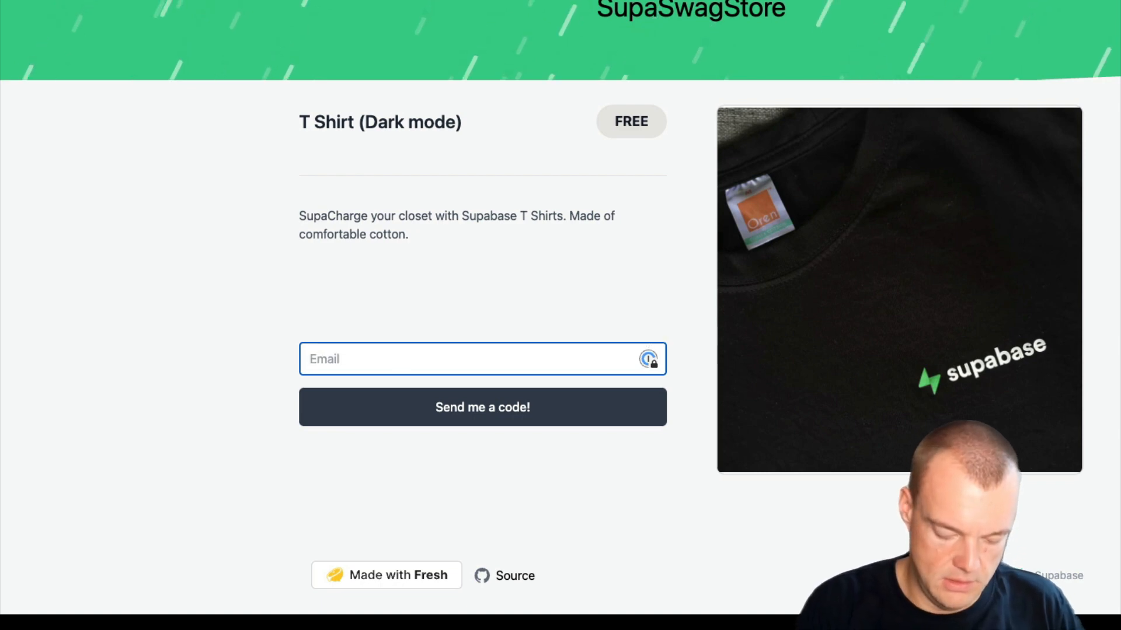
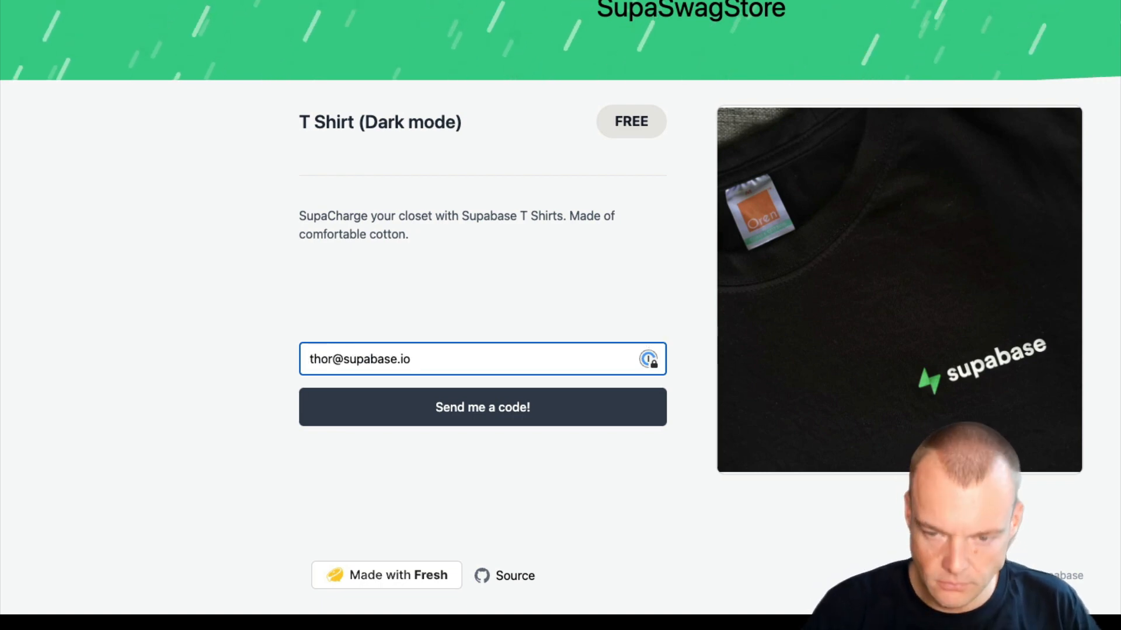
click(483, 407)
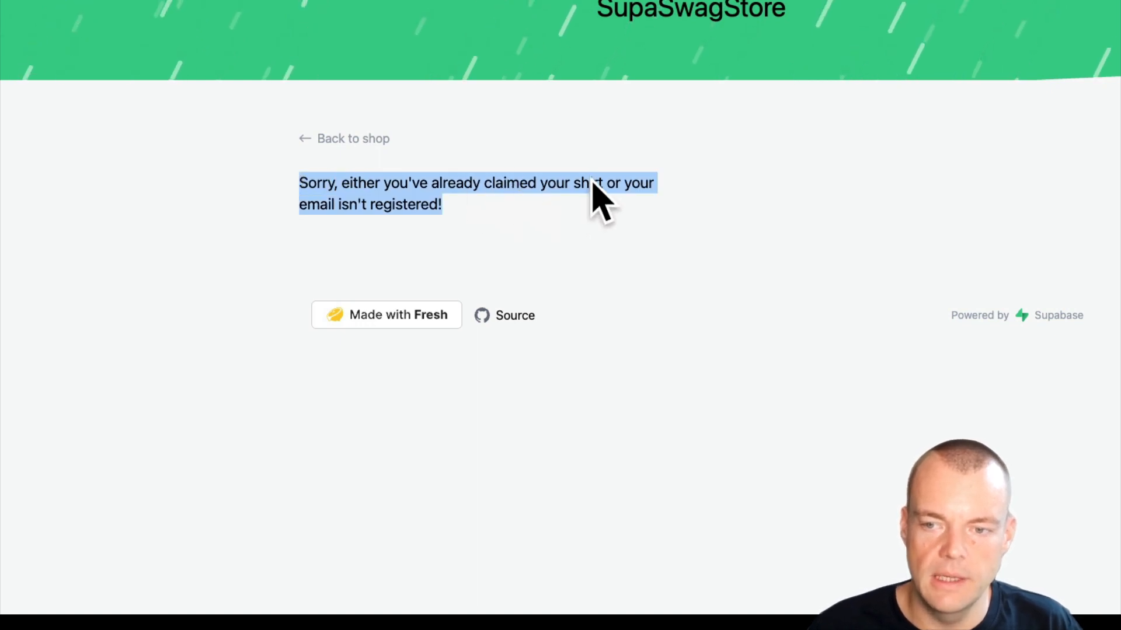
mouse_move(599, 207)
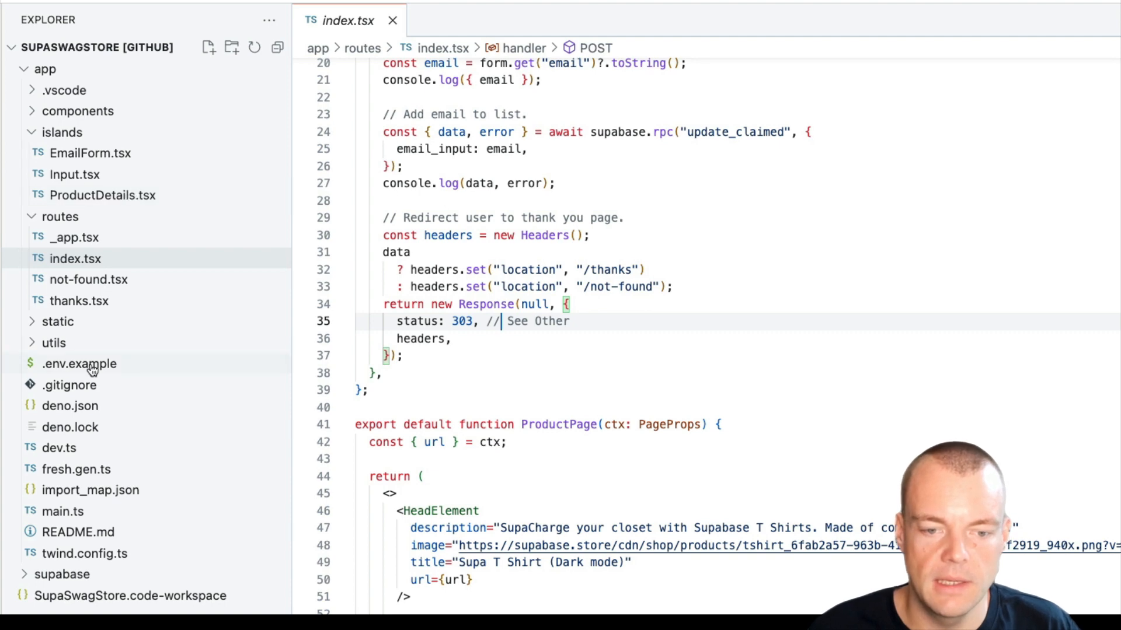
Open supabase/functions/send-code-email/index.ts from the Explorer.
click(44, 69)
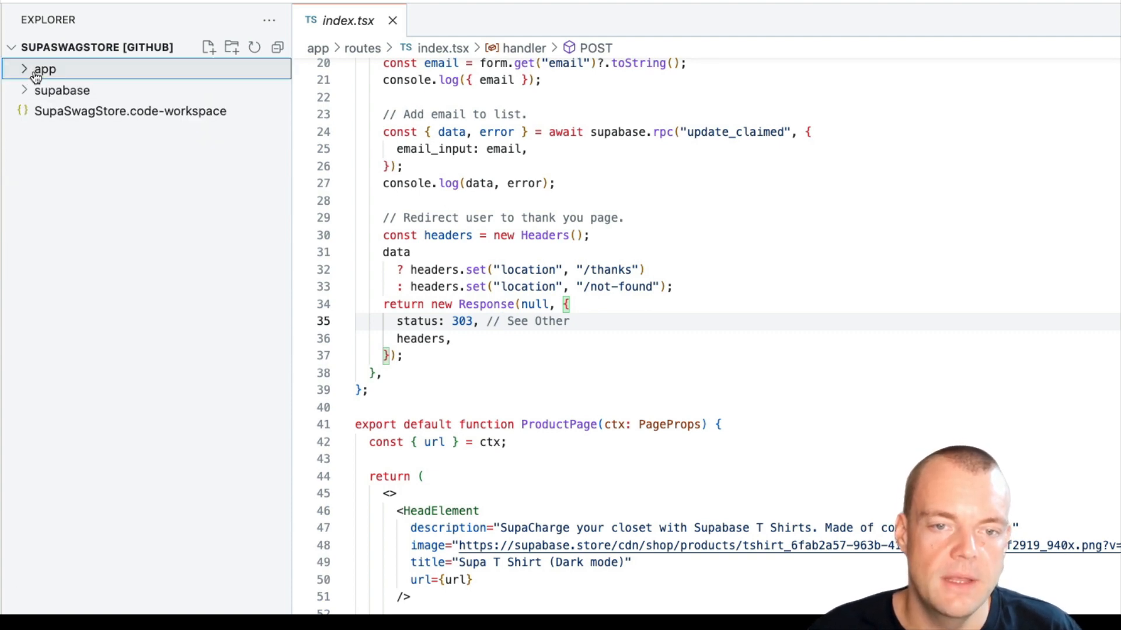
click(63, 90)
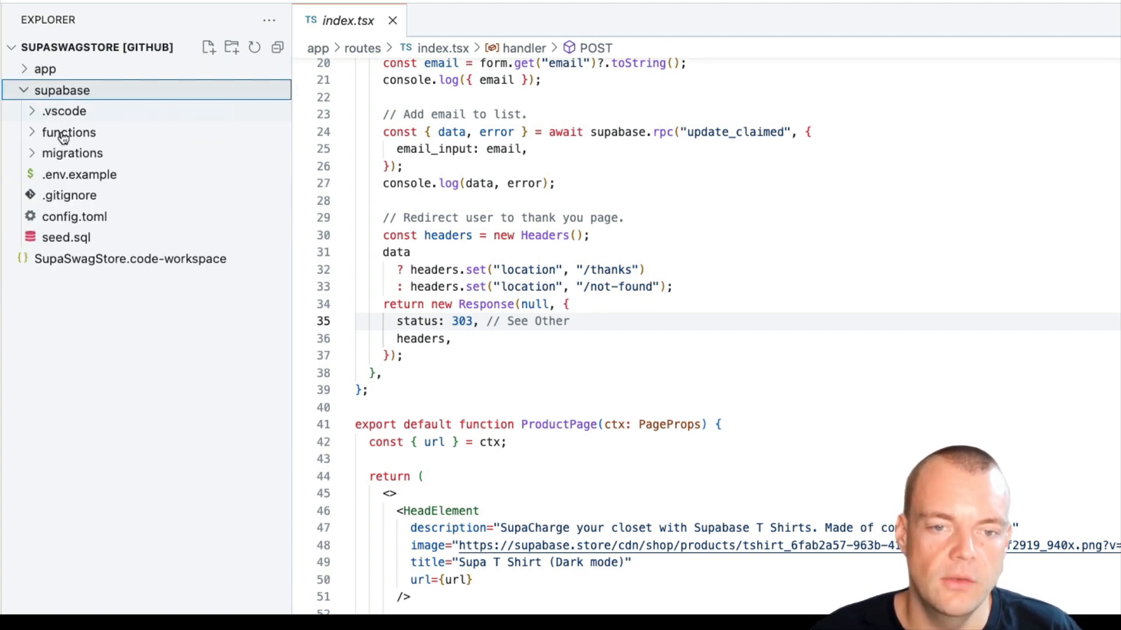
click(67, 132)
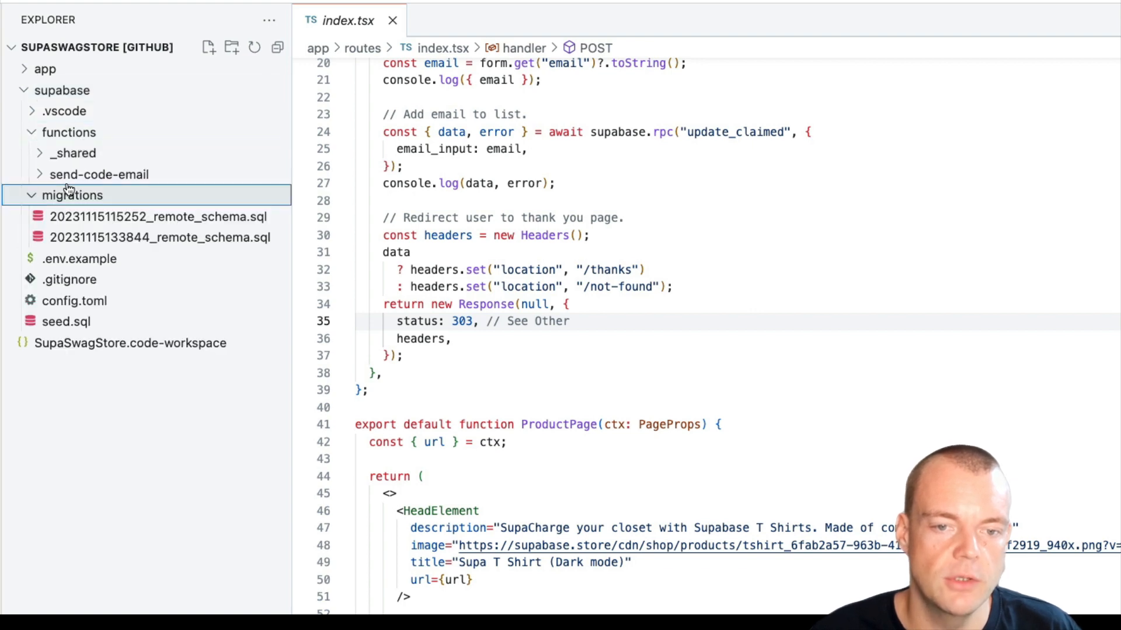
click(99, 174)
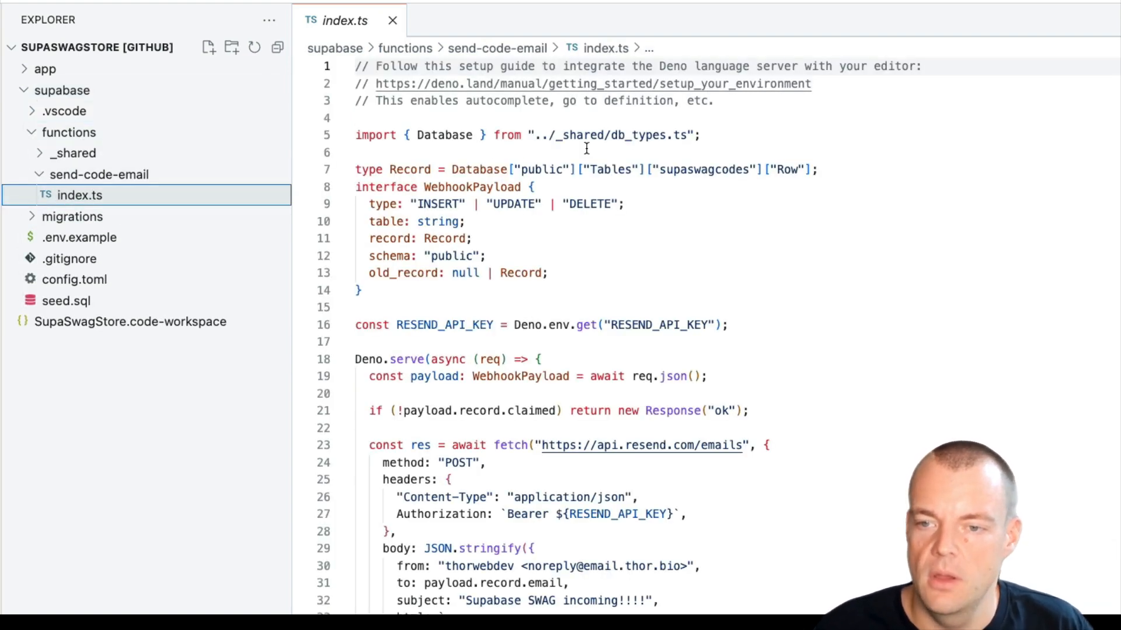
double_click(478, 169)
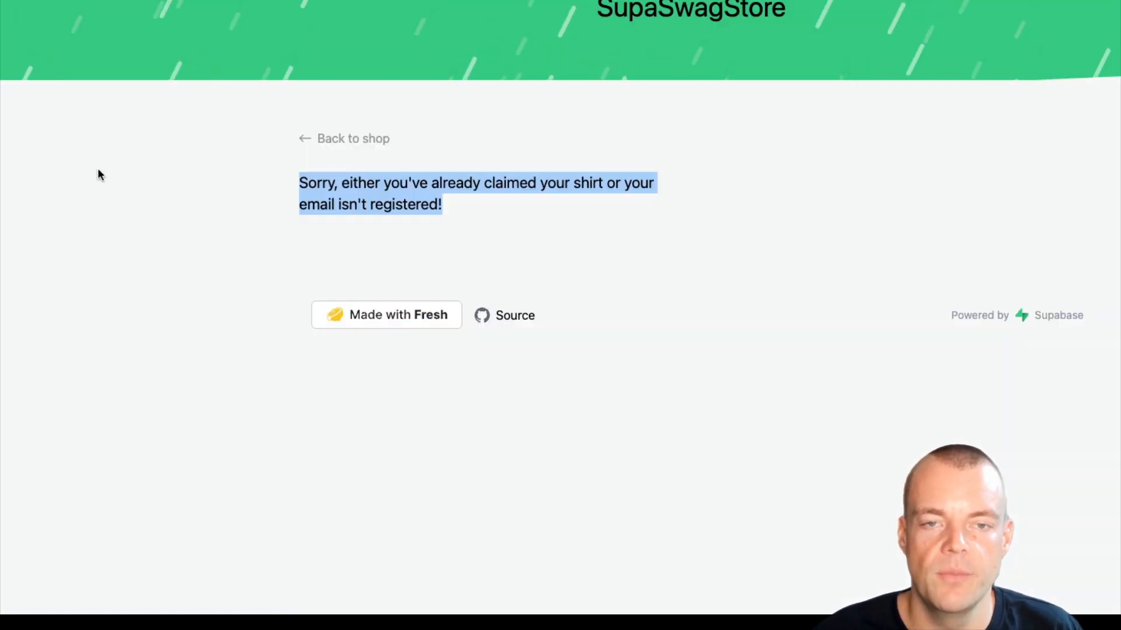
Show the Database Webhooks list with the send email hook on supaswagcodes updates.
click(284, 11)
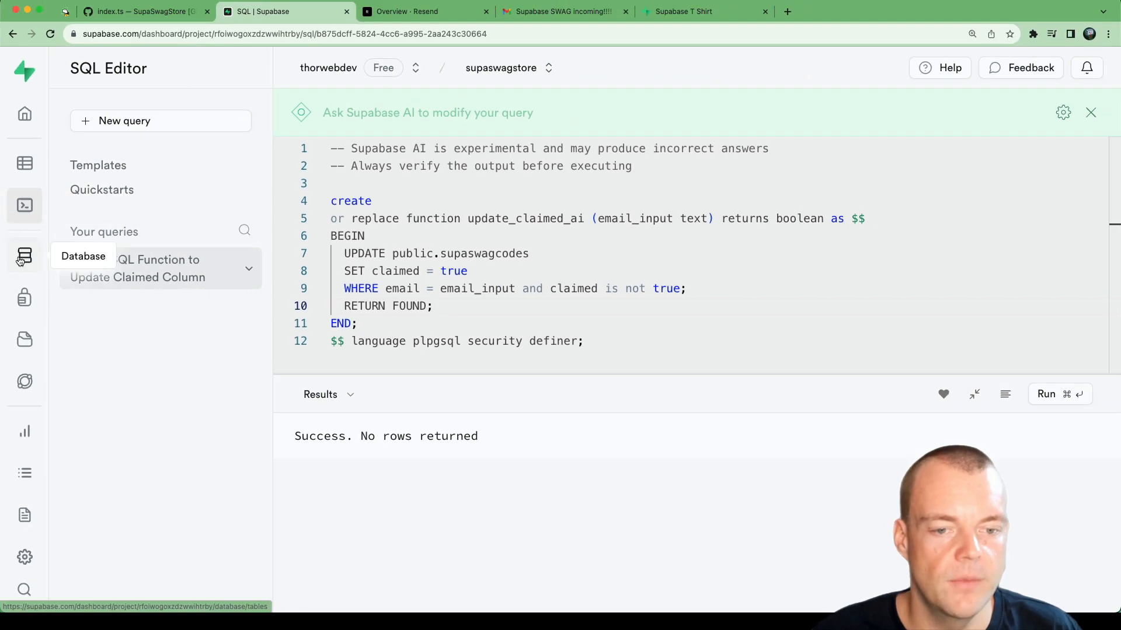
mouse_move(25, 298)
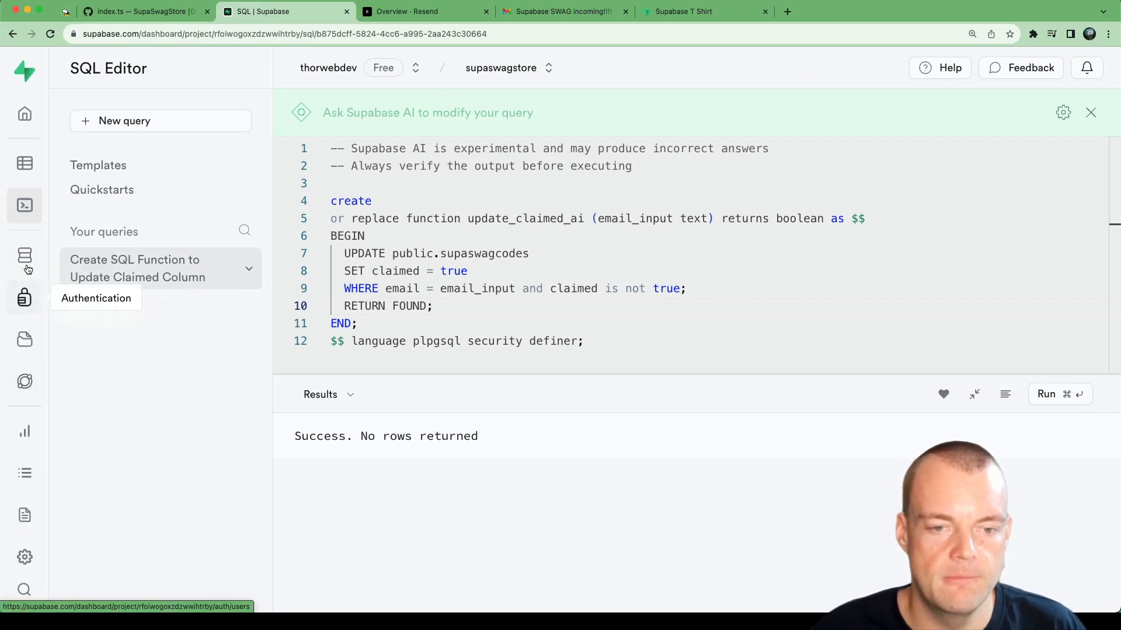
click(25, 255)
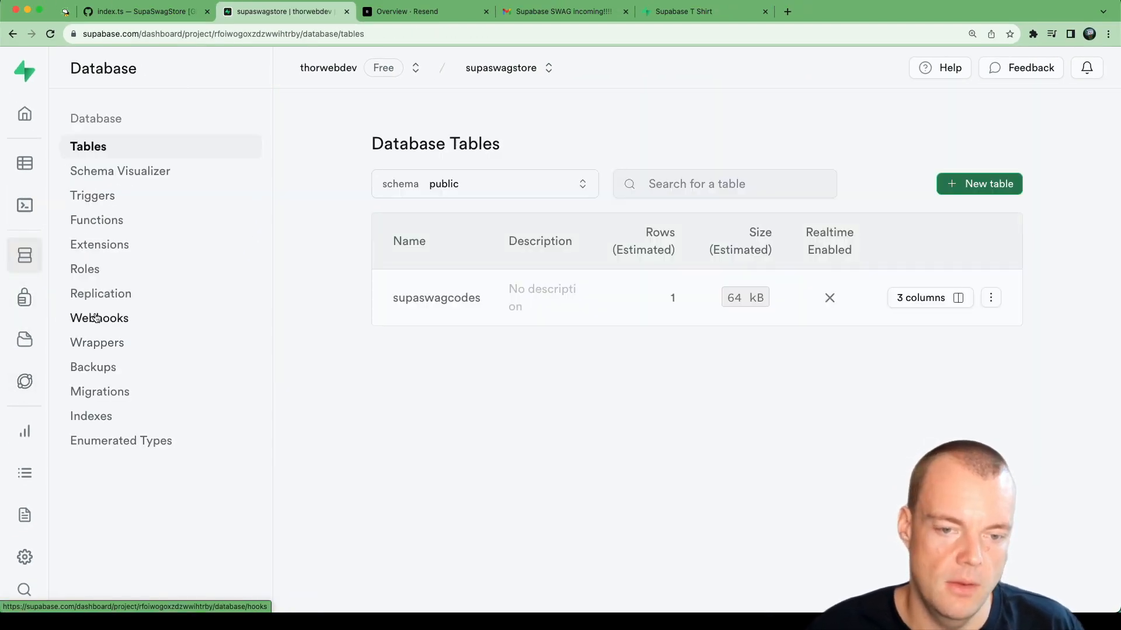
click(100, 318)
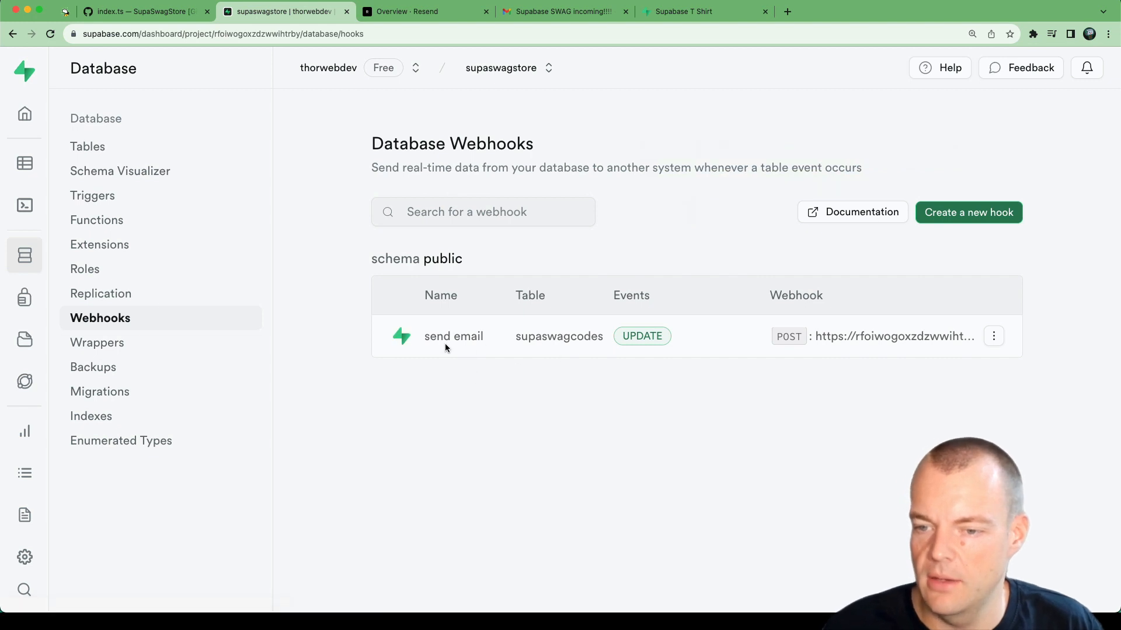
mouse_move(765, 337)
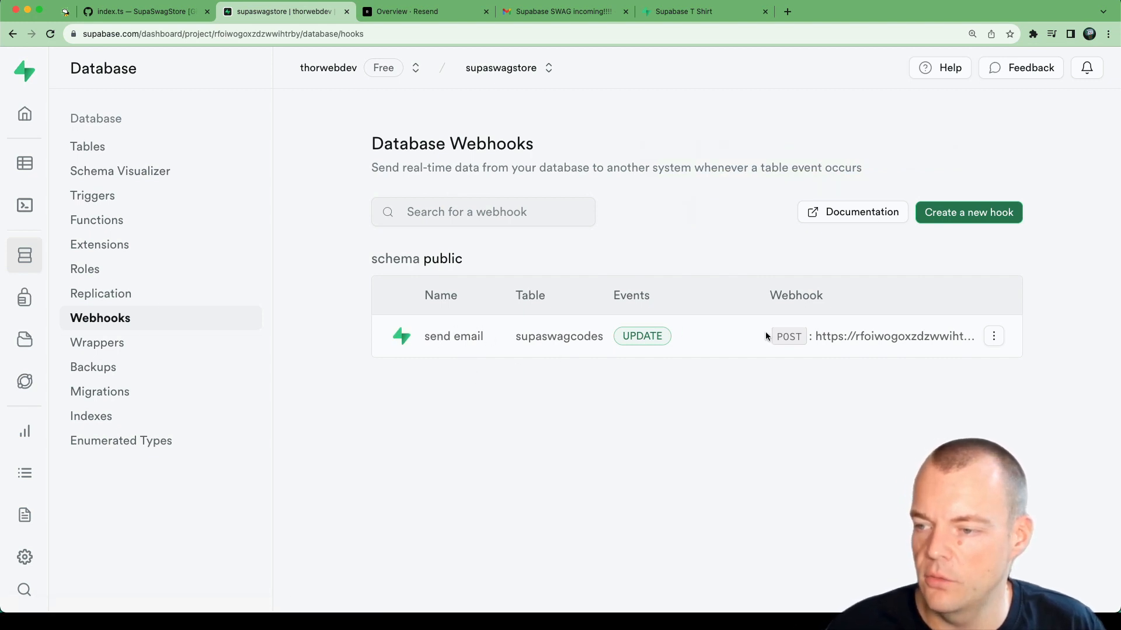
mouse_move(632, 336)
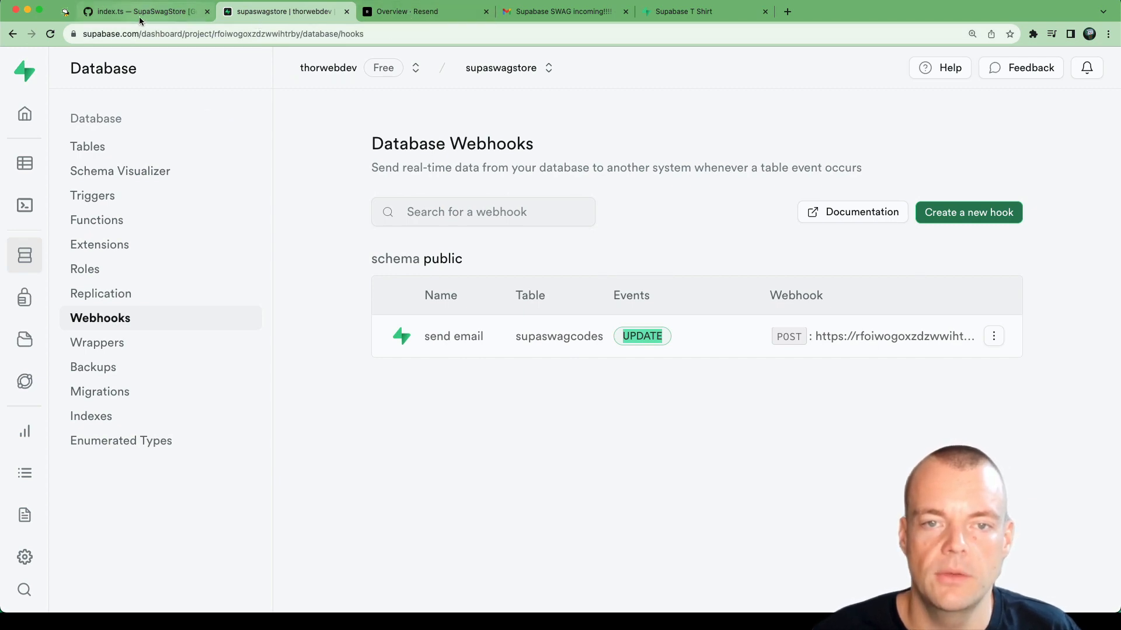
Review how index.ts reads record.claimed for its early-return check.
click(136, 12)
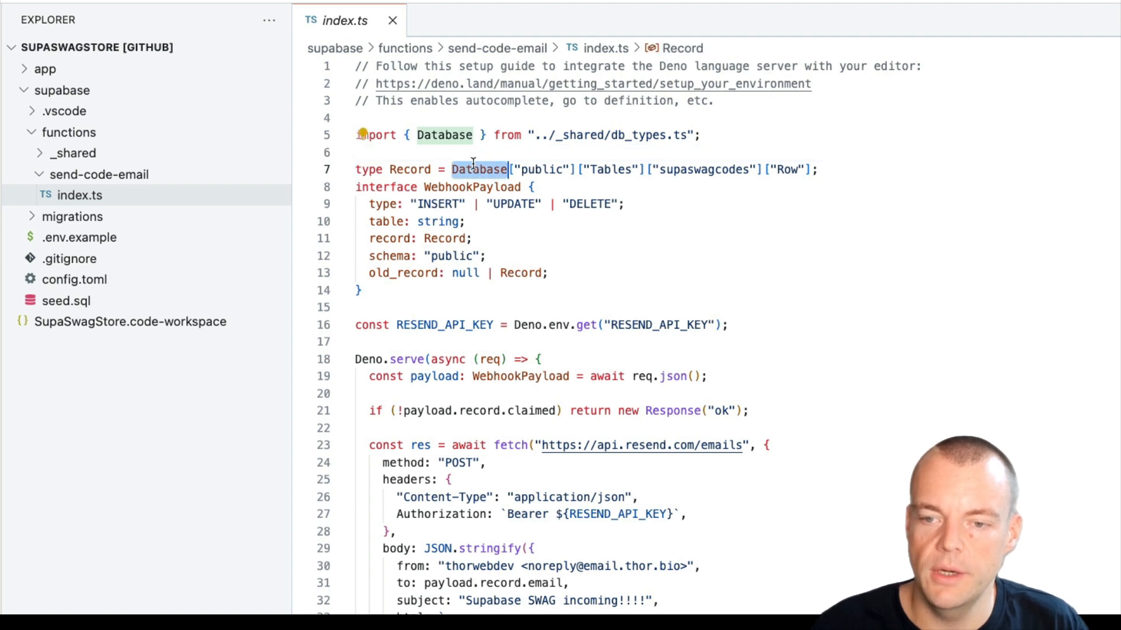
click(443, 238)
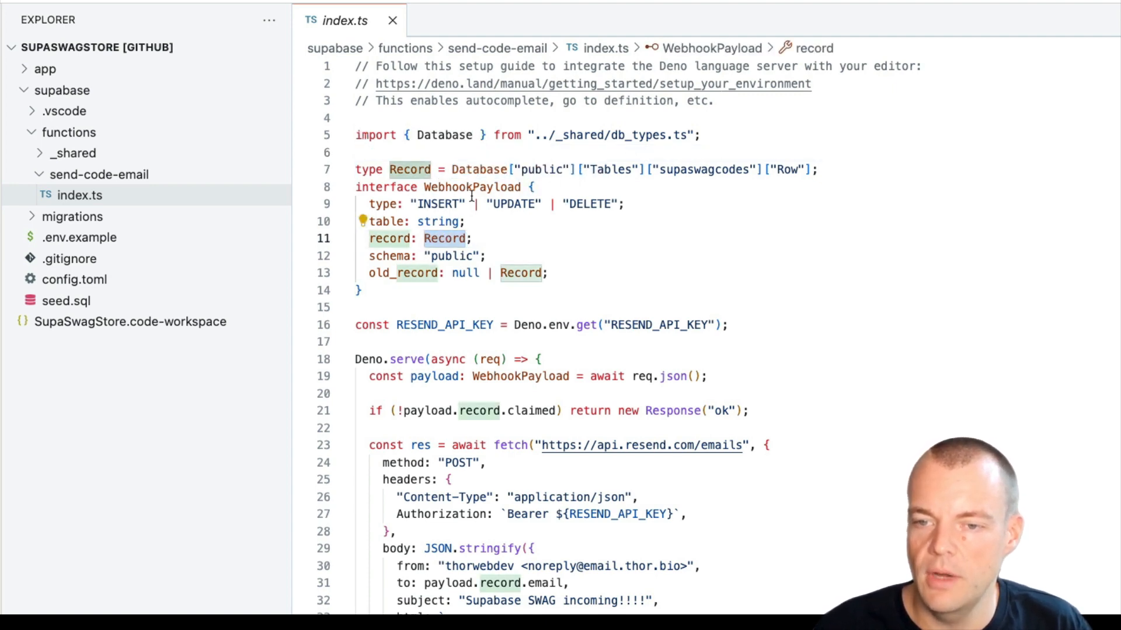
scroll(down, 3)
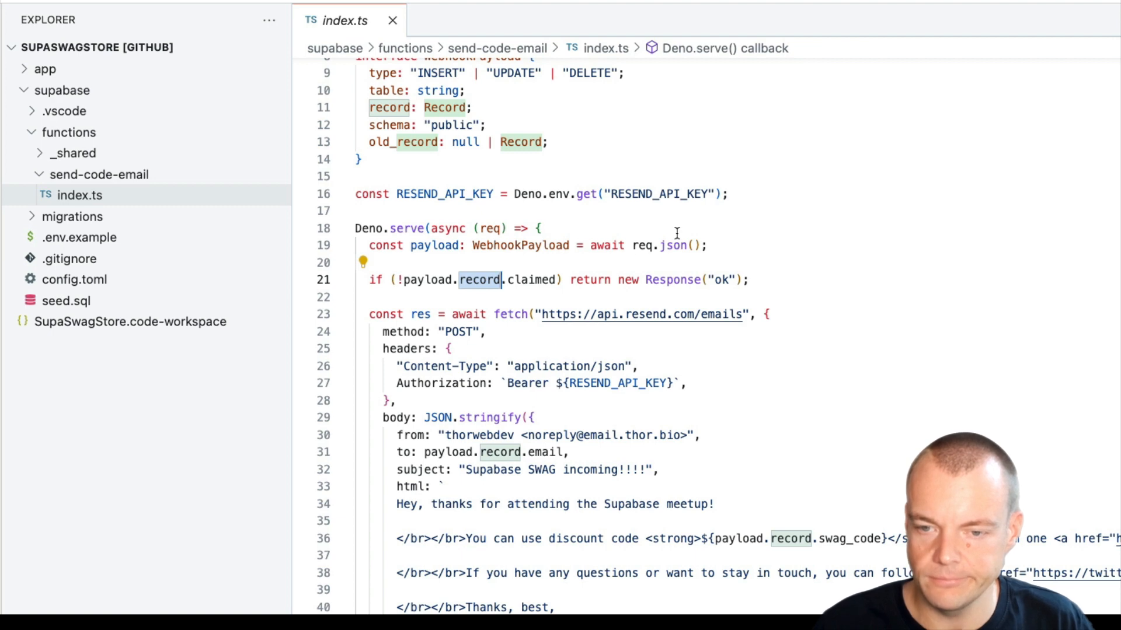
scroll(down, 3)
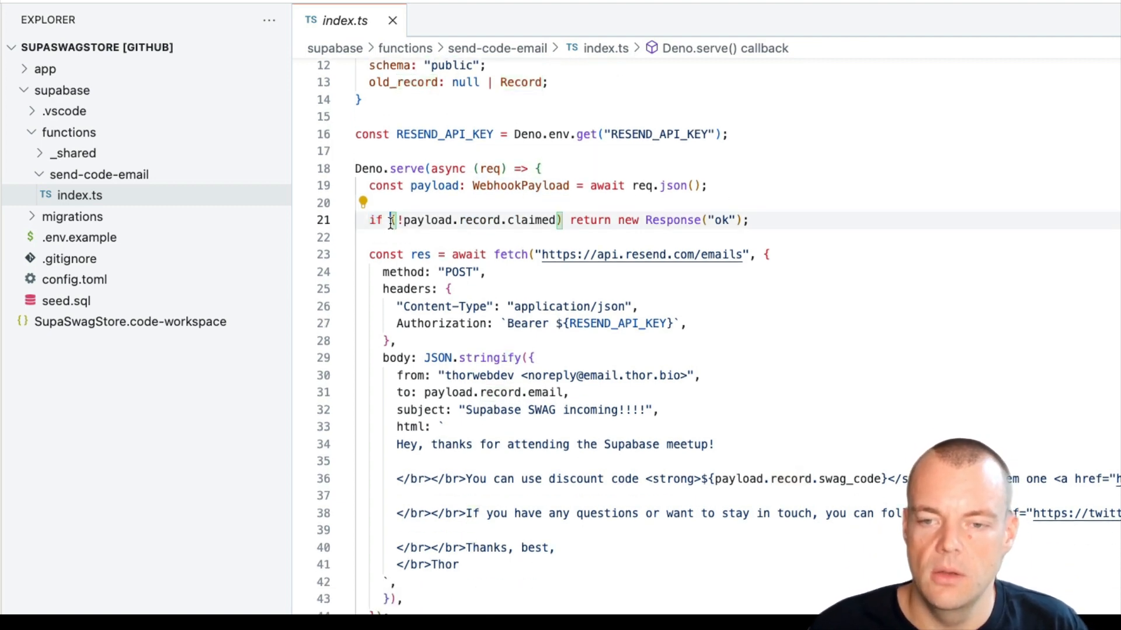
double_click(425, 220)
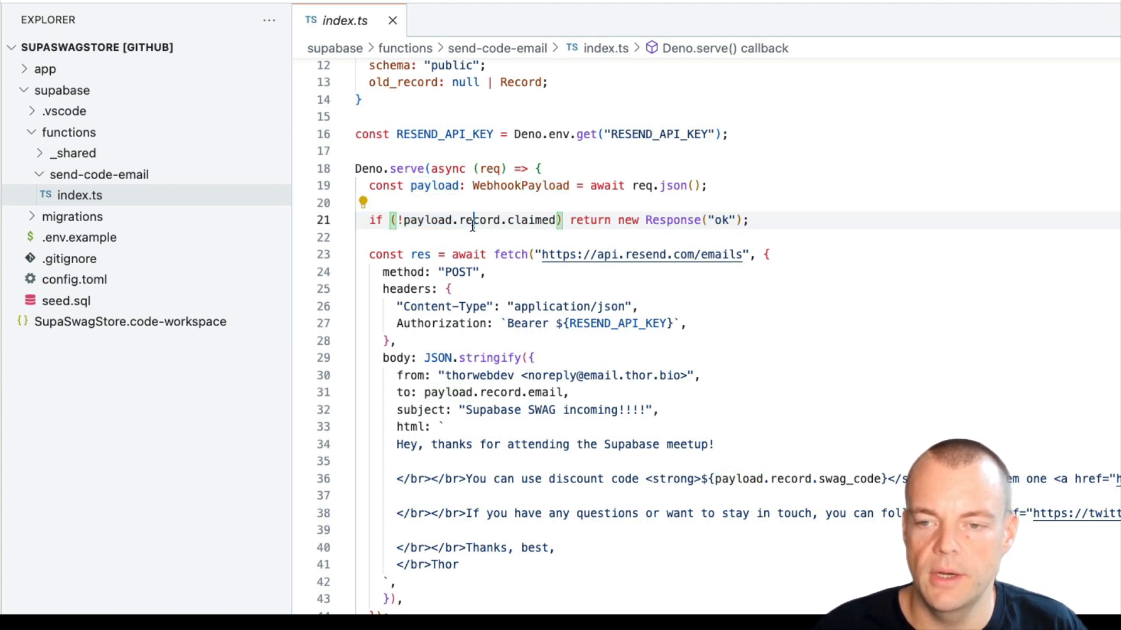
double_click(531, 220)
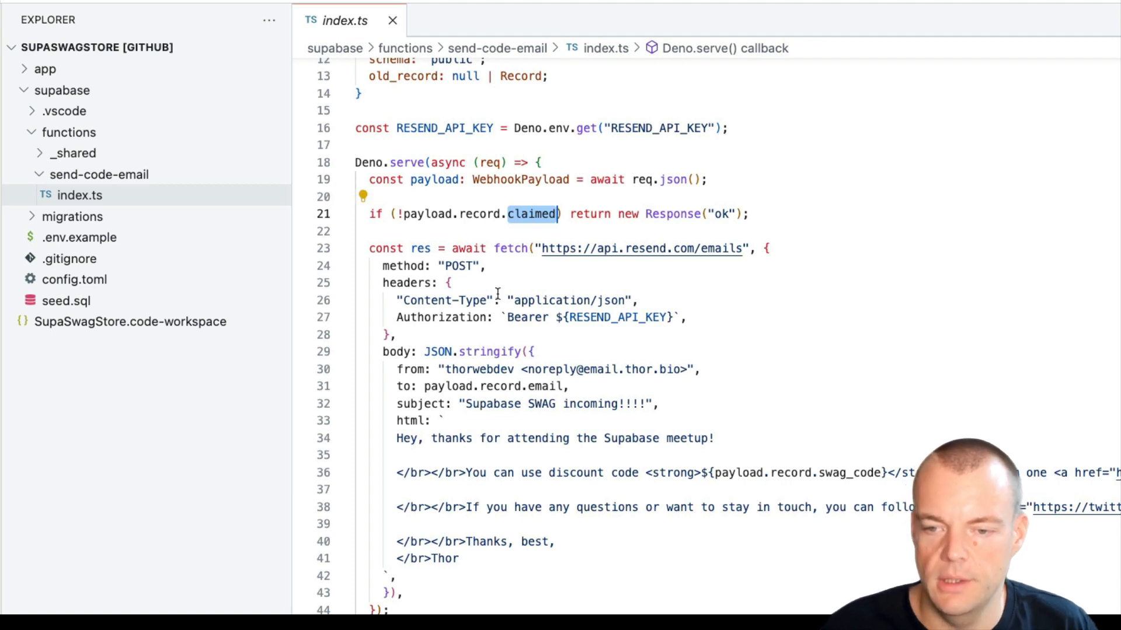
Scroll through the Resend fetch call's email body, then bring up the received swag email.
scroll(down, 3)
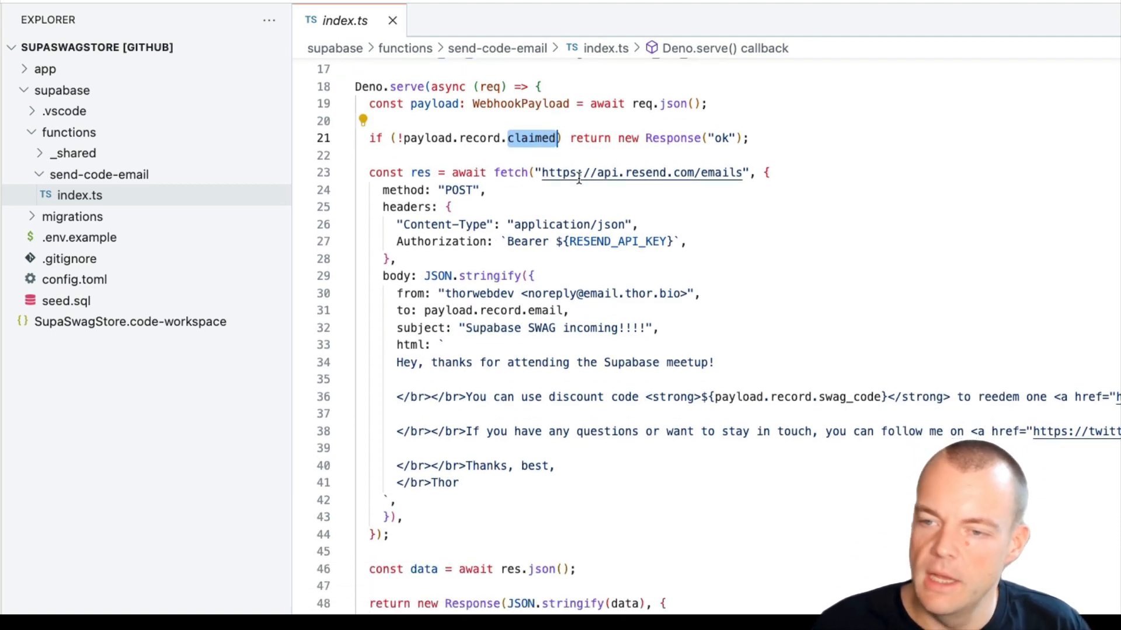
mouse_move(615, 184)
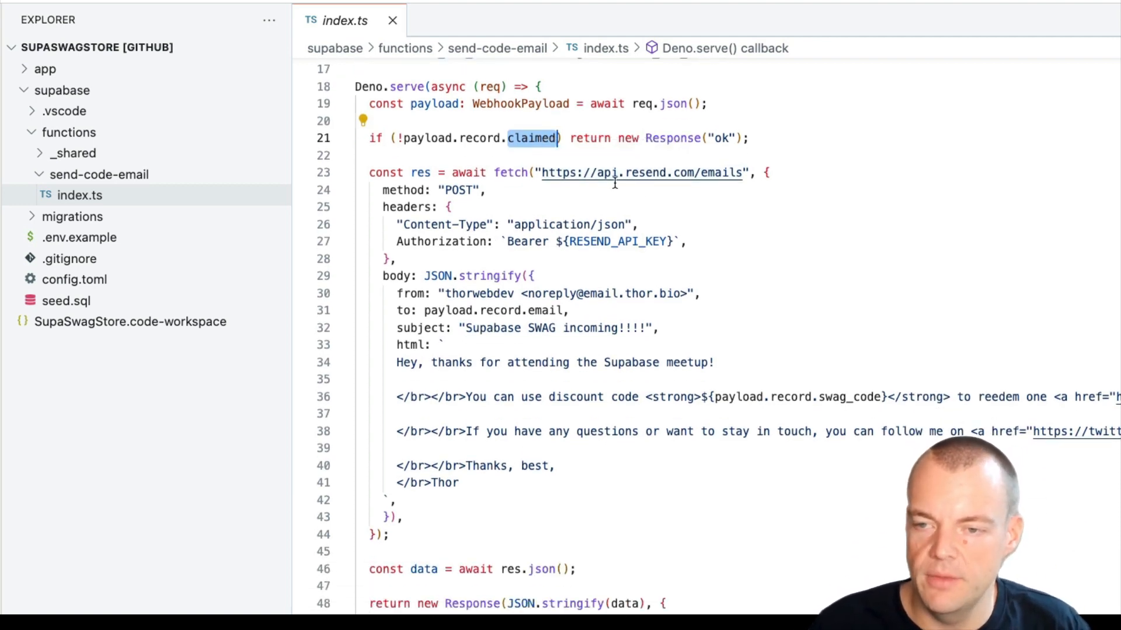
mouse_move(632, 203)
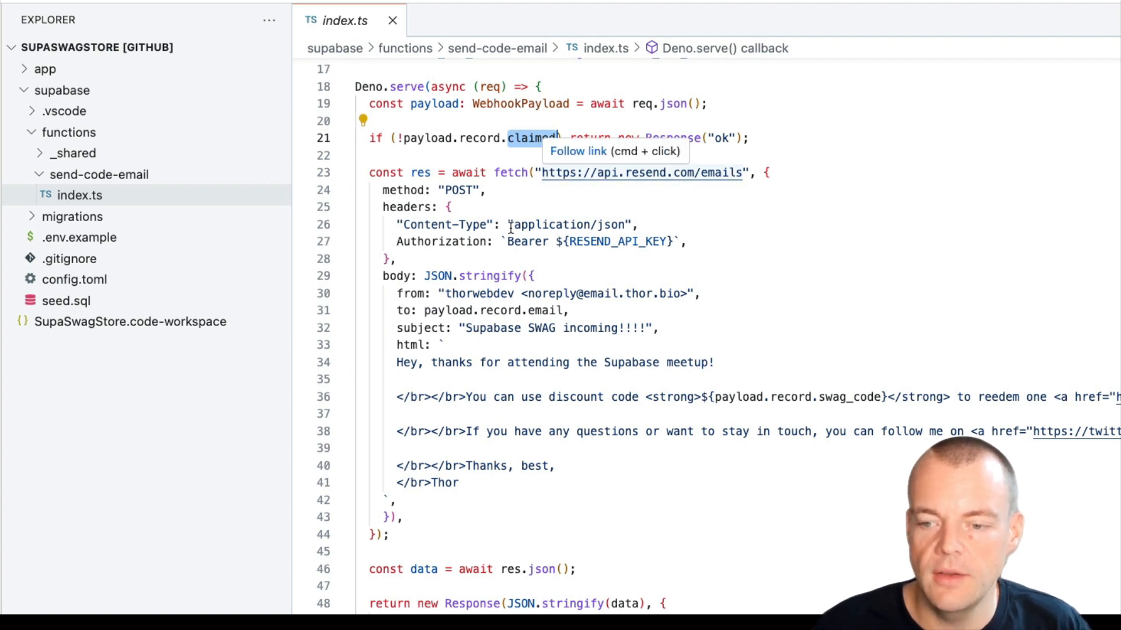
scroll(down, 3)
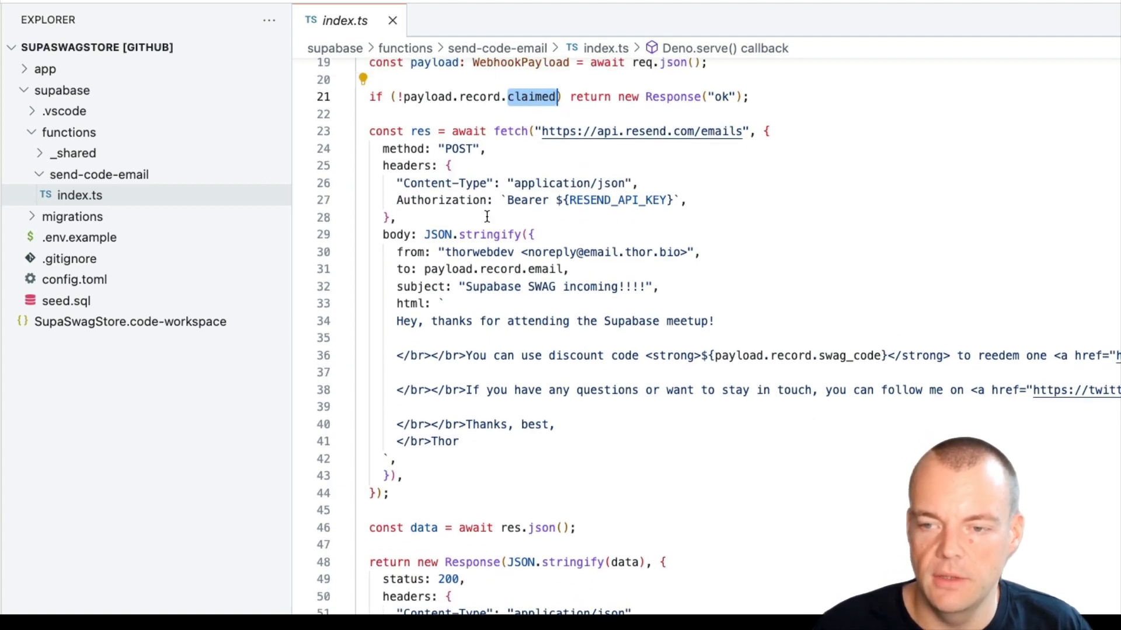
scroll(up, 3)
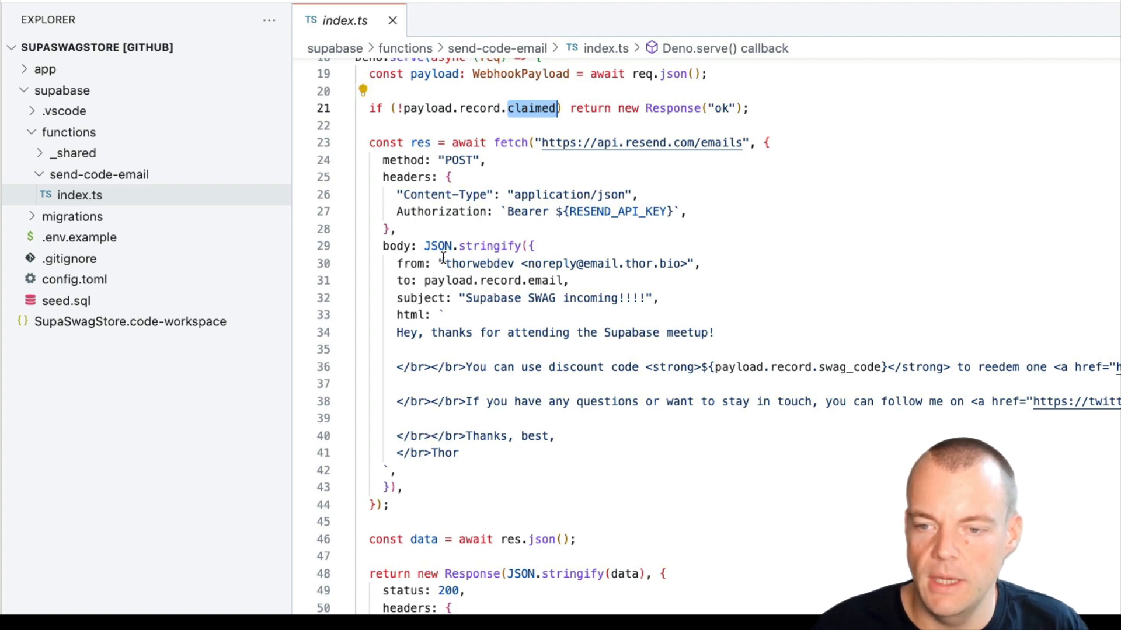
scroll(down, 3)
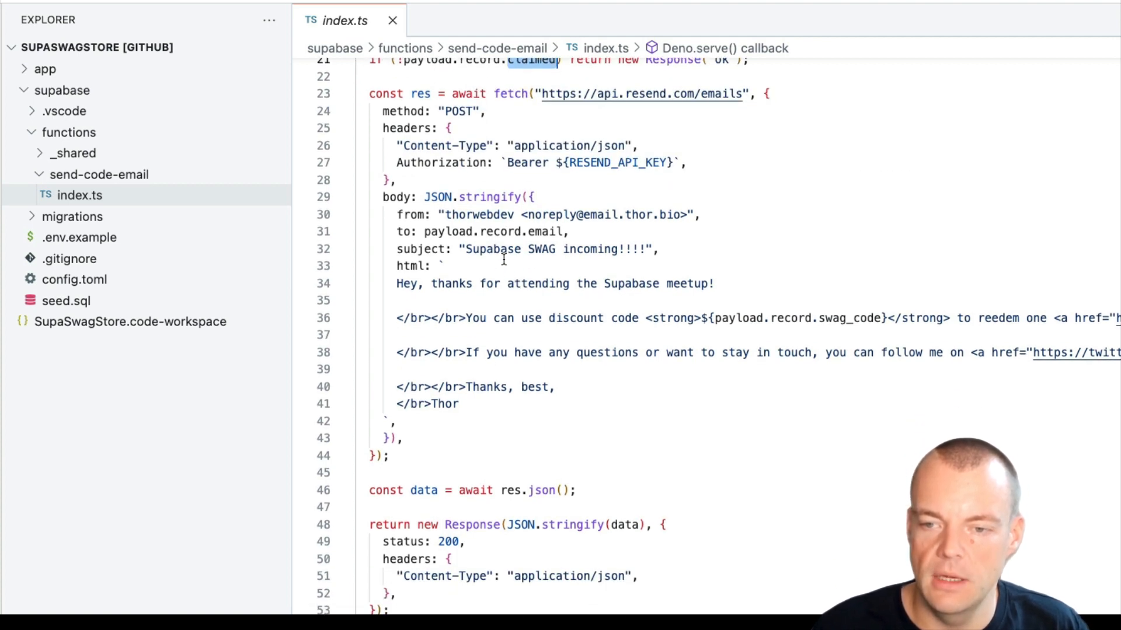
click(481, 248)
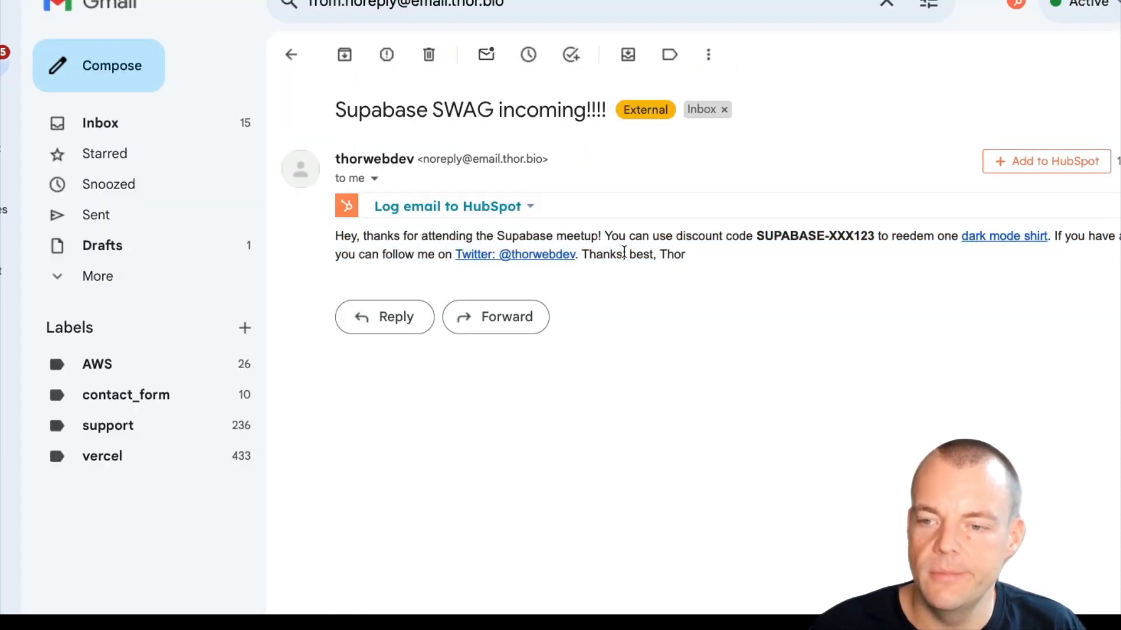
click(514, 254)
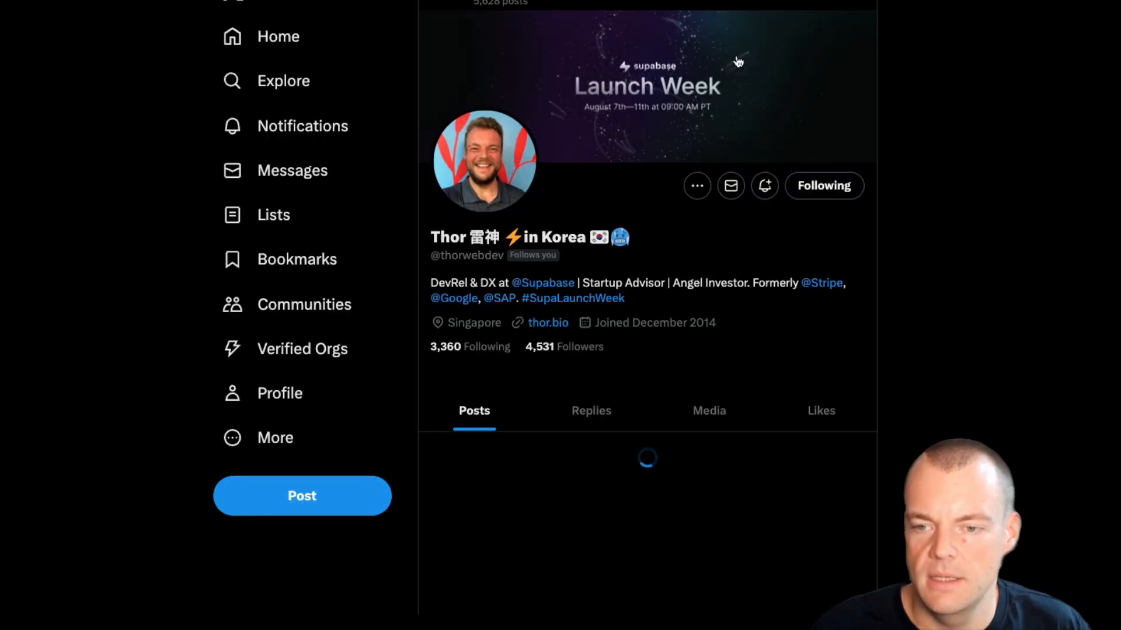